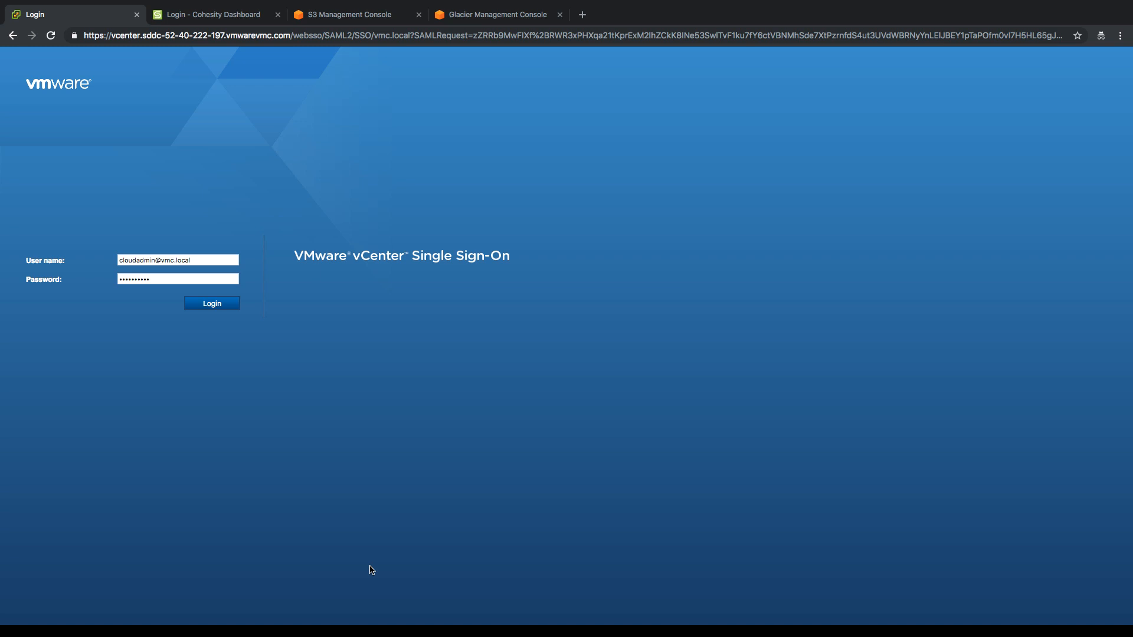
{"action": "mouse_move", "coordinate": [218, 275]}
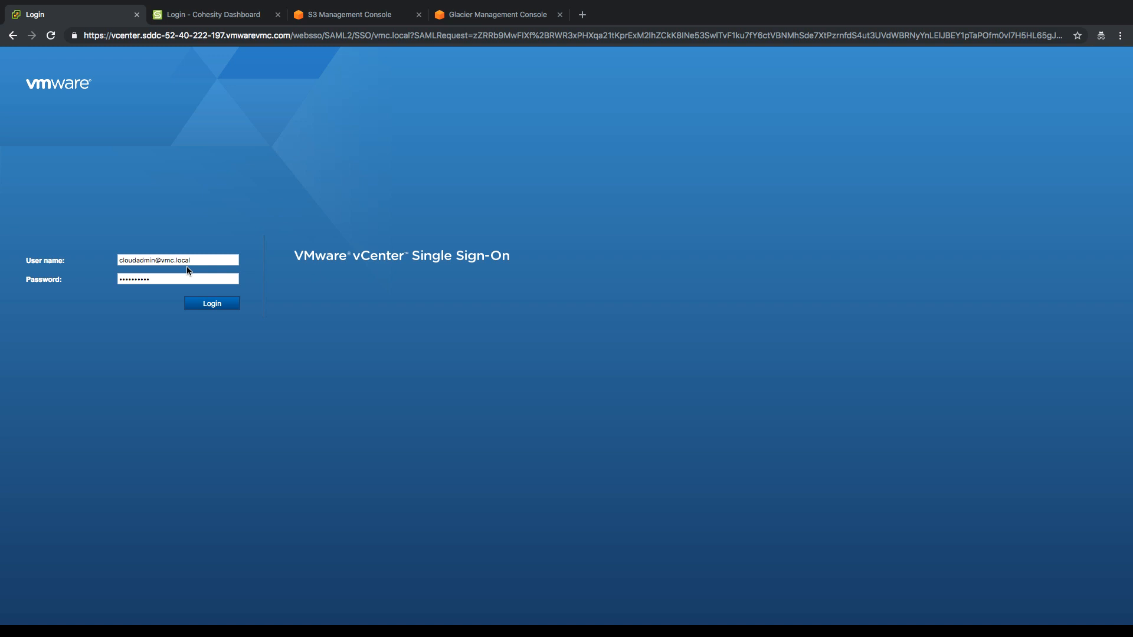
Sign in to vCenter with the pre-filled cloud admin credentials.
{"action": "left_click", "coordinate": [211, 304]}
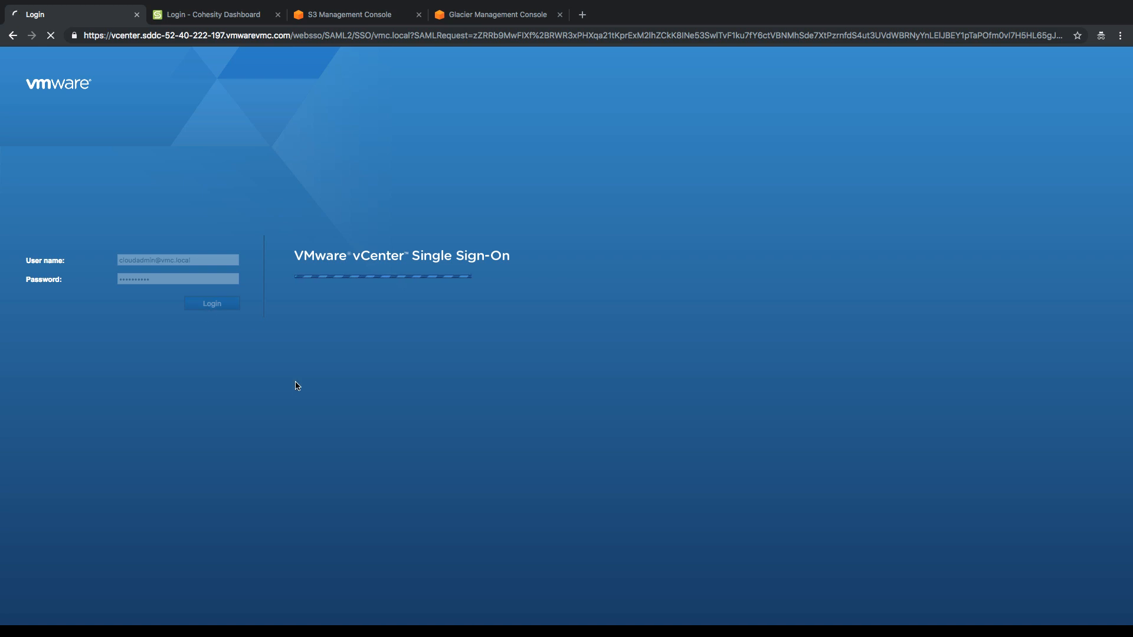
Show host 10.79.32.4's Summary with its resource pools and VMs in the inventory tree.
{"action": "left_click", "coordinate": [211, 303]}
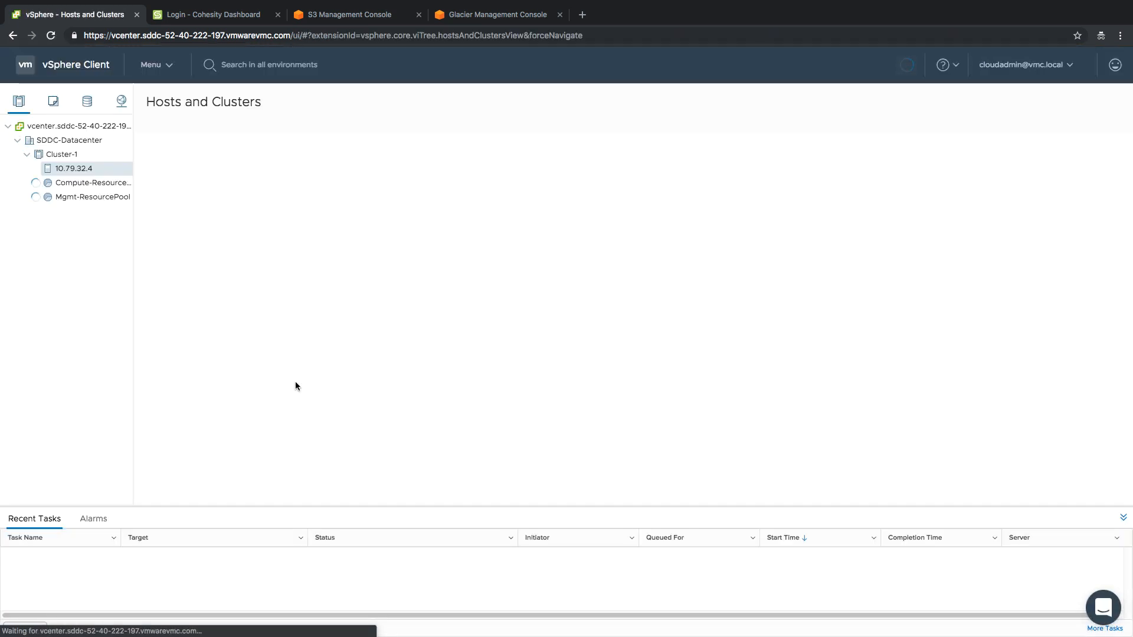
{"action": "left_click", "coordinate": [73, 169]}
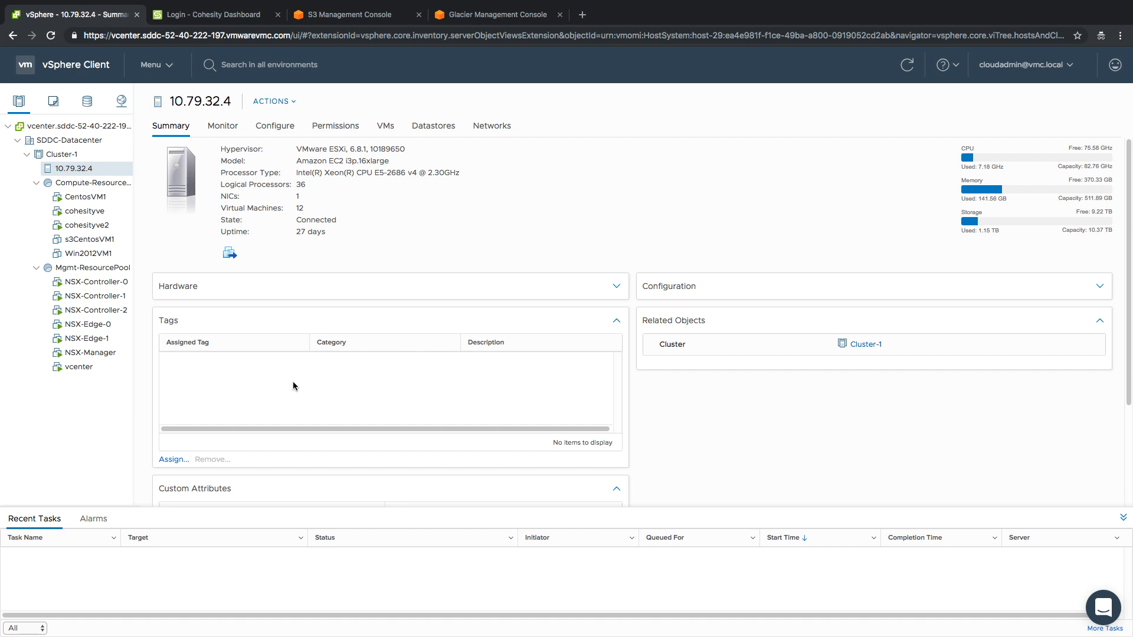
{"action": "mouse_move", "coordinate": [263, 413]}
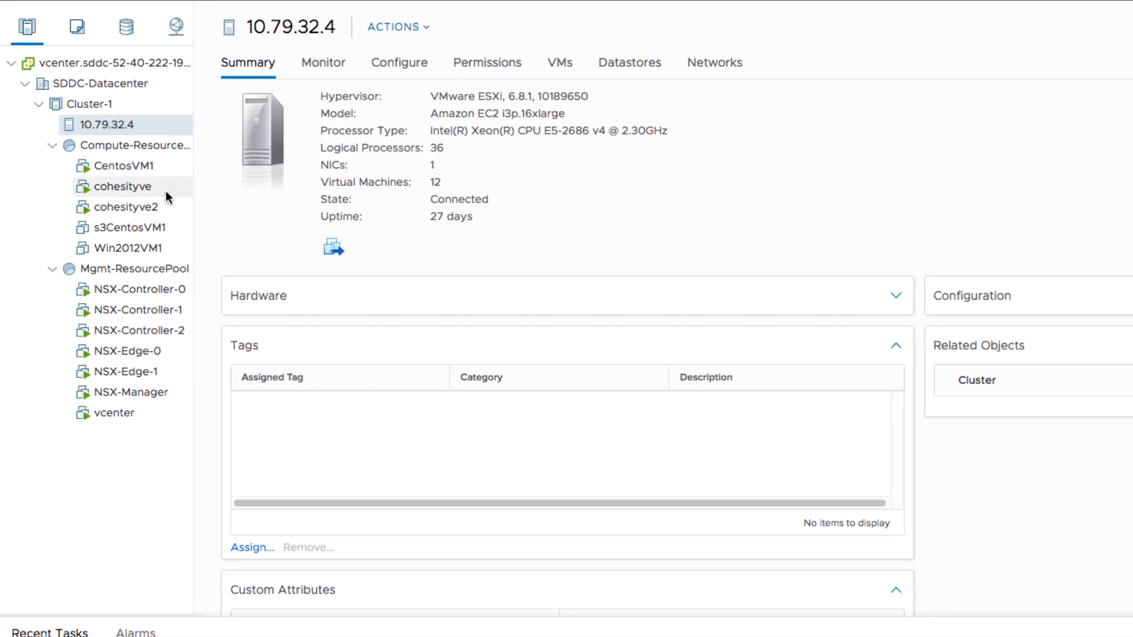
{"action": "left_click", "coordinate": [124, 165]}
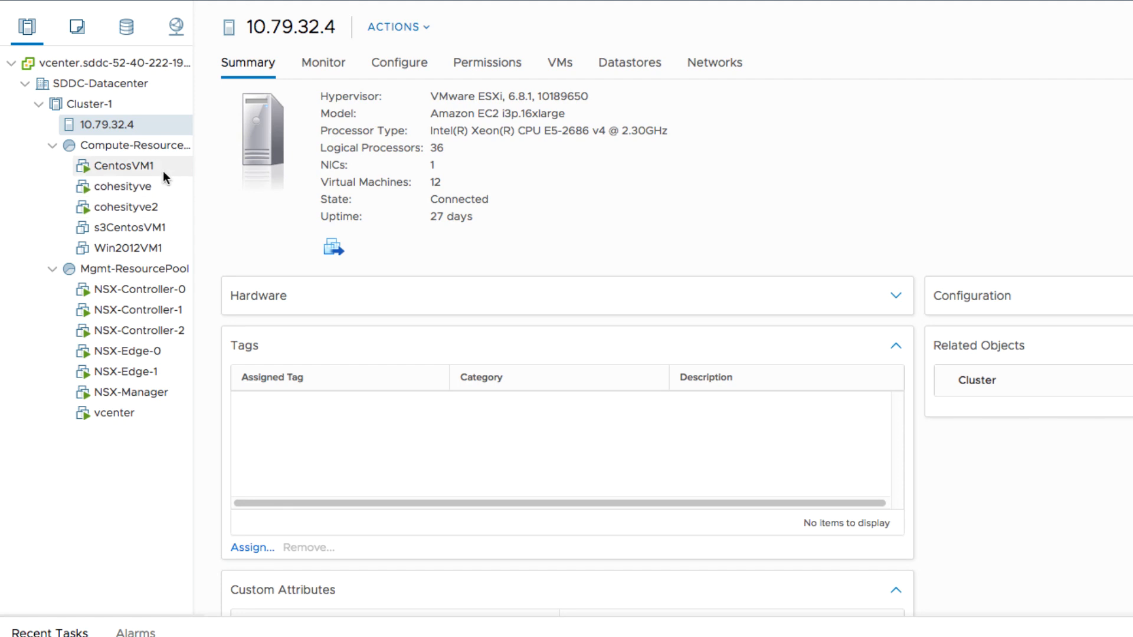
{"action": "mouse_move", "coordinate": [167, 172]}
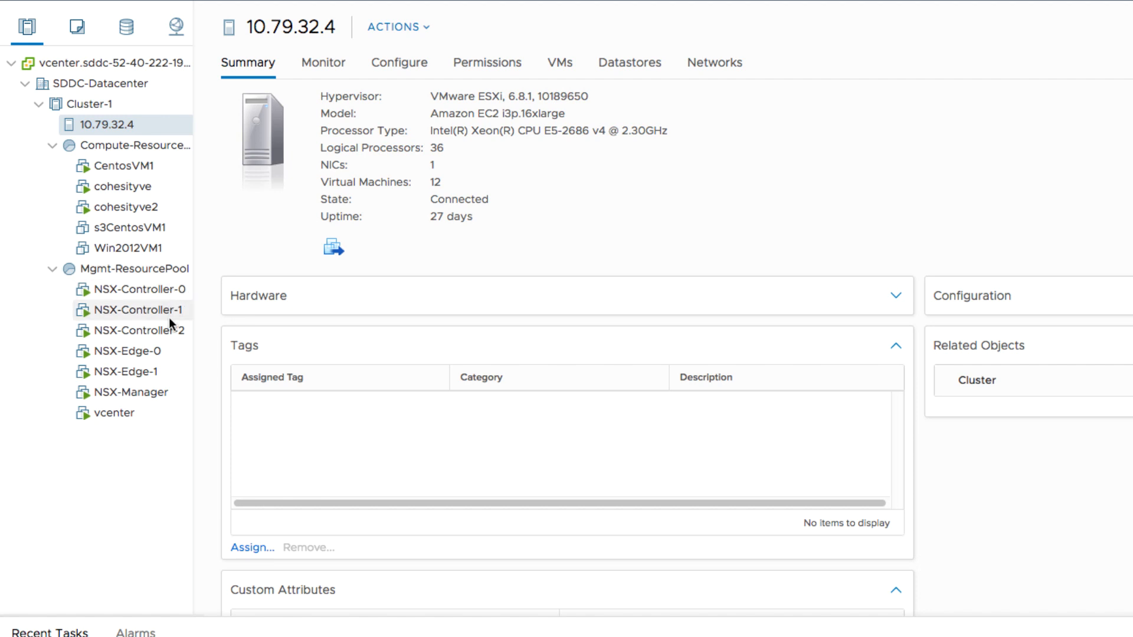
{"action": "left_click", "coordinate": [138, 330]}
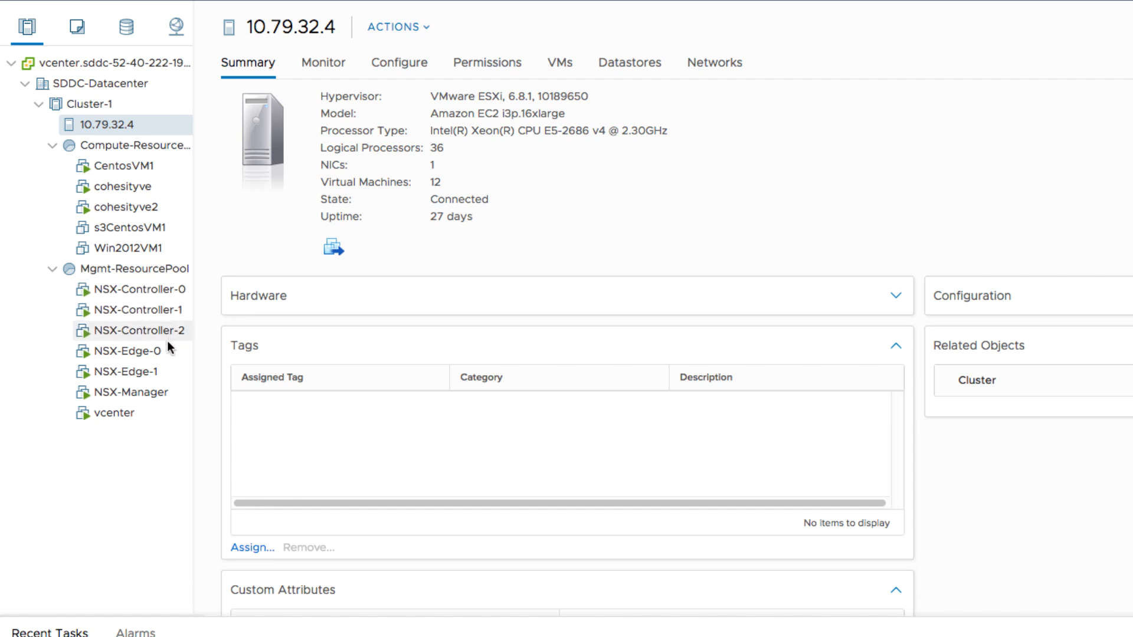
{"action": "mouse_move", "coordinate": [134, 392]}
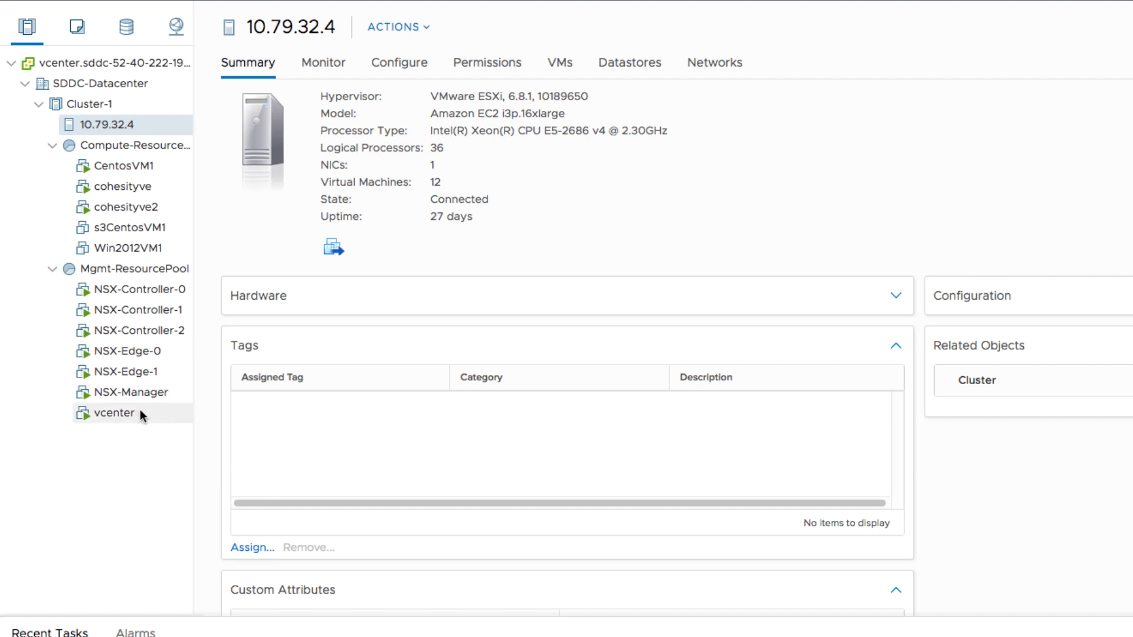
{"action": "mouse_move", "coordinate": [239, 248]}
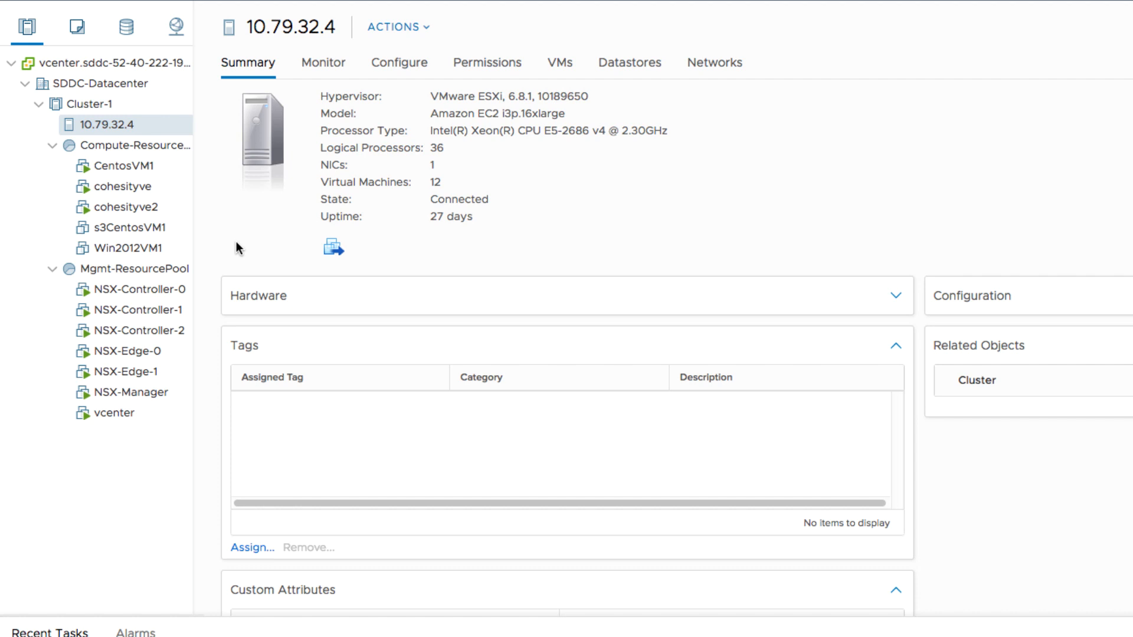
{"action": "mouse_move", "coordinate": [203, 224]}
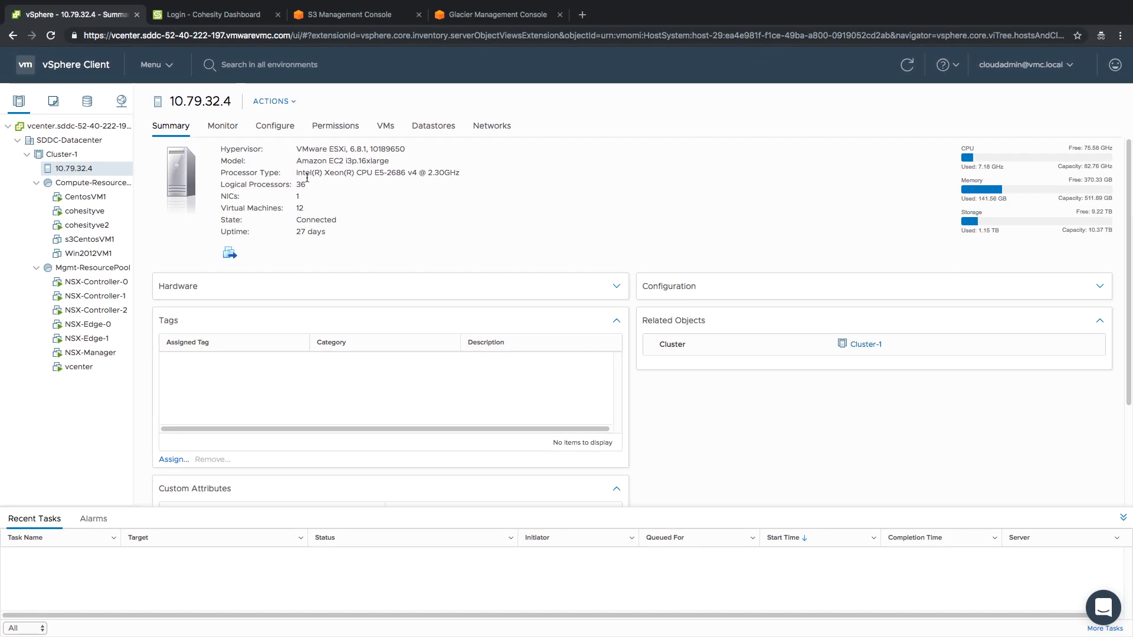
Switch to Cohesity, go to Protection > Policy Manager and start a new policy.
{"action": "left_click", "coordinate": [210, 15]}
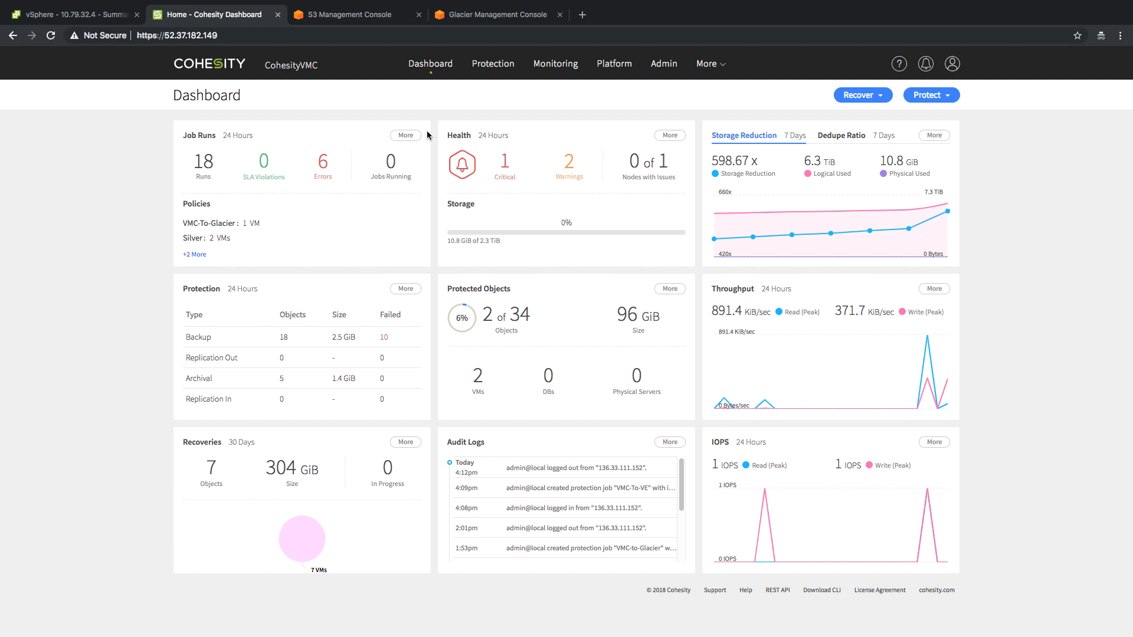
{"action": "left_click", "coordinate": [493, 64]}
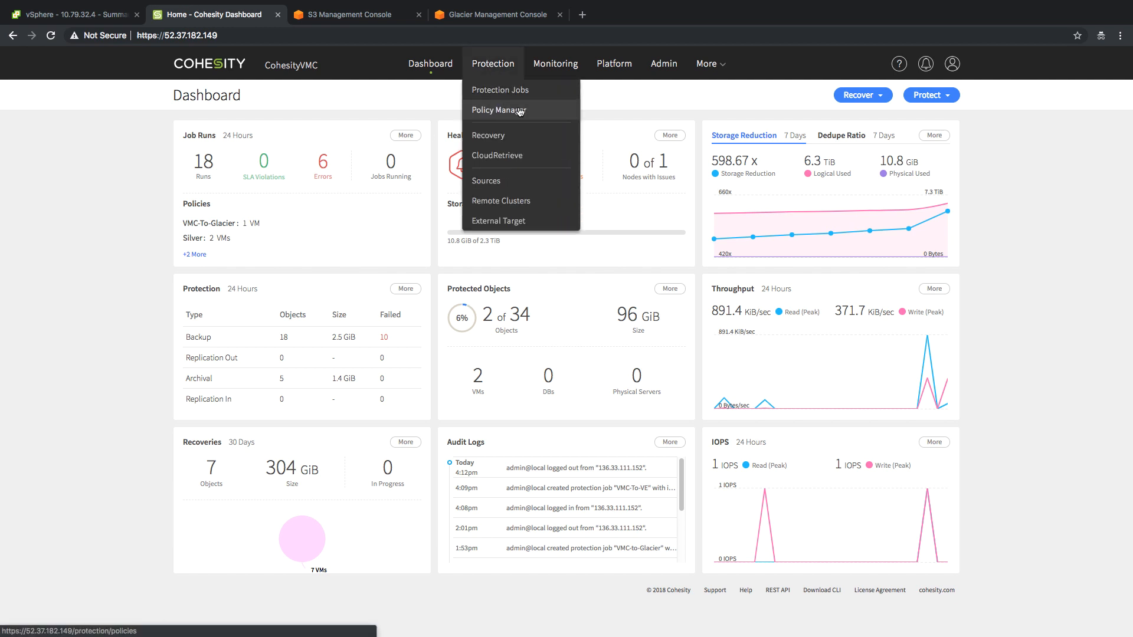
{"action": "mouse_move", "coordinate": [530, 114]}
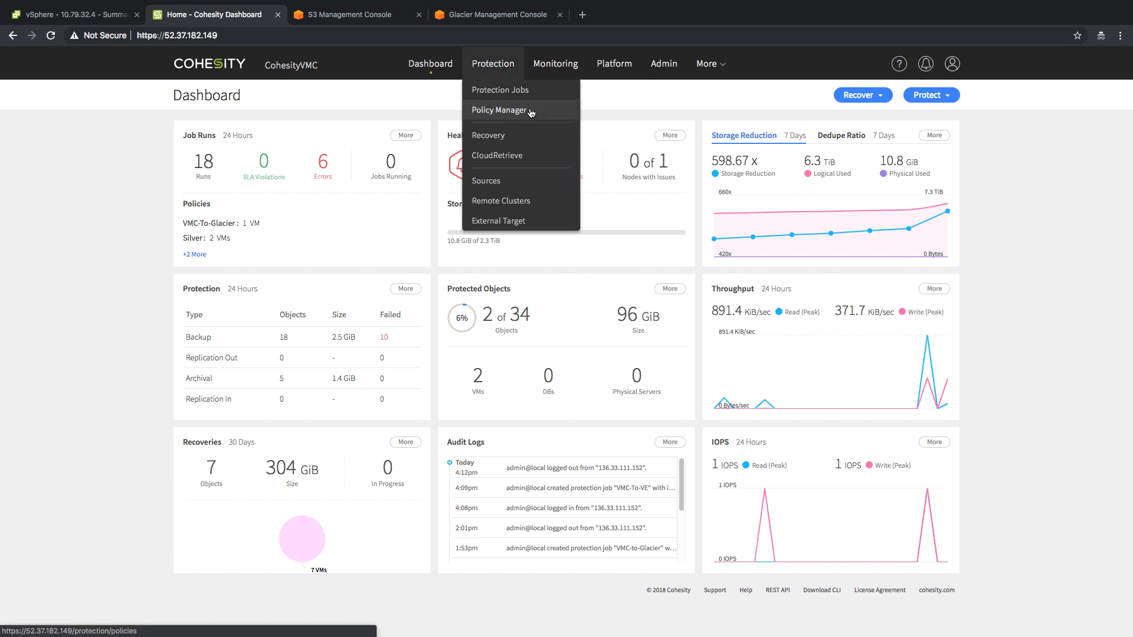
{"action": "left_click", "coordinate": [498, 110]}
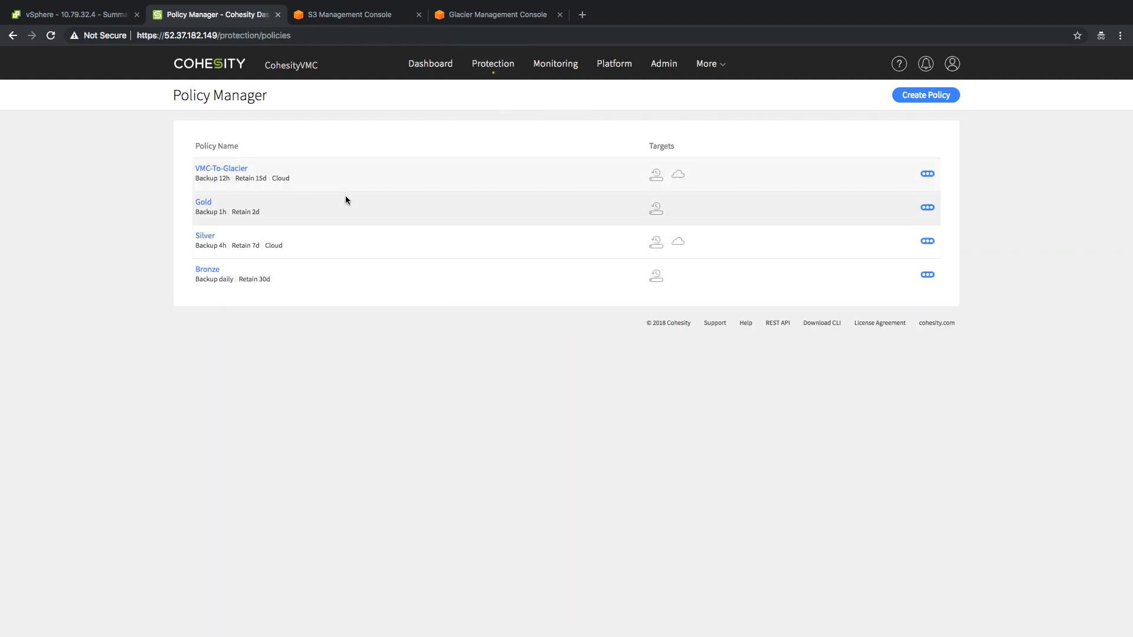
{"action": "mouse_move", "coordinate": [316, 181]}
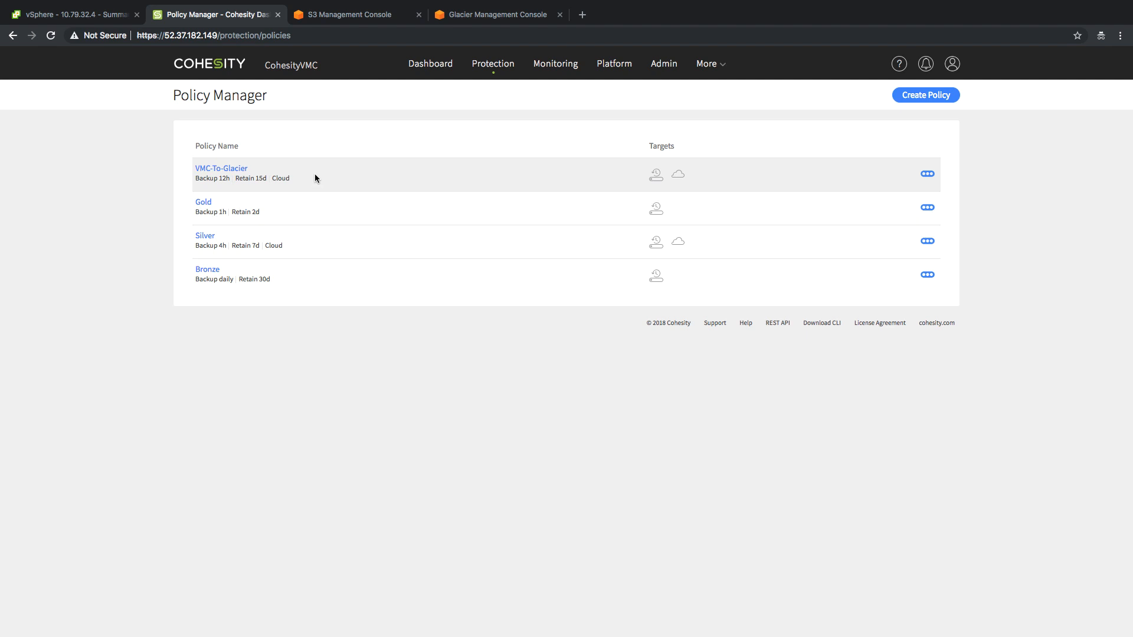
{"action": "left_click", "coordinate": [925, 94]}
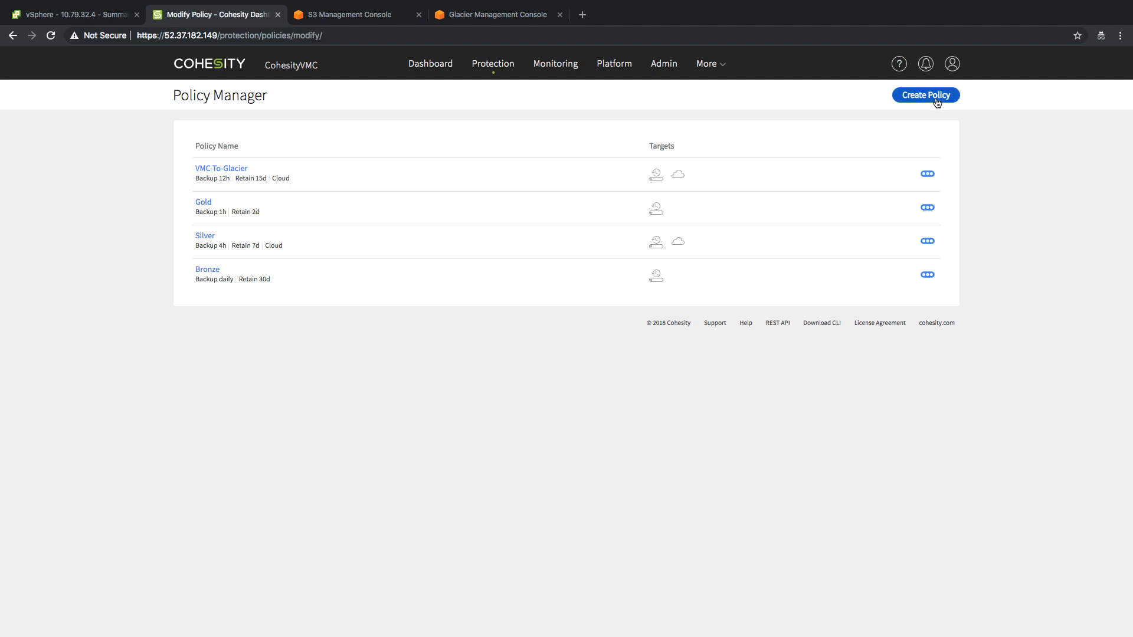
Name the policy VMC-To-S3, add archival to the VMC-Demo-S3 target, and create it.
{"action": "left_click", "coordinate": [925, 94]}
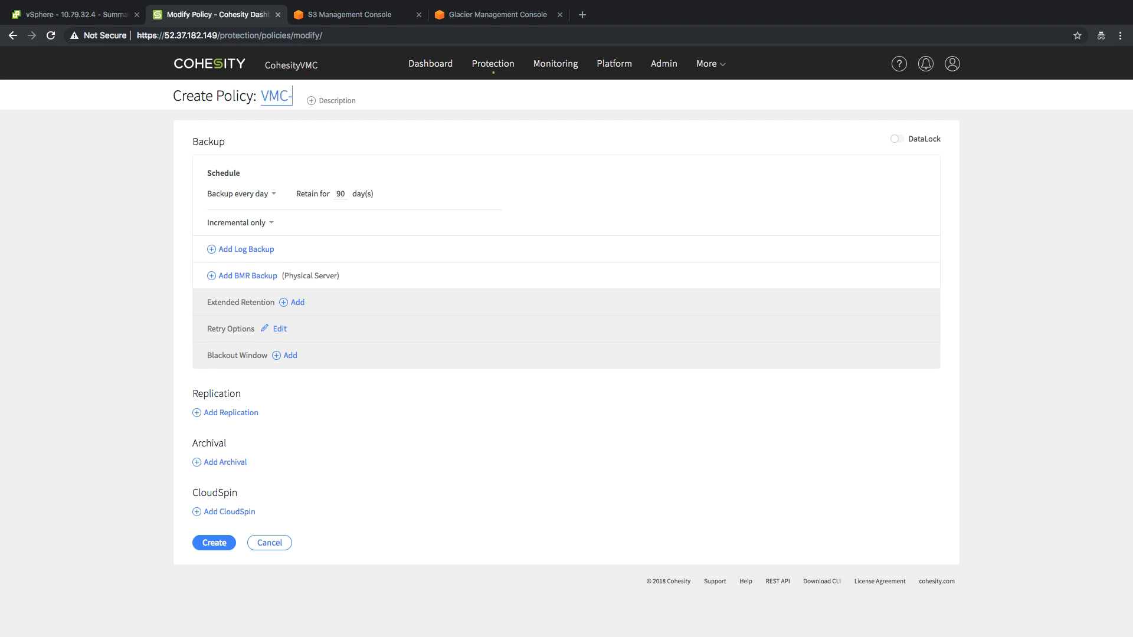
{"action": "type", "text": "To-S3"}
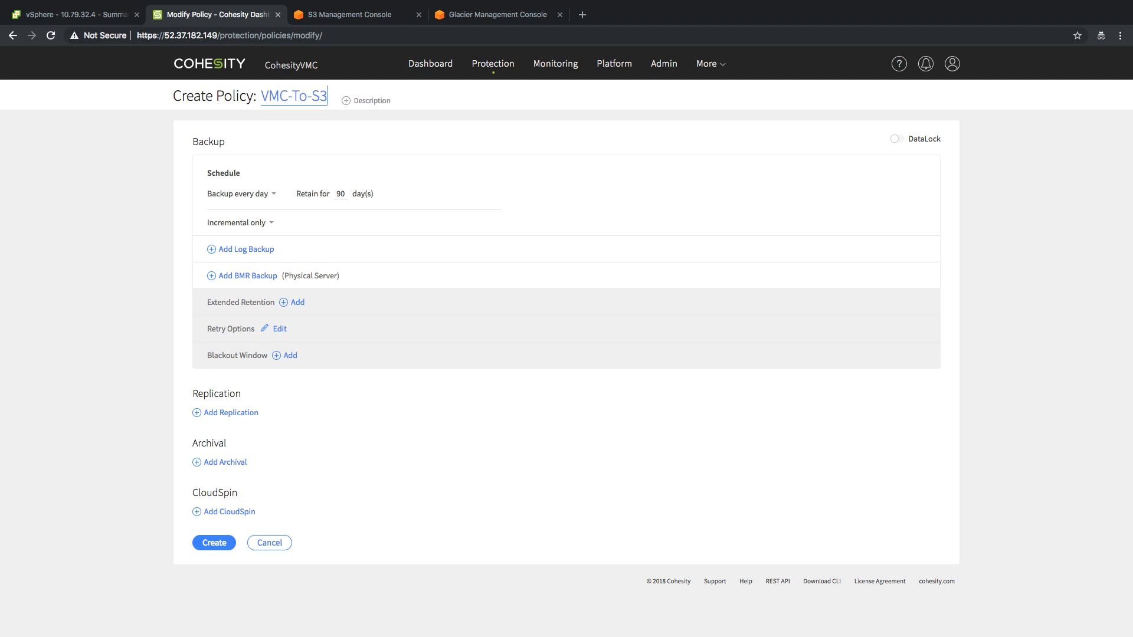
{"action": "mouse_move", "coordinate": [231, 439]}
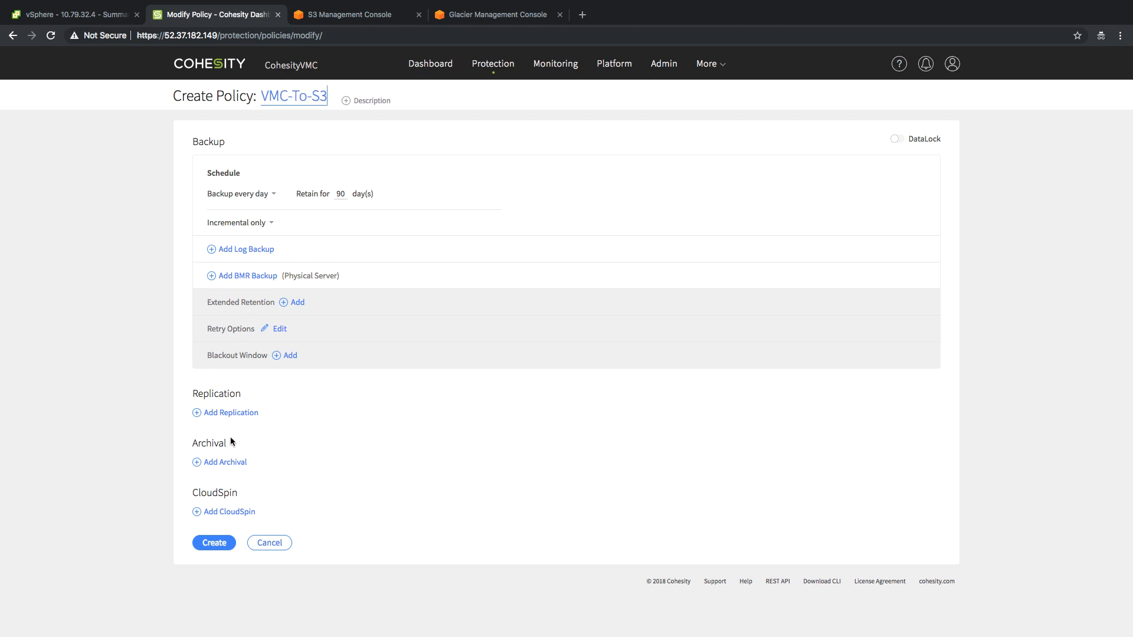
{"action": "left_click", "coordinate": [224, 462]}
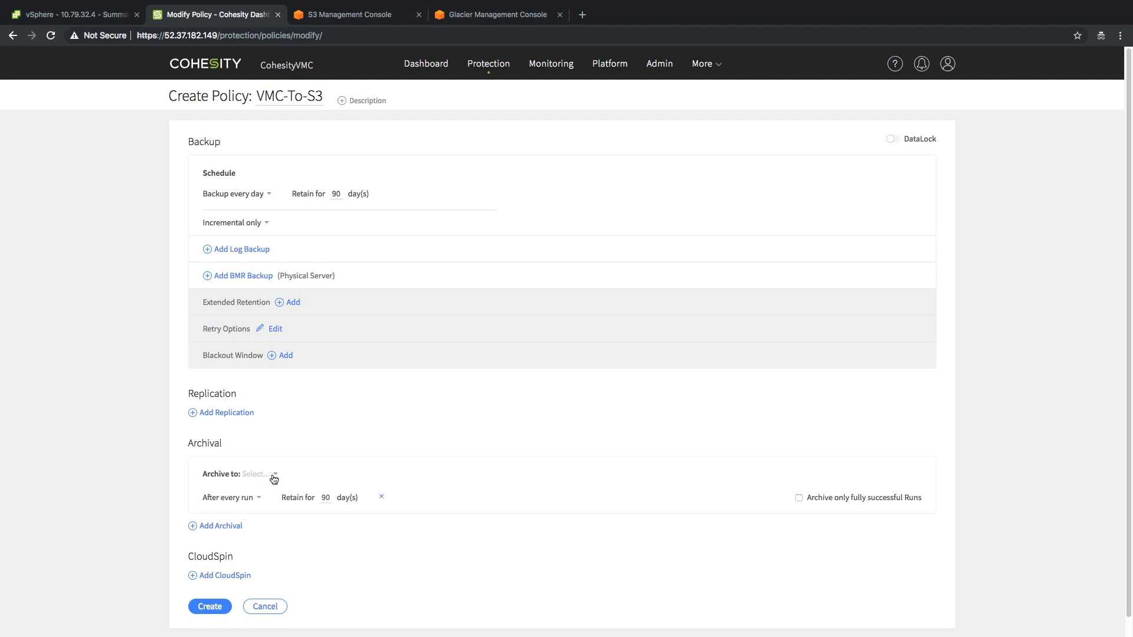
{"action": "left_click", "coordinate": [273, 474]}
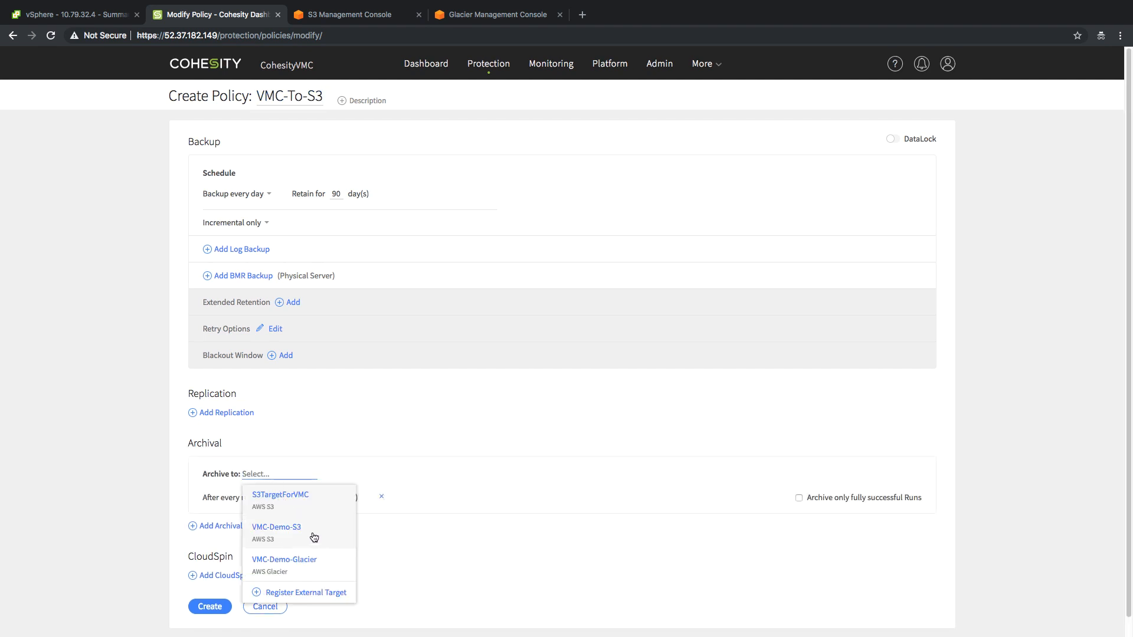
{"action": "left_click", "coordinate": [276, 526]}
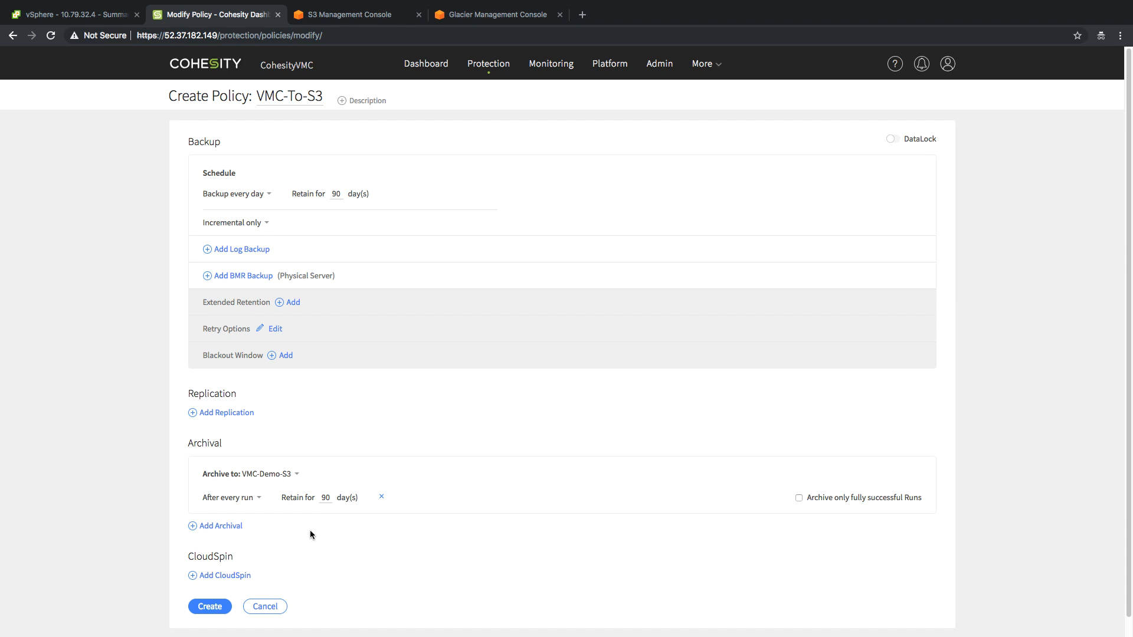
{"action": "left_click", "coordinate": [210, 607]}
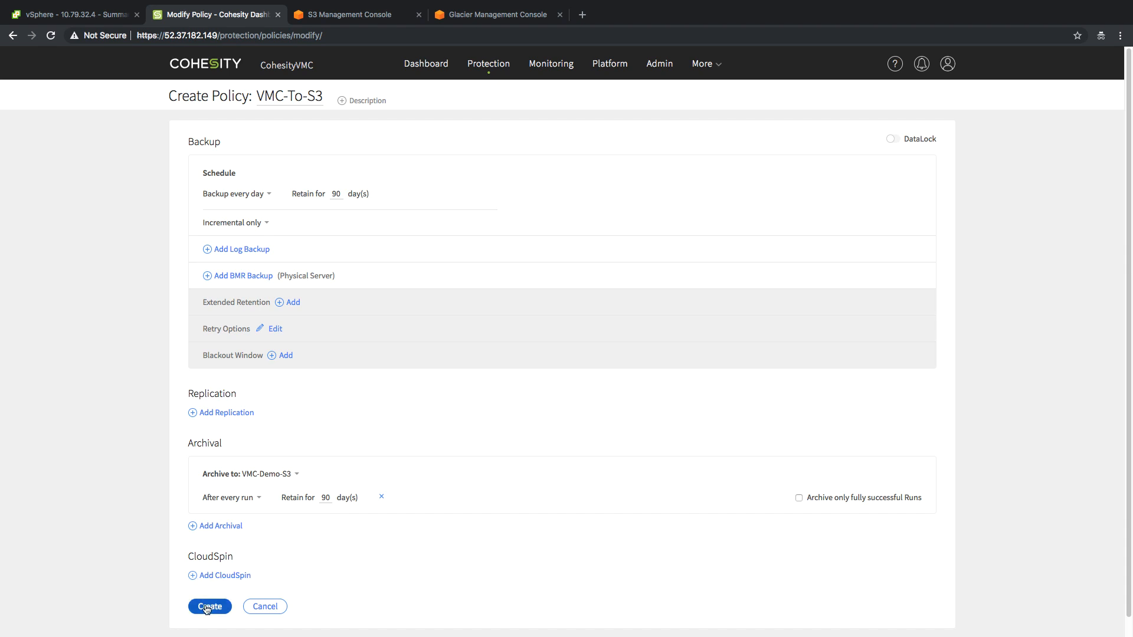
Go from Policy Manager to the Protection Jobs overview.
{"action": "left_click", "coordinate": [210, 607]}
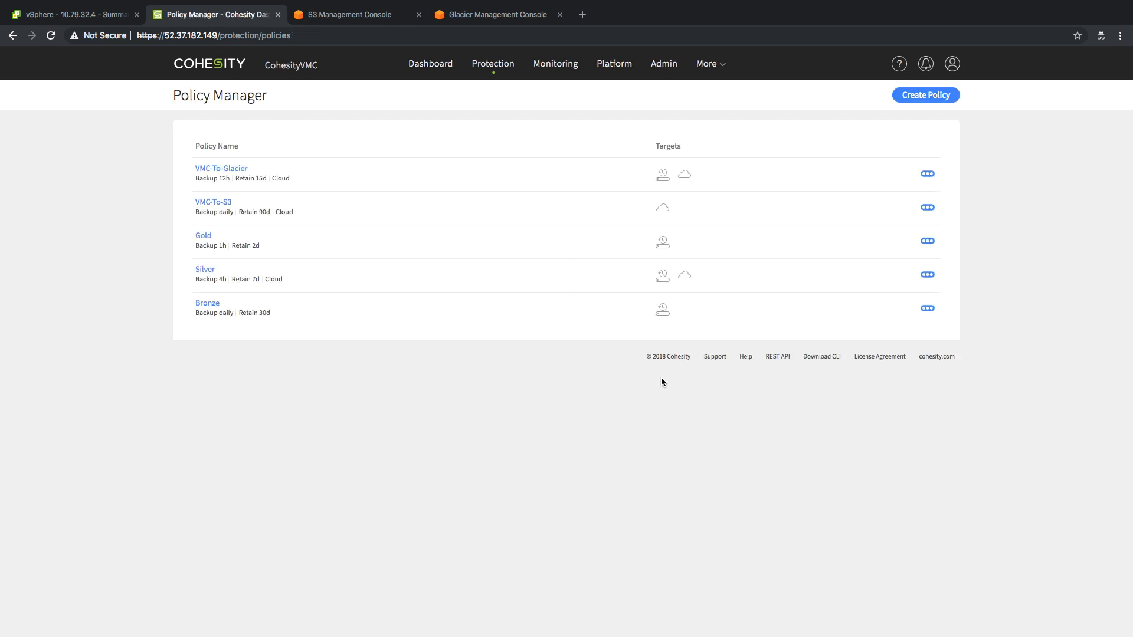
{"action": "mouse_move", "coordinate": [662, 175]}
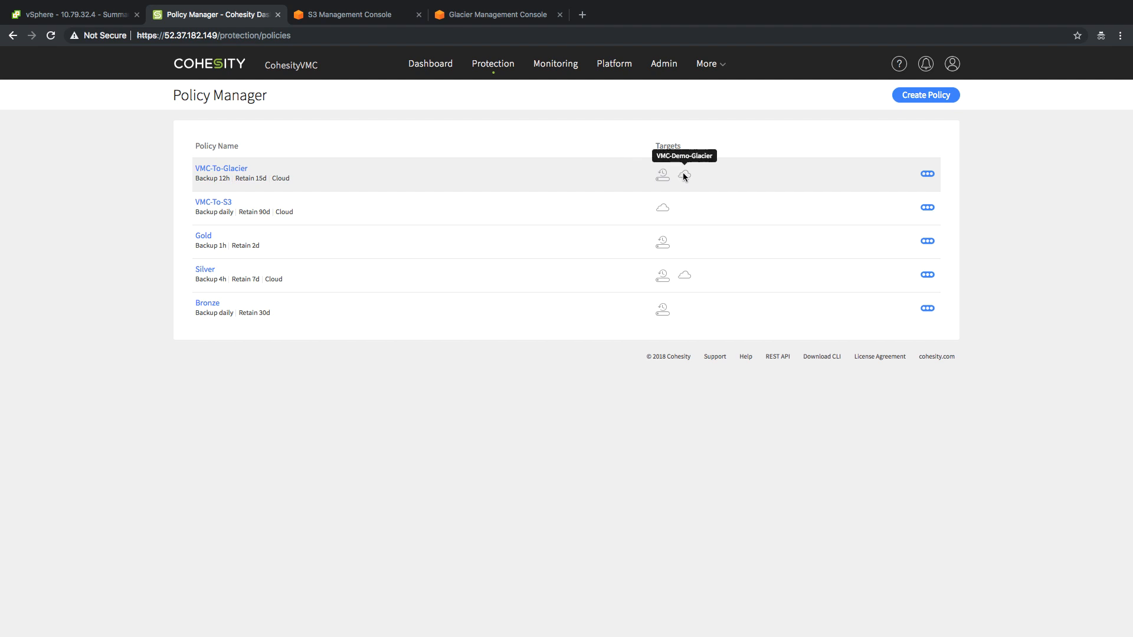
{"action": "mouse_move", "coordinate": [662, 210]}
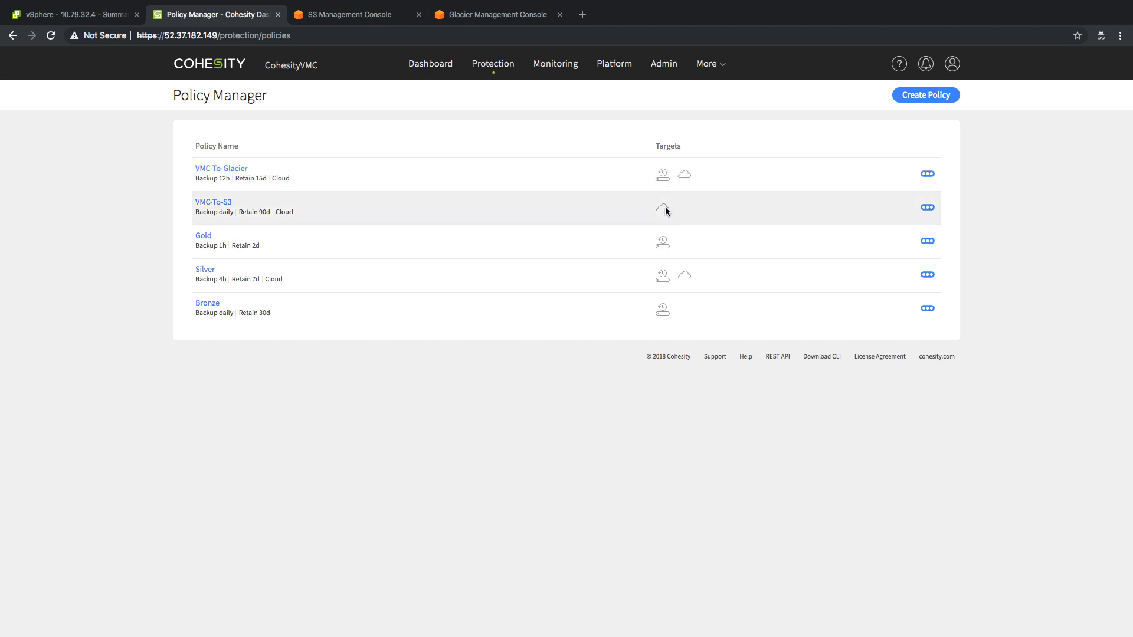
{"action": "left_click", "coordinate": [494, 64]}
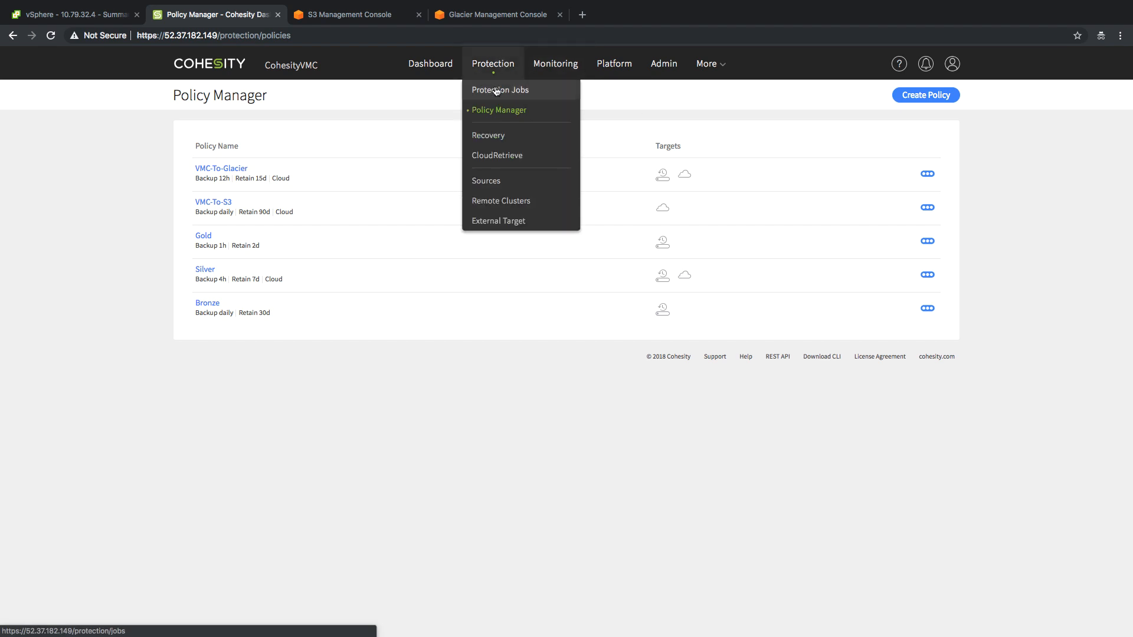
{"action": "left_click", "coordinate": [500, 89]}
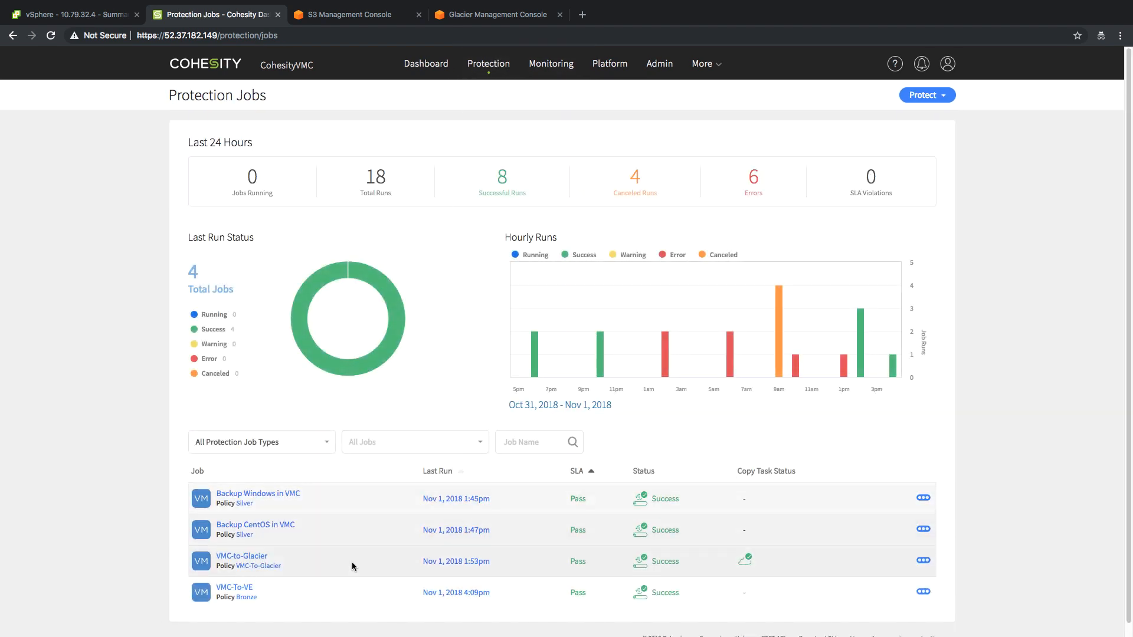
Start a Virtual Server protection job named VMC-to-S3 with the vCenter as source.
{"action": "left_click", "coordinate": [927, 95]}
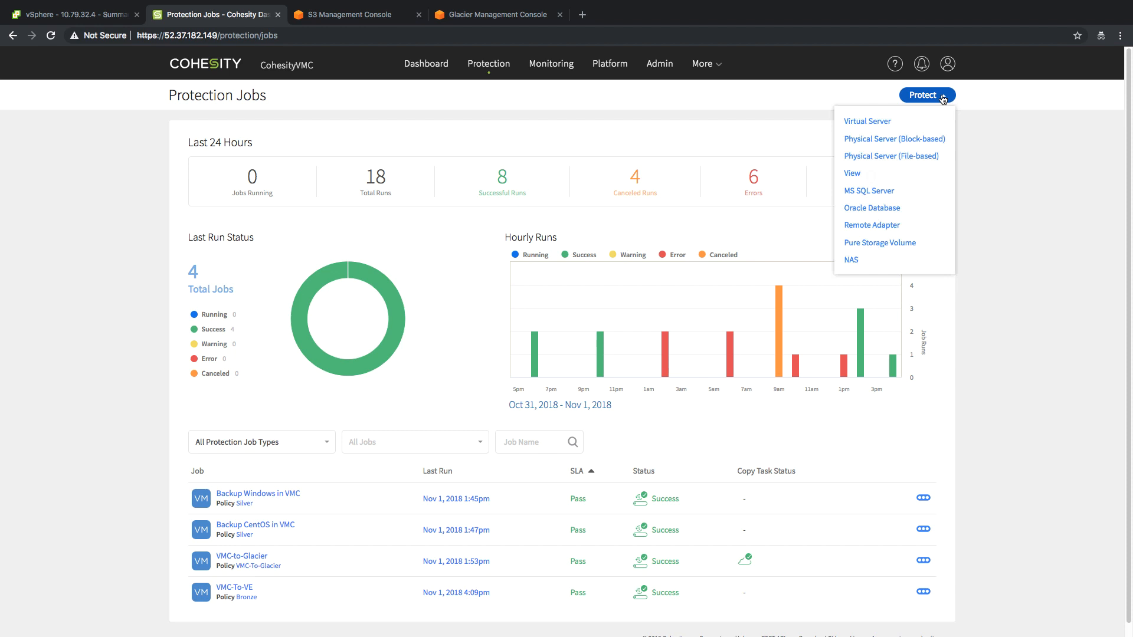
{"action": "left_click", "coordinate": [868, 120]}
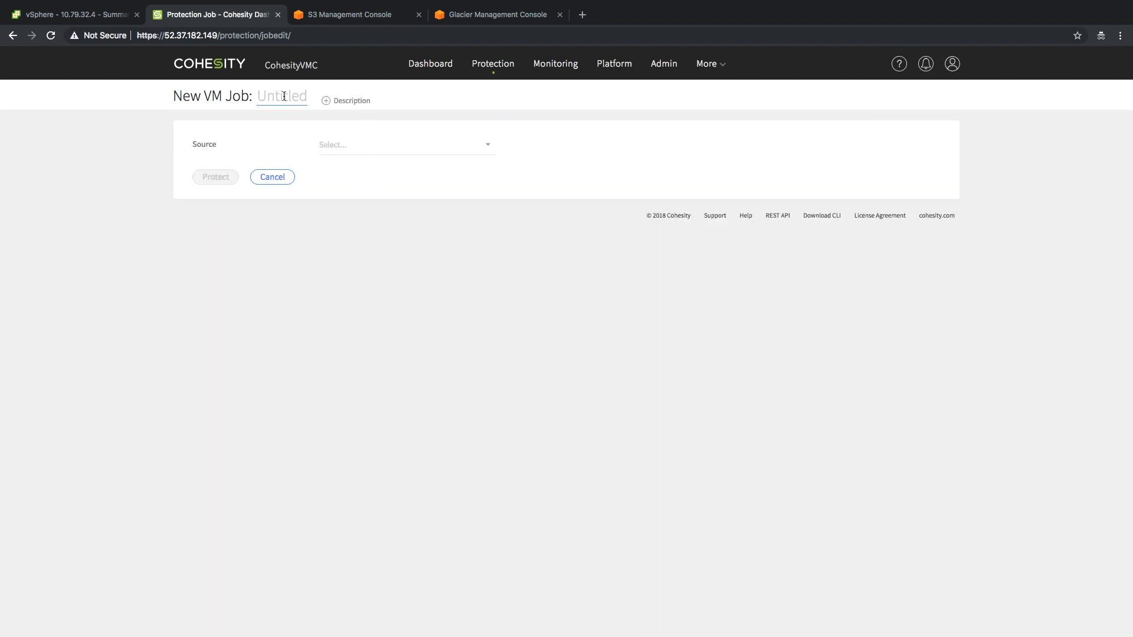
{"action": "type", "text": "VMC-"}
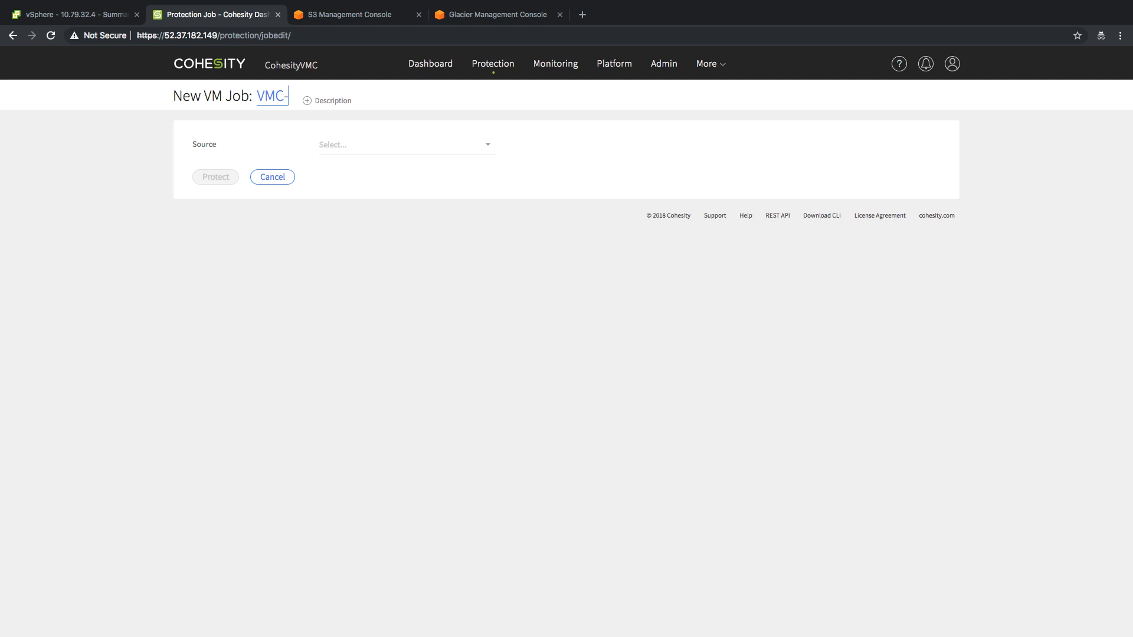
{"action": "type", "text": "to-"}
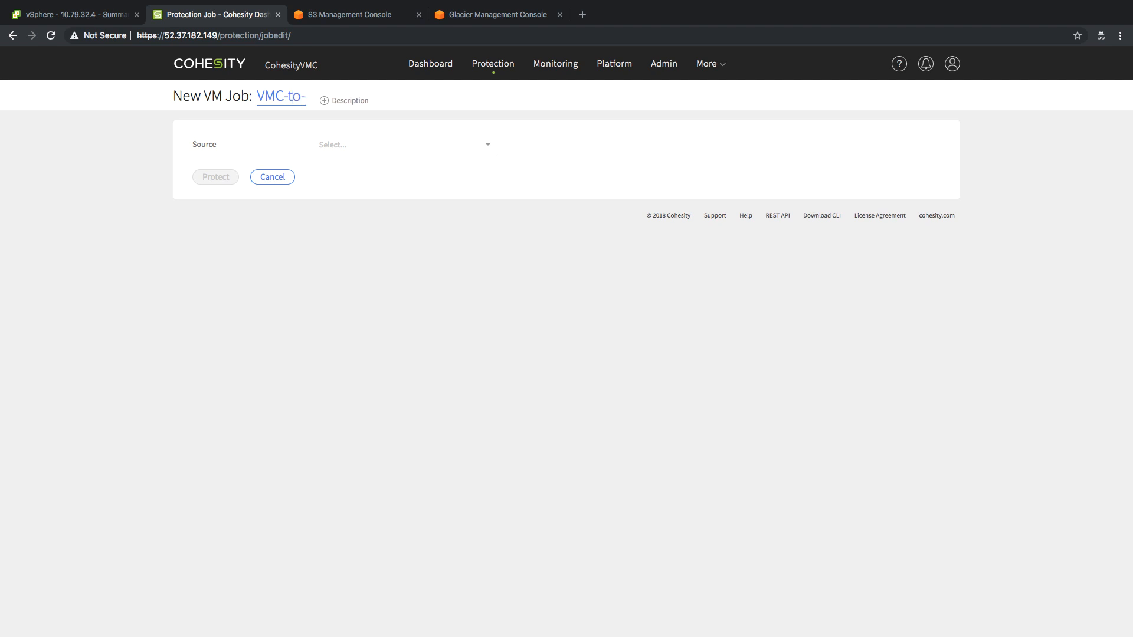
{"action": "type", "text": "S3"}
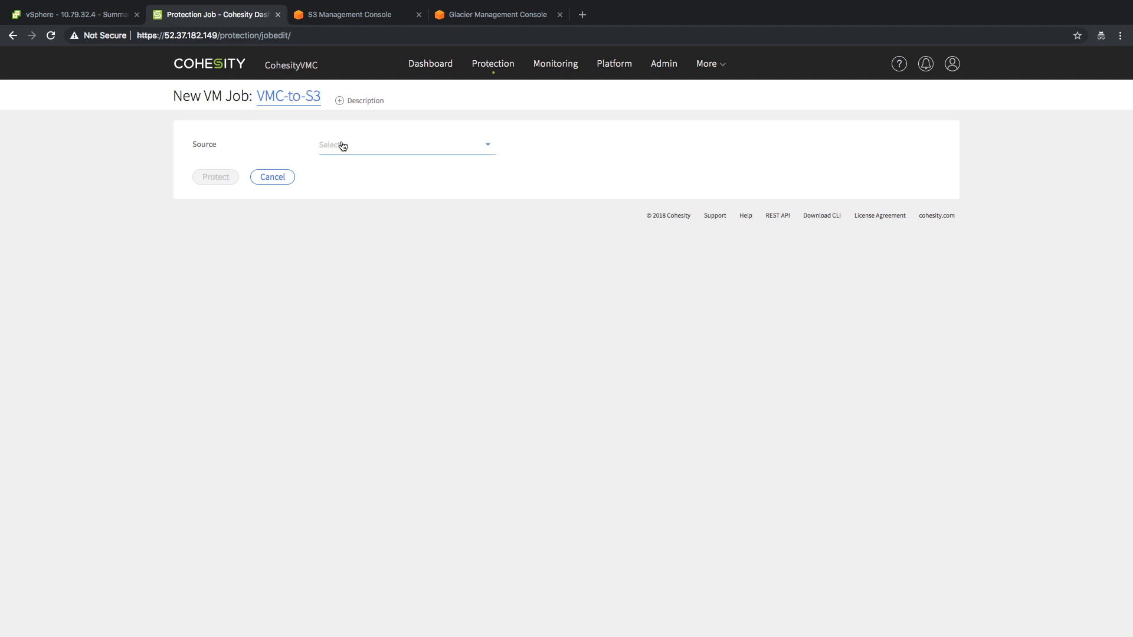
{"action": "left_click", "coordinate": [405, 144]}
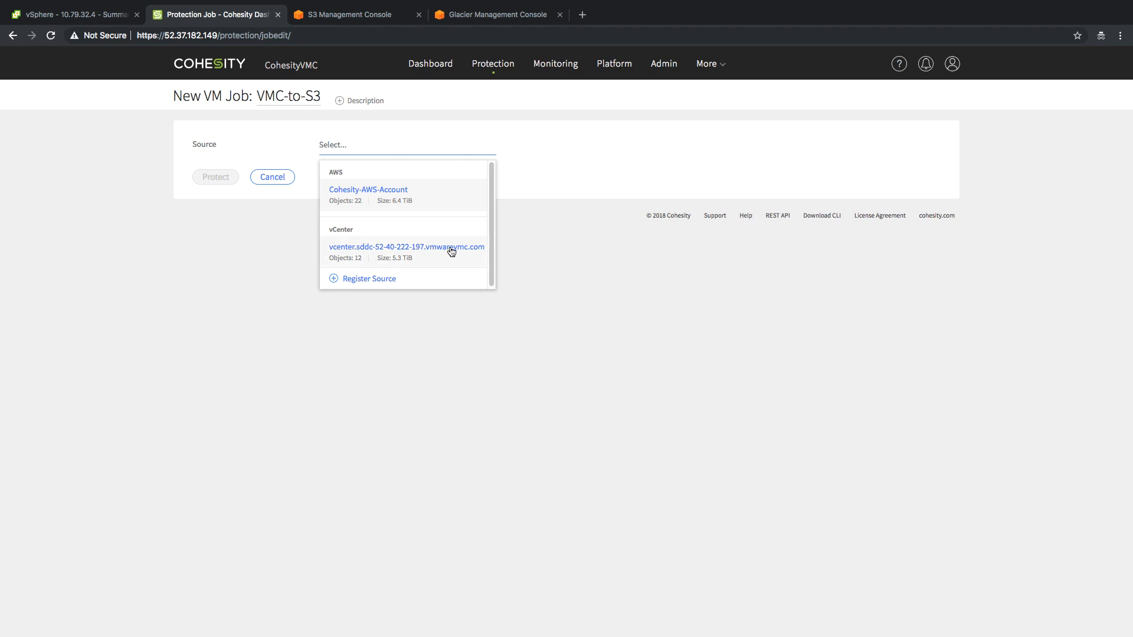
{"action": "left_click", "coordinate": [408, 247]}
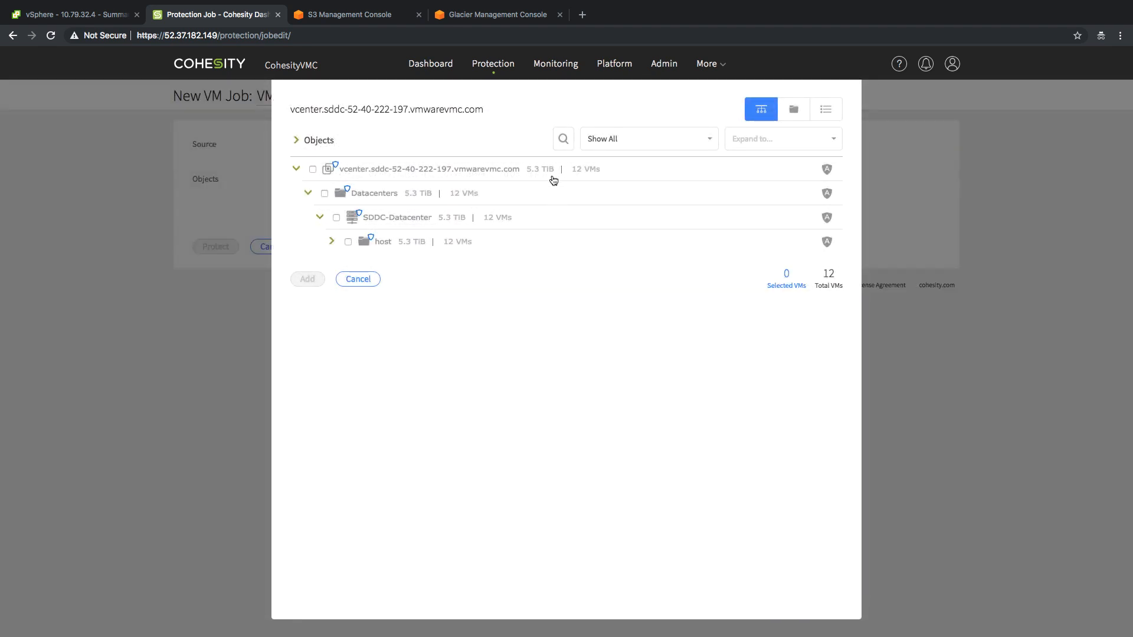
Add CentosVM1, assign the VMC-To-S3 policy and default storage domain, and create the job.
{"action": "type", "text": "Ceno"}
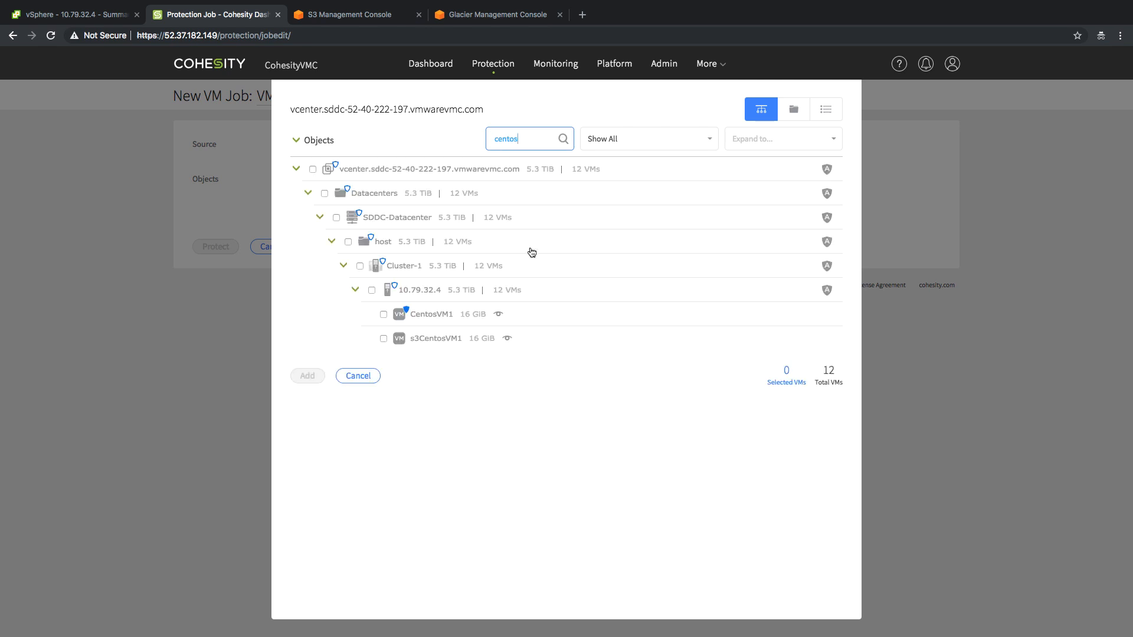
{"action": "left_click", "coordinate": [383, 313]}
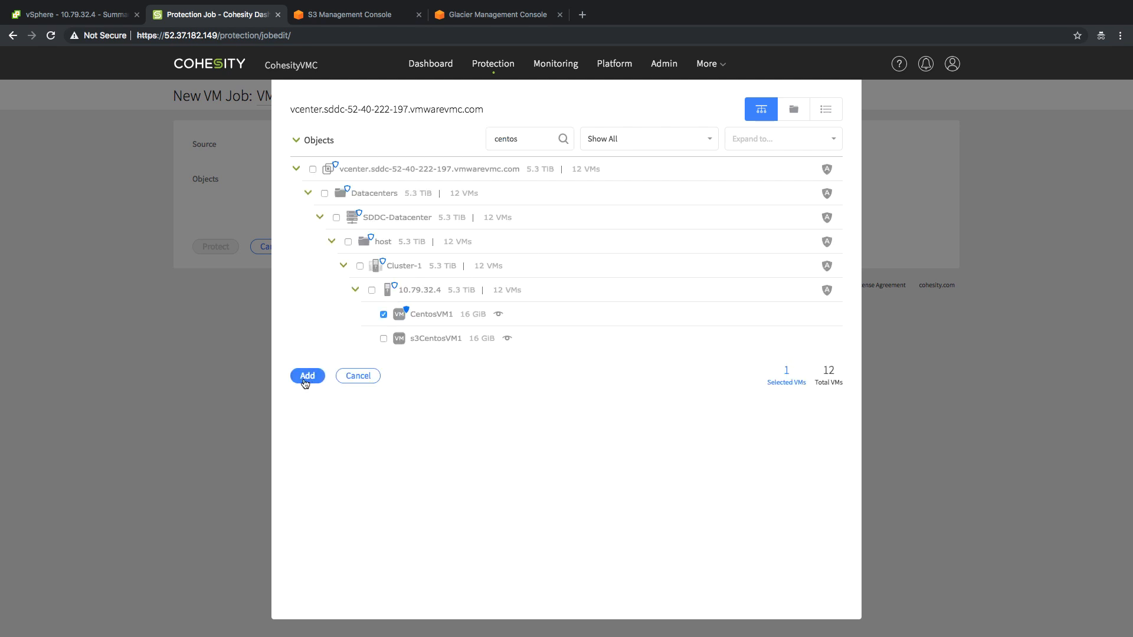
{"action": "left_click", "coordinate": [307, 375]}
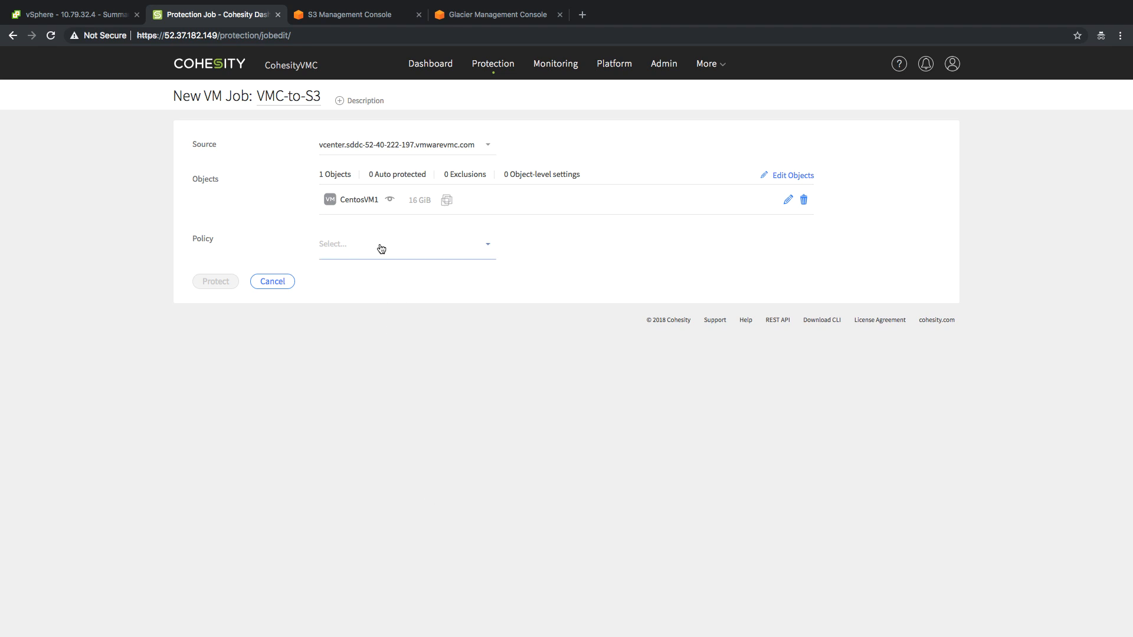
{"action": "left_click", "coordinate": [405, 243]}
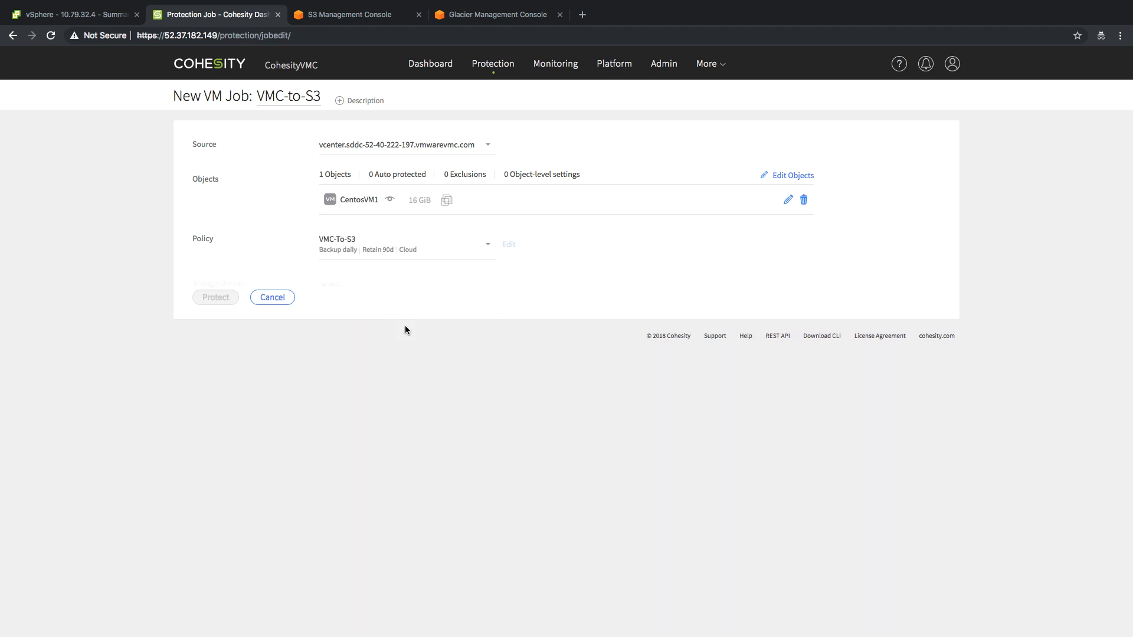
{"action": "left_click", "coordinate": [404, 283]}
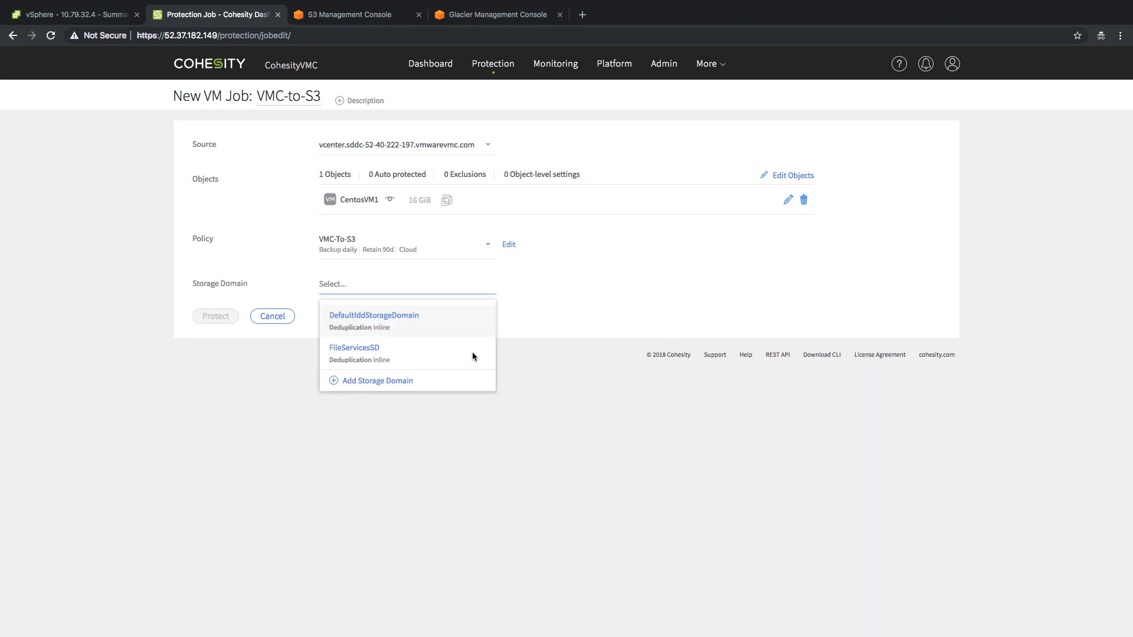
{"action": "left_click", "coordinate": [374, 315]}
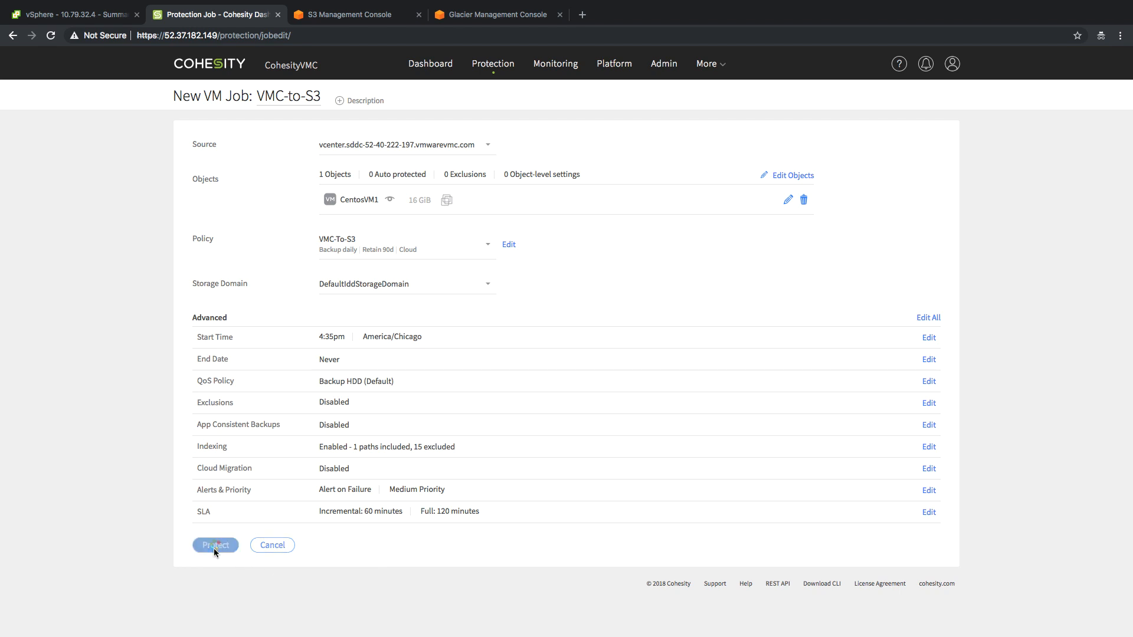
{"action": "left_click", "coordinate": [215, 545]}
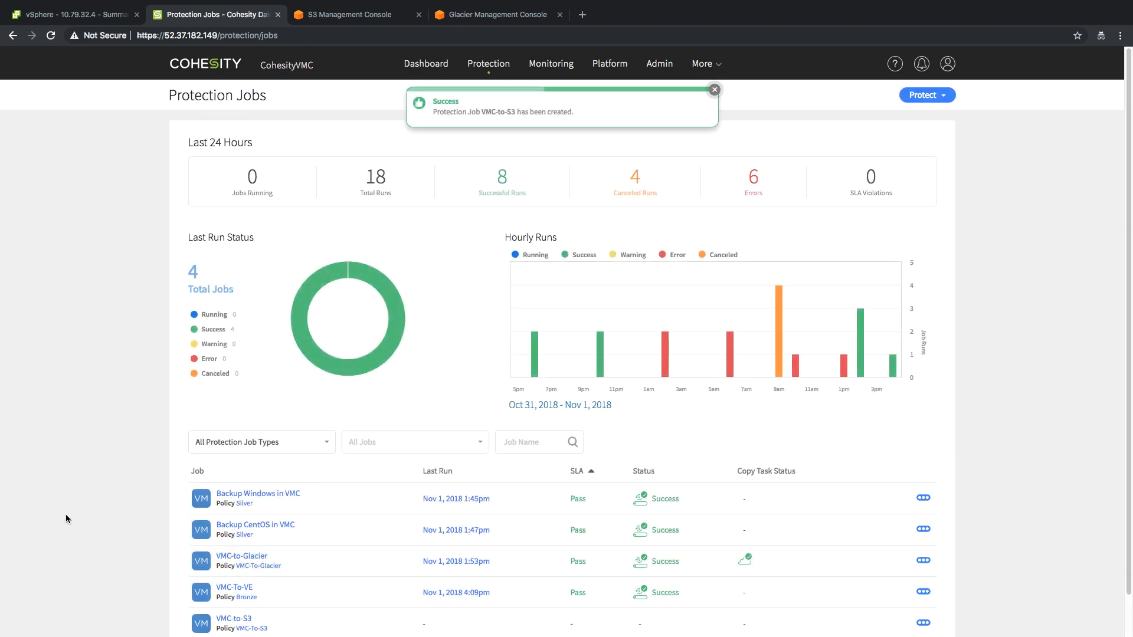
Open the VMC-to-S3 job's running backup run and expand the CentosVM1 task log.
{"action": "scroll", "scroll_direction": "down", "scroll_amount": 3}
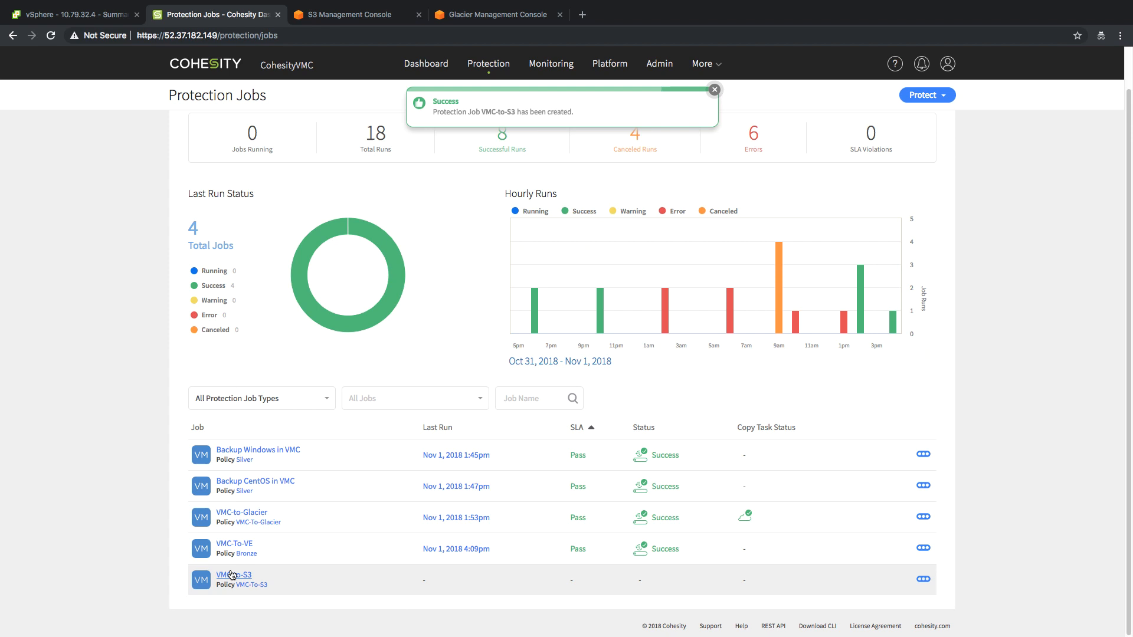
{"action": "left_click", "coordinate": [233, 575]}
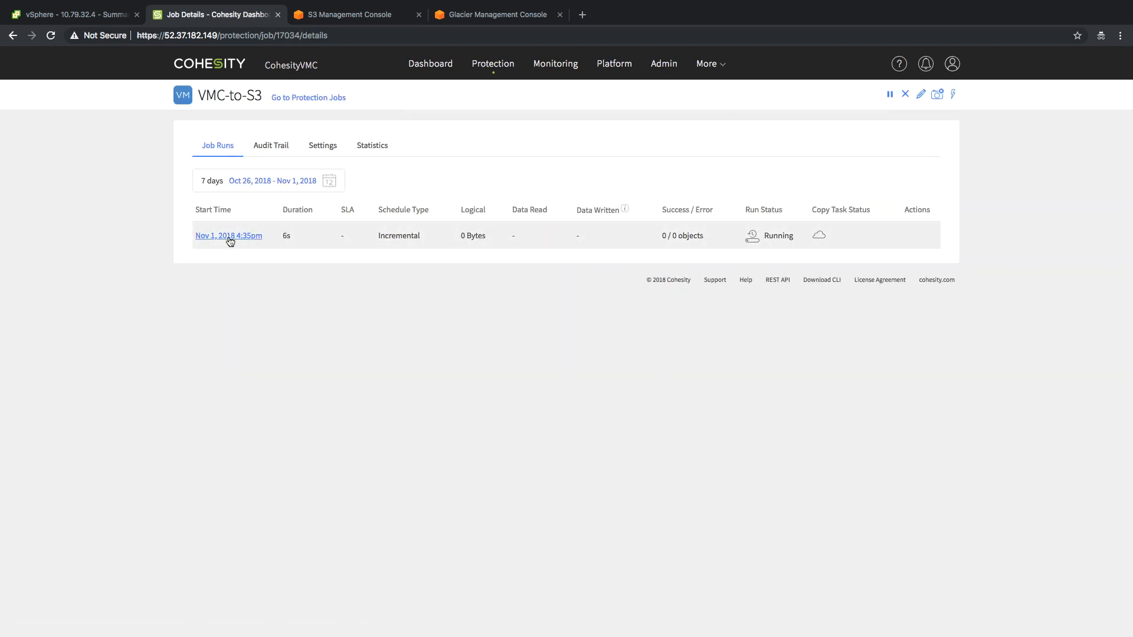
{"action": "left_click", "coordinate": [227, 236]}
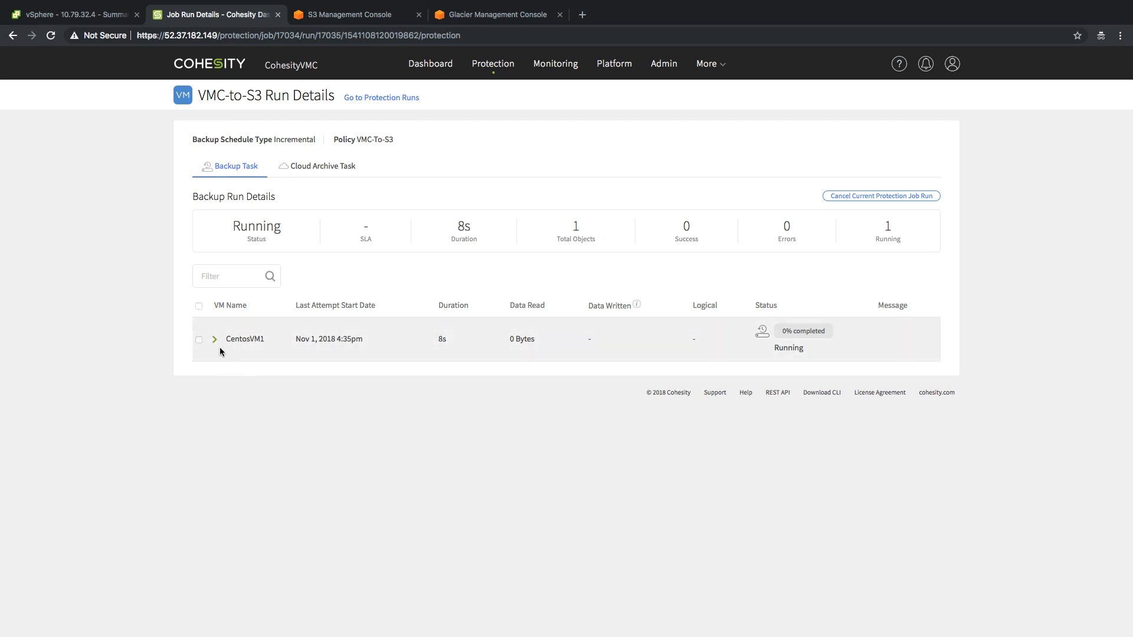
{"action": "left_click", "coordinate": [215, 339]}
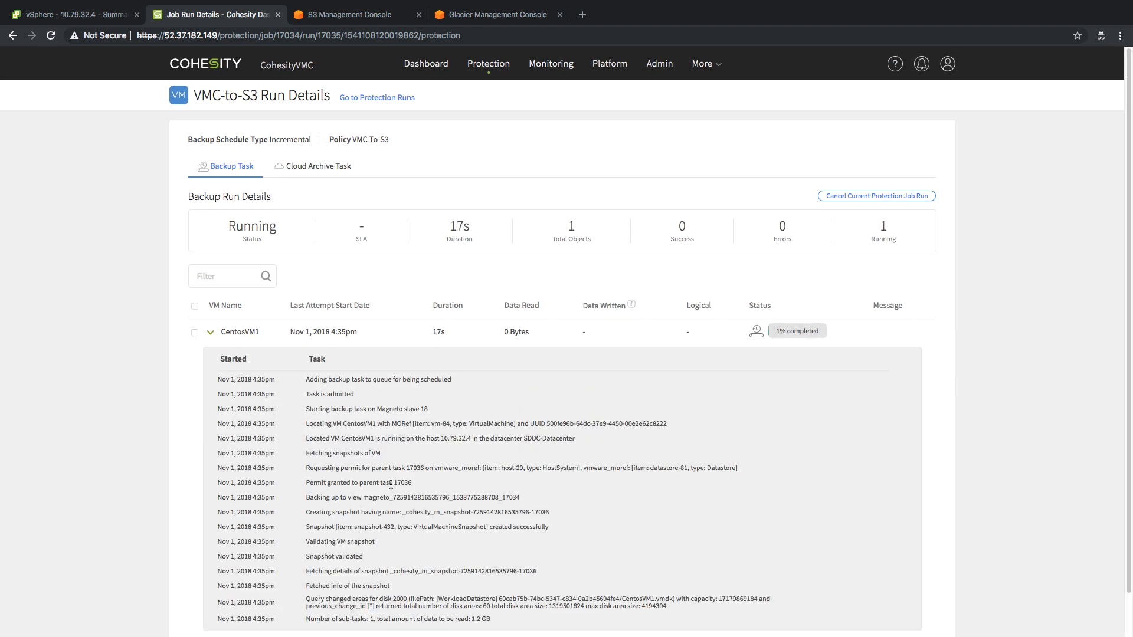
{"action": "left_click", "coordinate": [72, 14]}
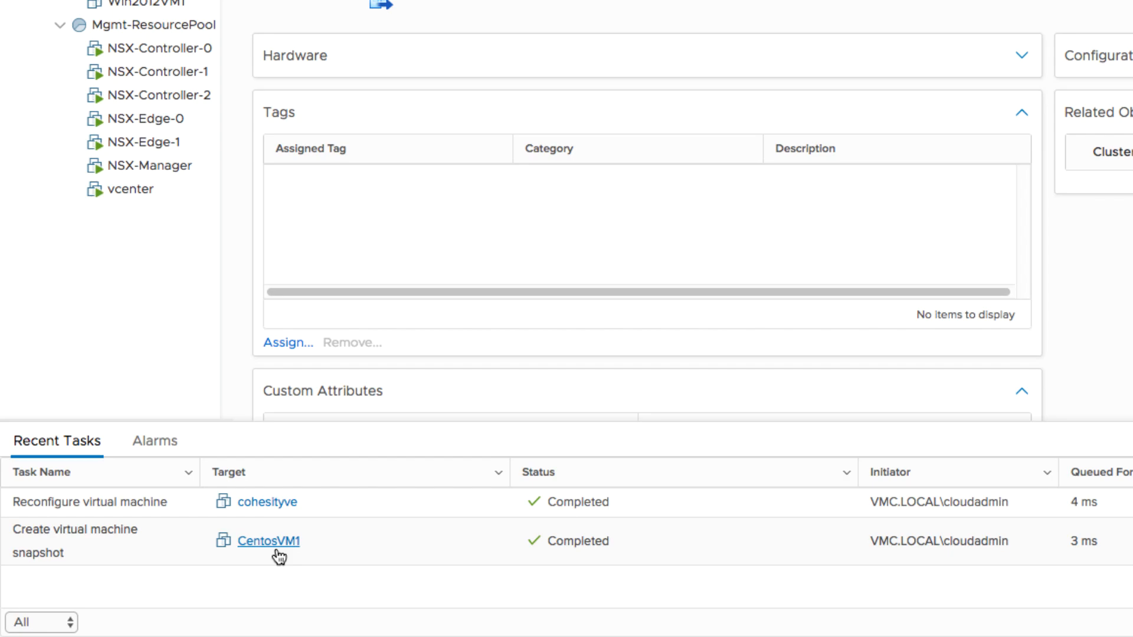
{"action": "left_click", "coordinate": [211, 14]}
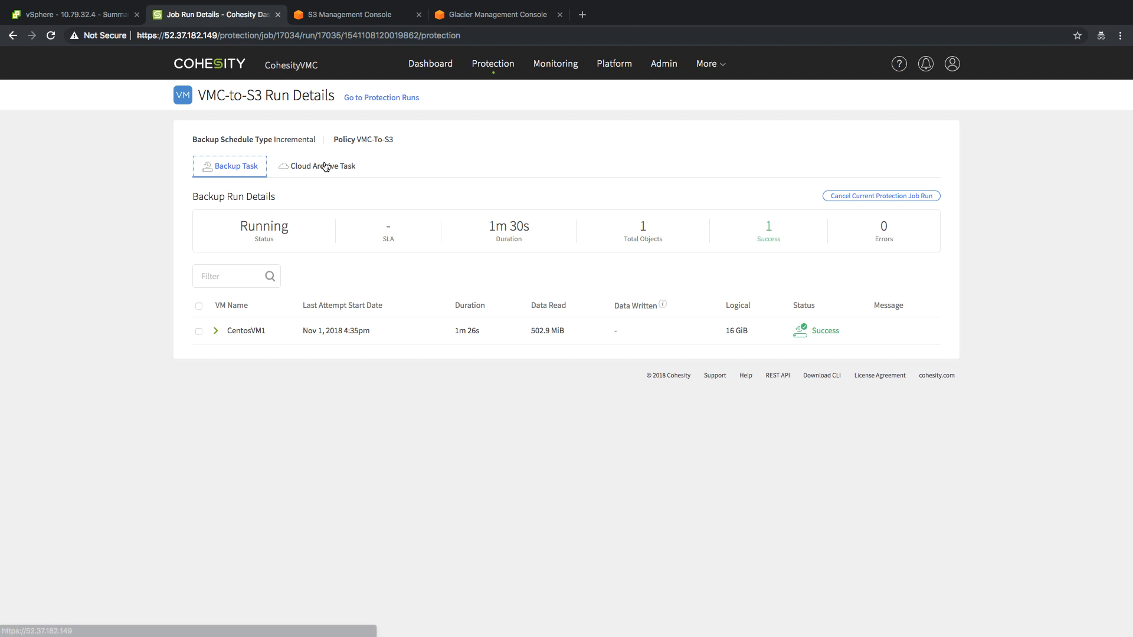
Check the Cloud Archive Task progress to VMC-Demo-S3 and the Backup Task results.
{"action": "left_click", "coordinate": [322, 166]}
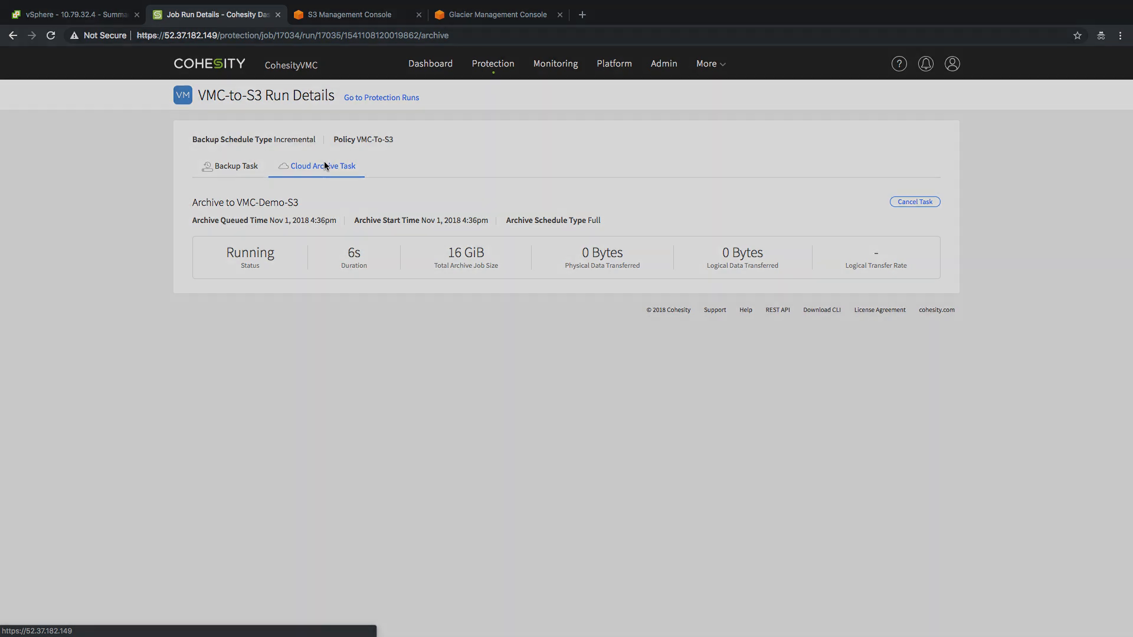
{"action": "left_click", "coordinate": [236, 165]}
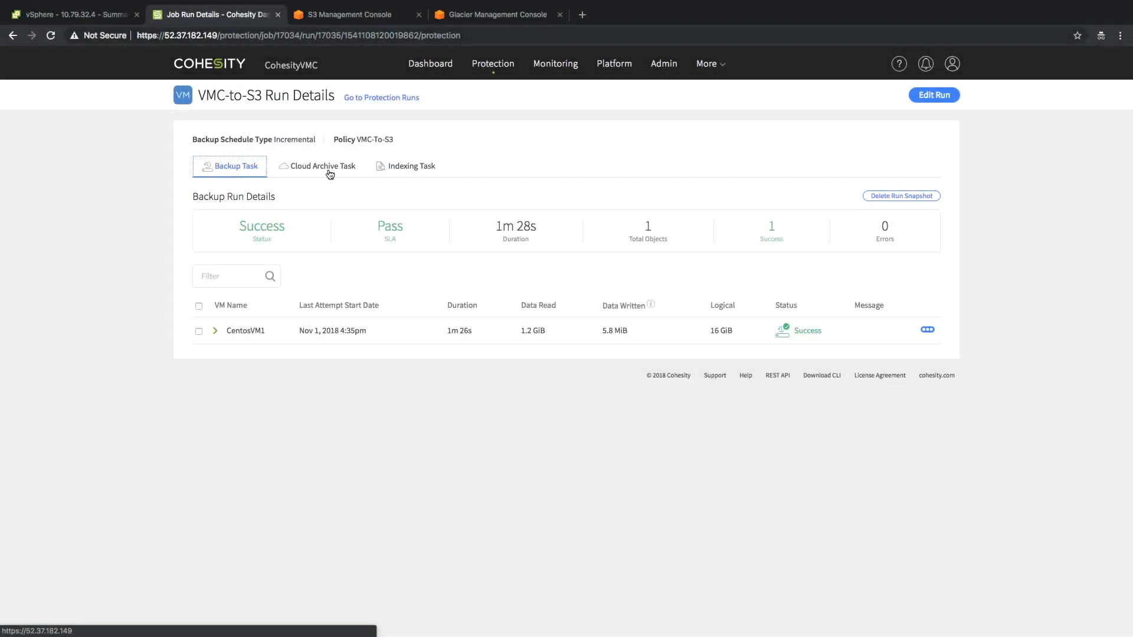
{"action": "left_click", "coordinate": [321, 166]}
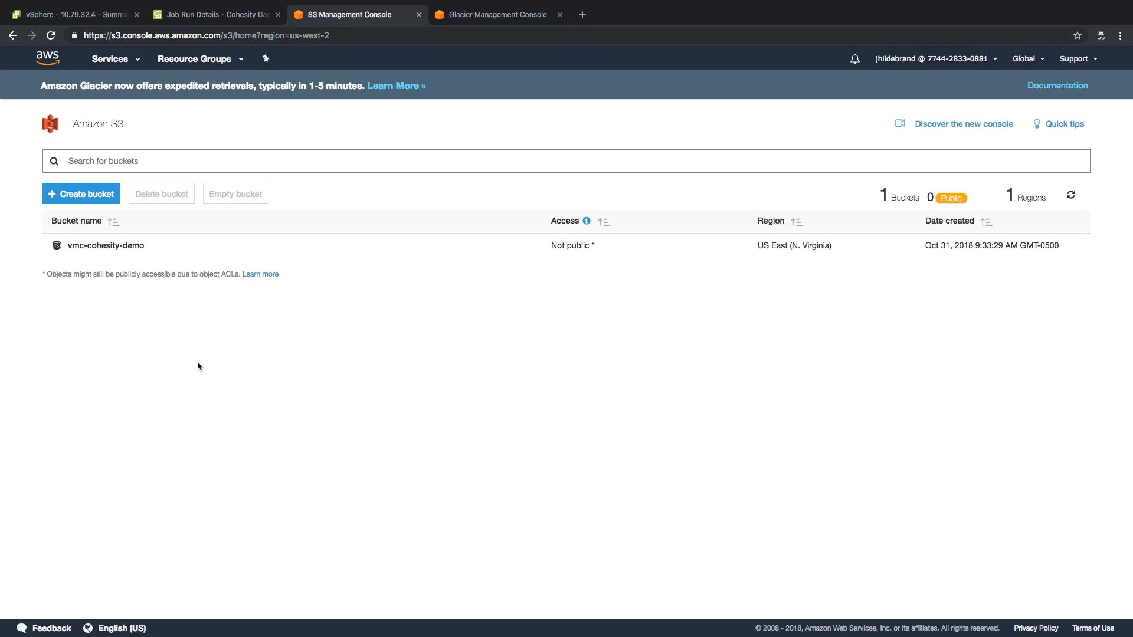
{"action": "mouse_move", "coordinate": [141, 258]}
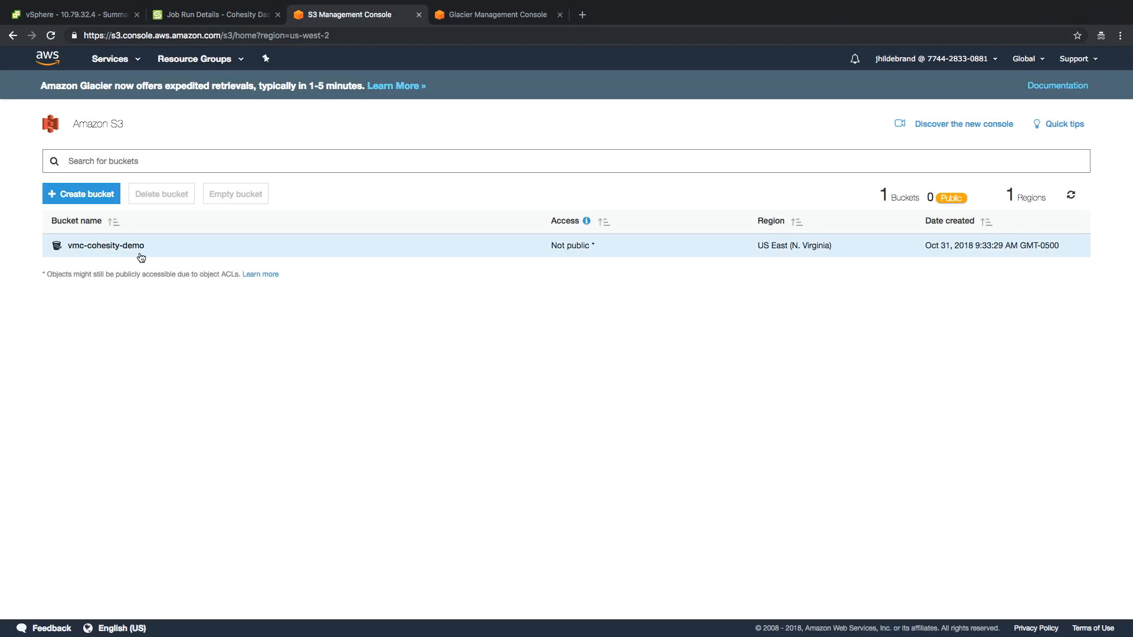
Open the vmc-cohesity-demo bucket in the S3 console.
{"action": "left_click", "coordinate": [105, 245]}
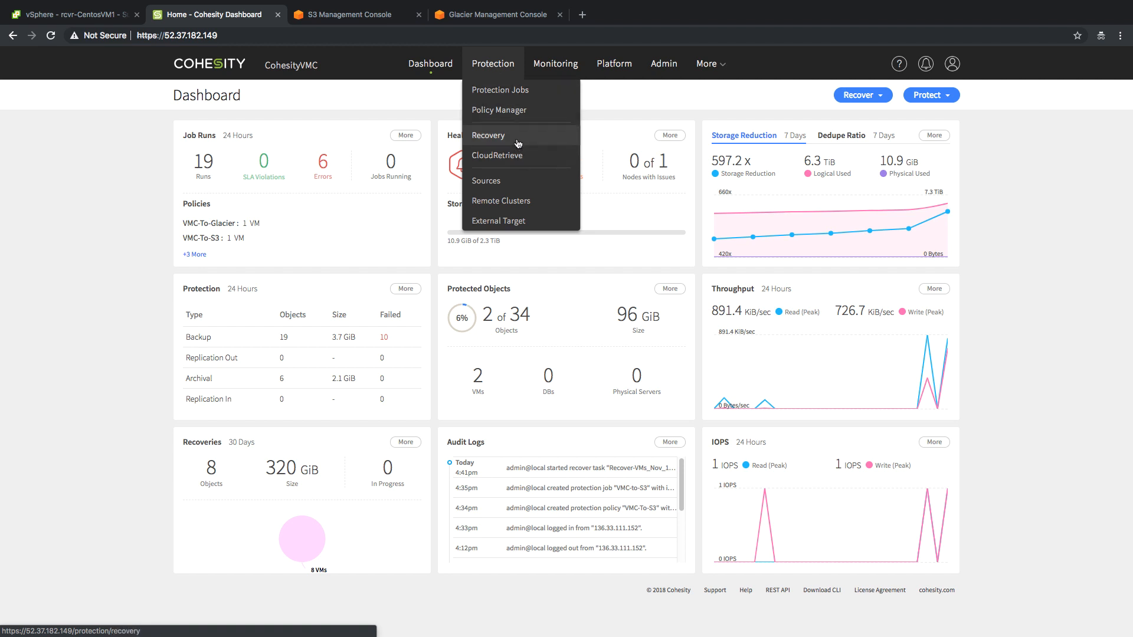
In Recovery > Files or Folders, search *.txt and select pkcs11.txt from job VMC-to-S3.
{"action": "left_click", "coordinate": [488, 135]}
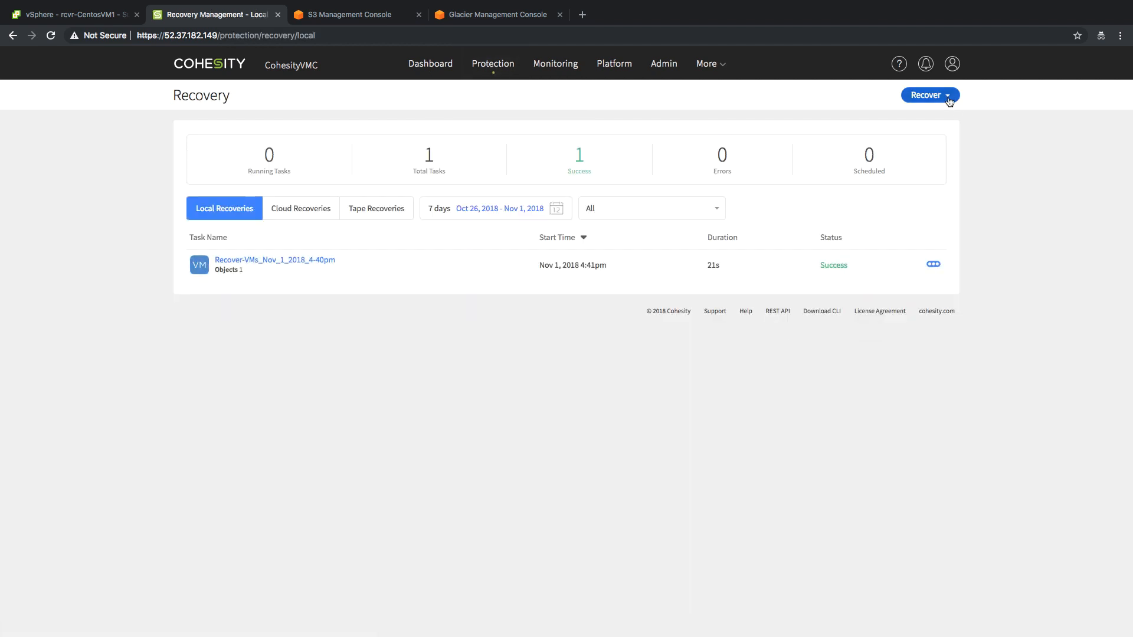
{"action": "left_click", "coordinate": [930, 95]}
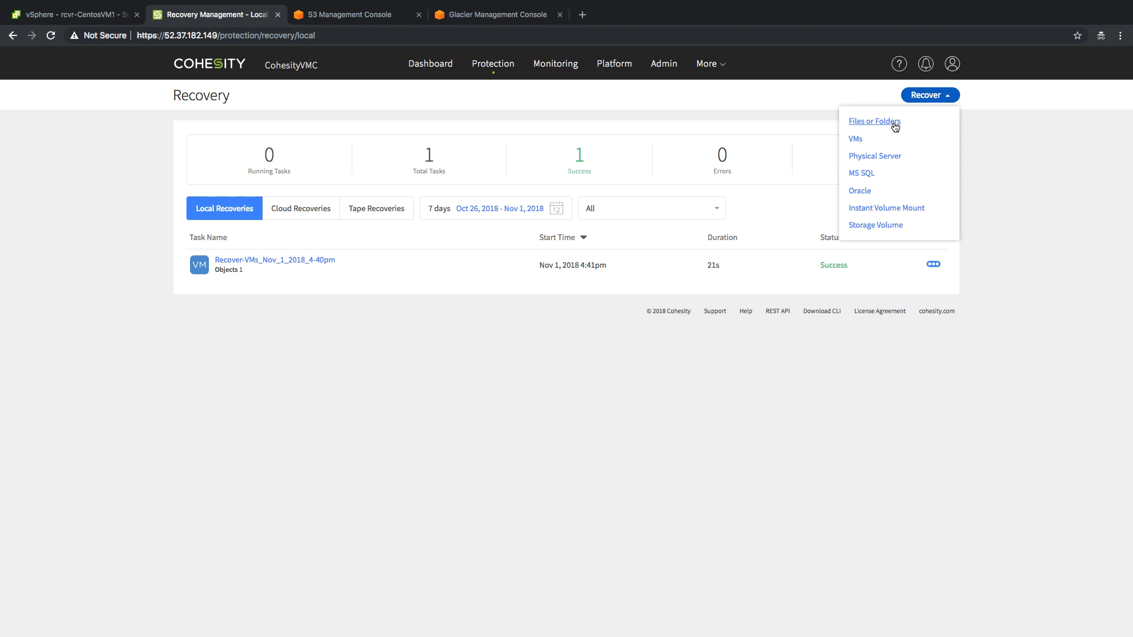
{"action": "left_click", "coordinate": [873, 122]}
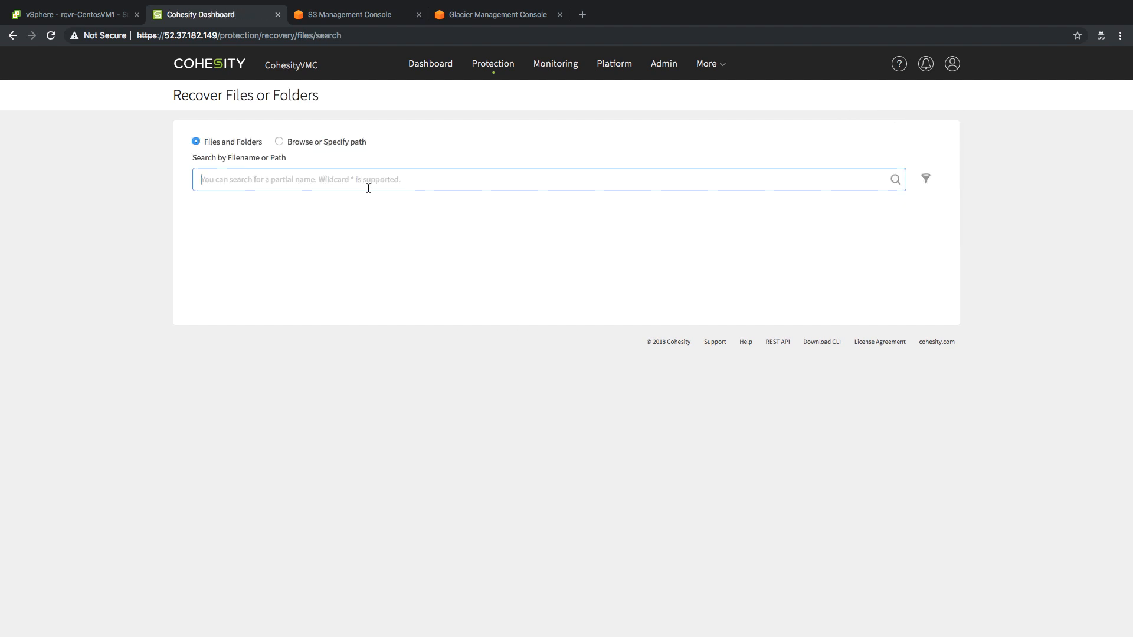
{"action": "type", "text": "*.txt"}
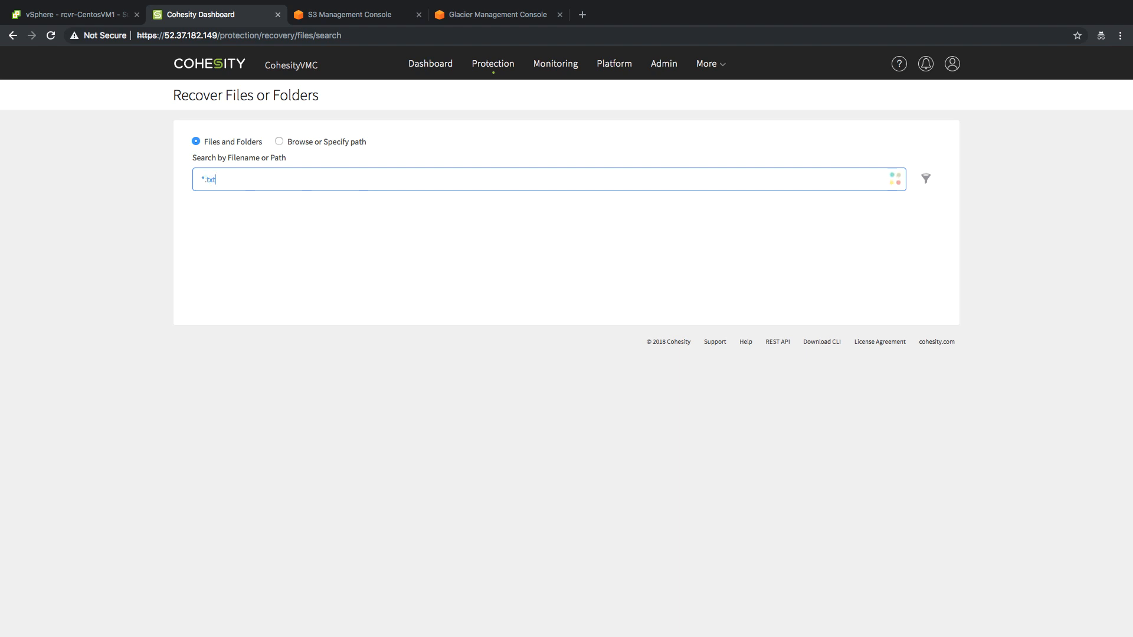
{"action": "key", "text": "Enter"}
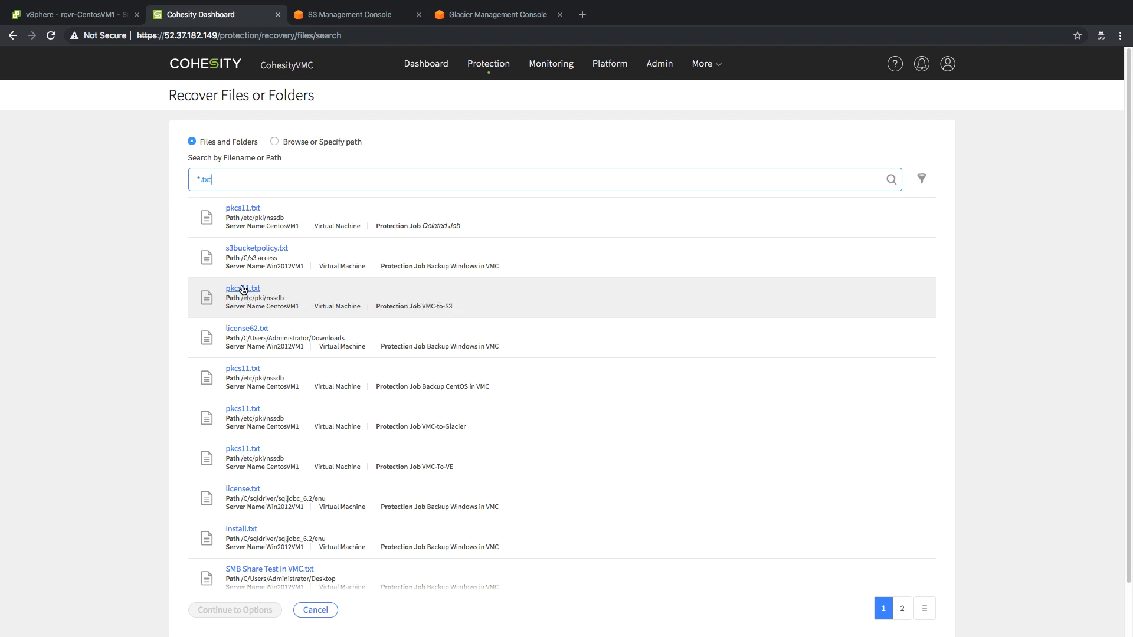
{"action": "left_click", "coordinate": [243, 288]}
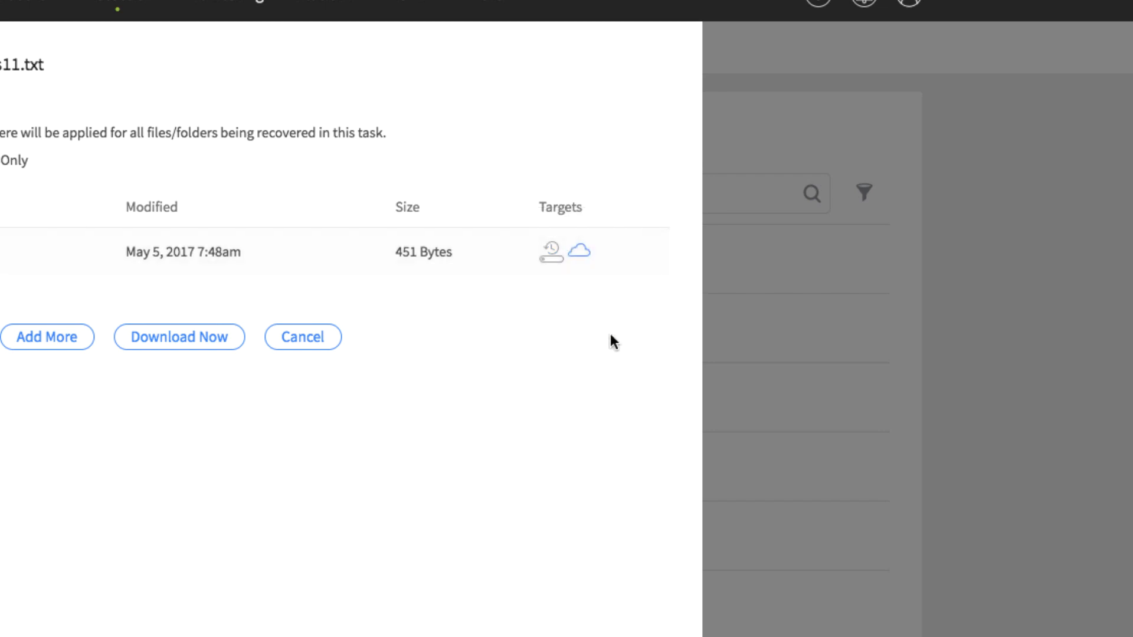
{"action": "mouse_move", "coordinate": [555, 259]}
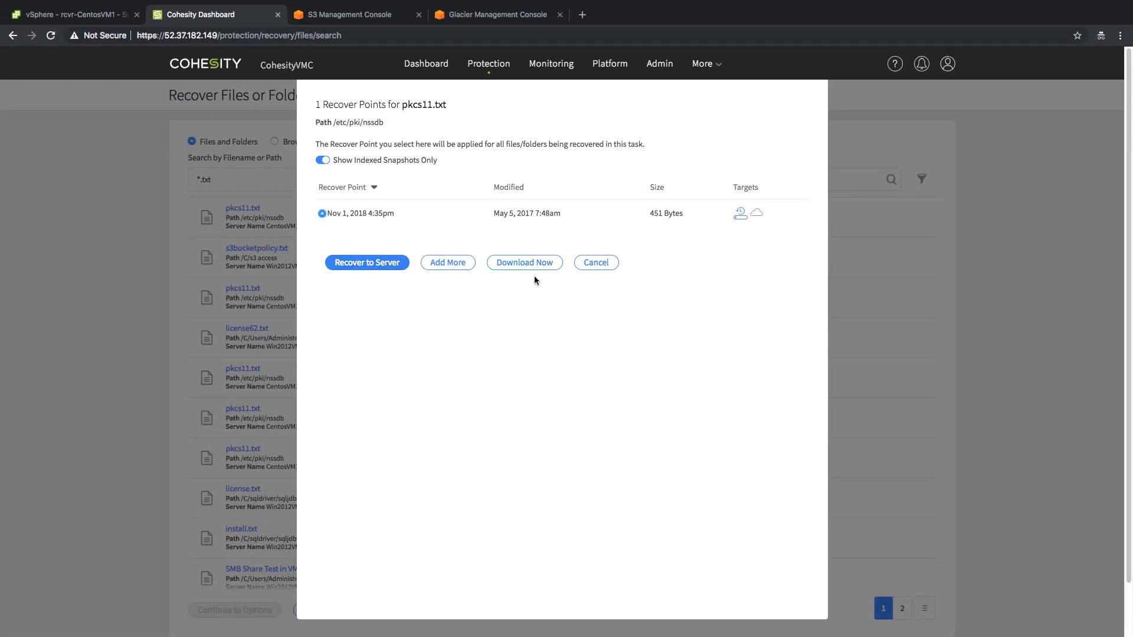
Download pkcs11.txt from the Nov 1, 2018 recovery point and view the downloaded file.
{"action": "left_click", "coordinate": [524, 261]}
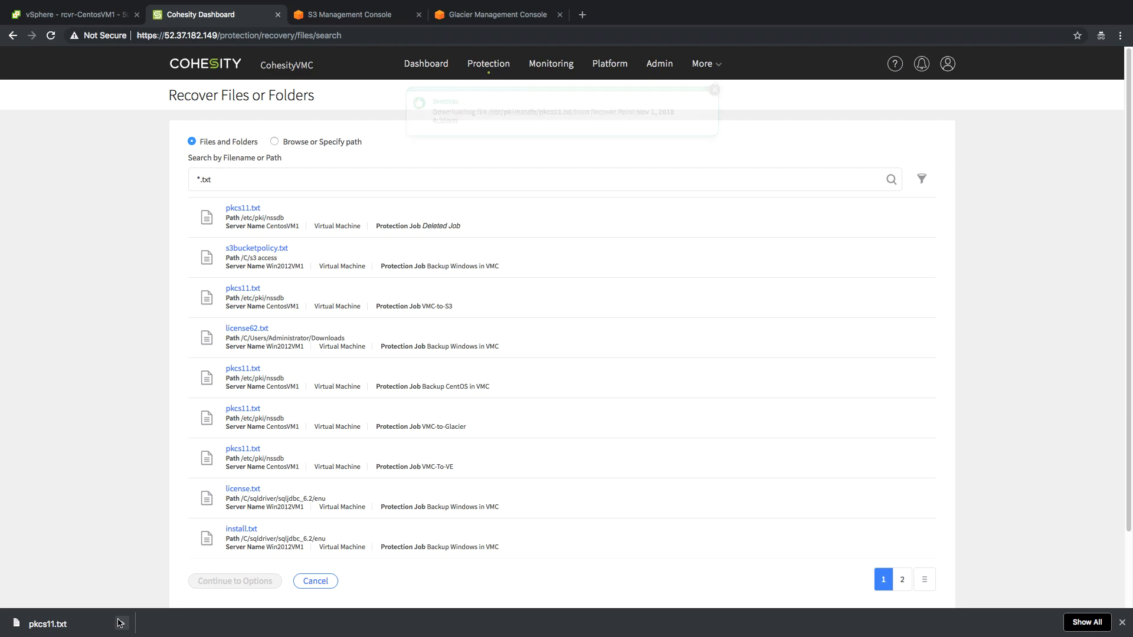
{"action": "left_click", "coordinate": [489, 62]}
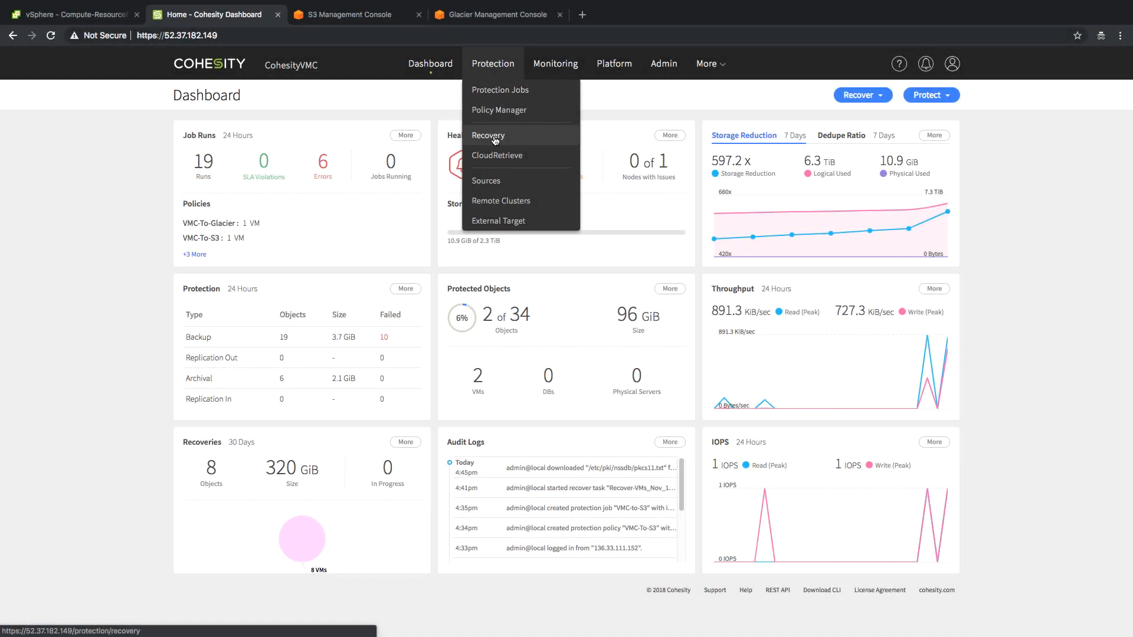
Begin a Recover VMs workflow, search 's3' and choose CentosVM1 from the VMC-to-S3 job.
{"action": "left_click", "coordinate": [487, 134]}
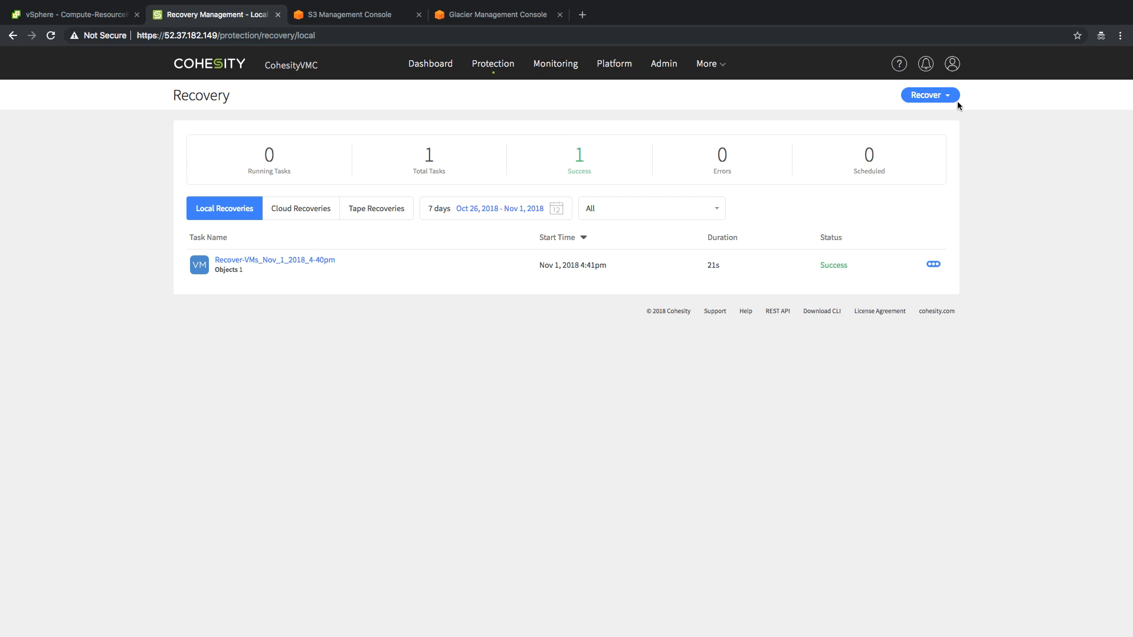
{"action": "left_click", "coordinate": [928, 95]}
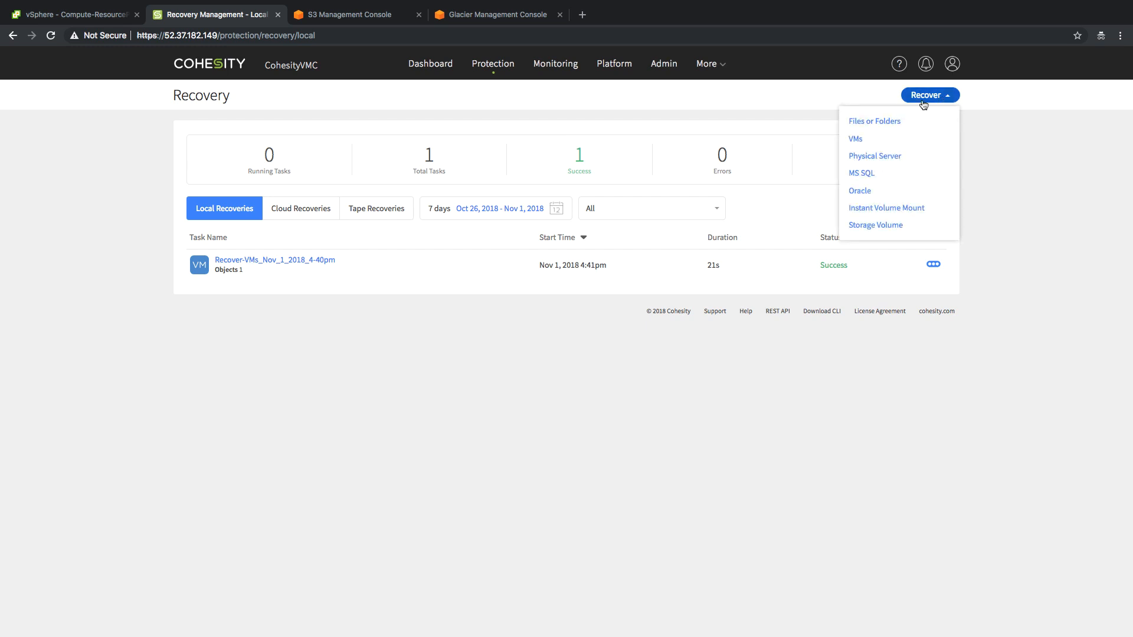
{"action": "left_click", "coordinate": [856, 139]}
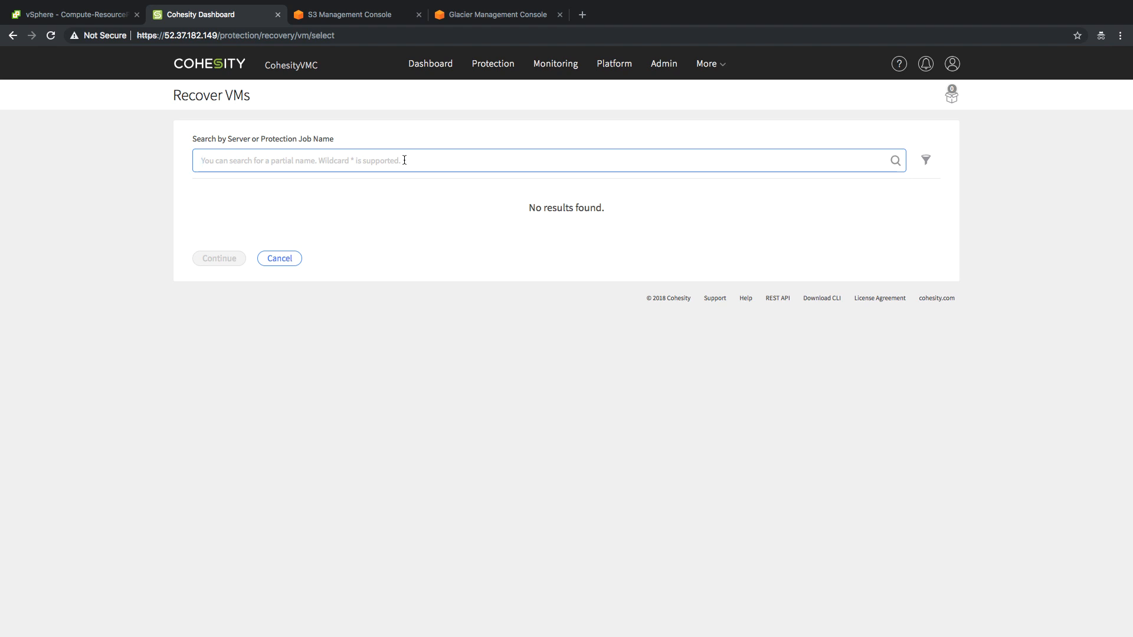
{"action": "type", "text": "s3"}
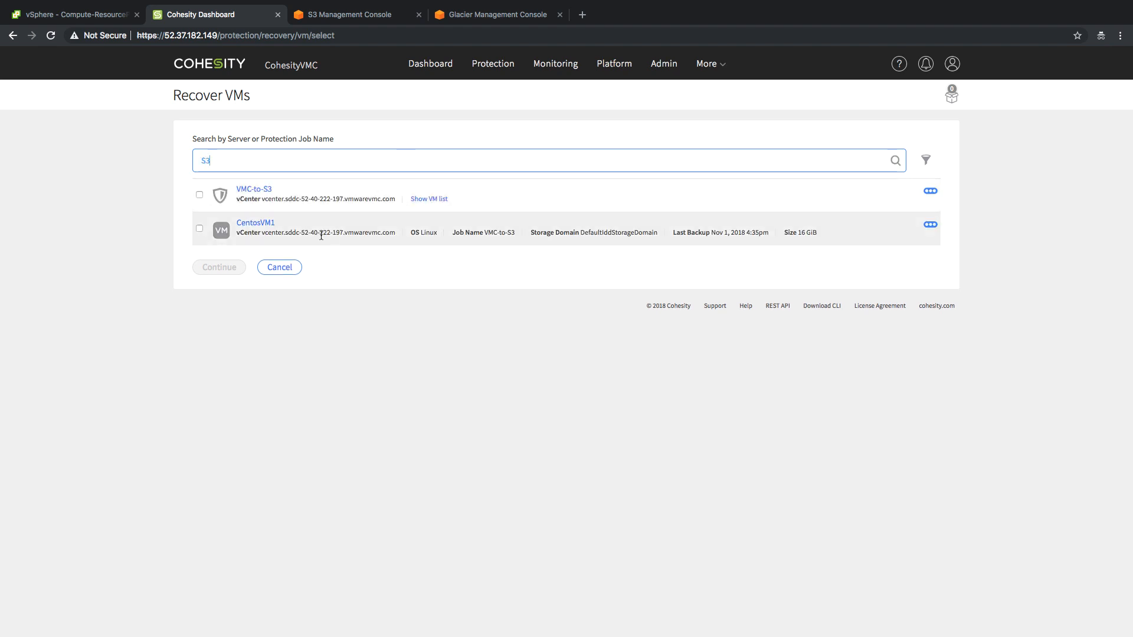
{"action": "mouse_move", "coordinate": [510, 242]}
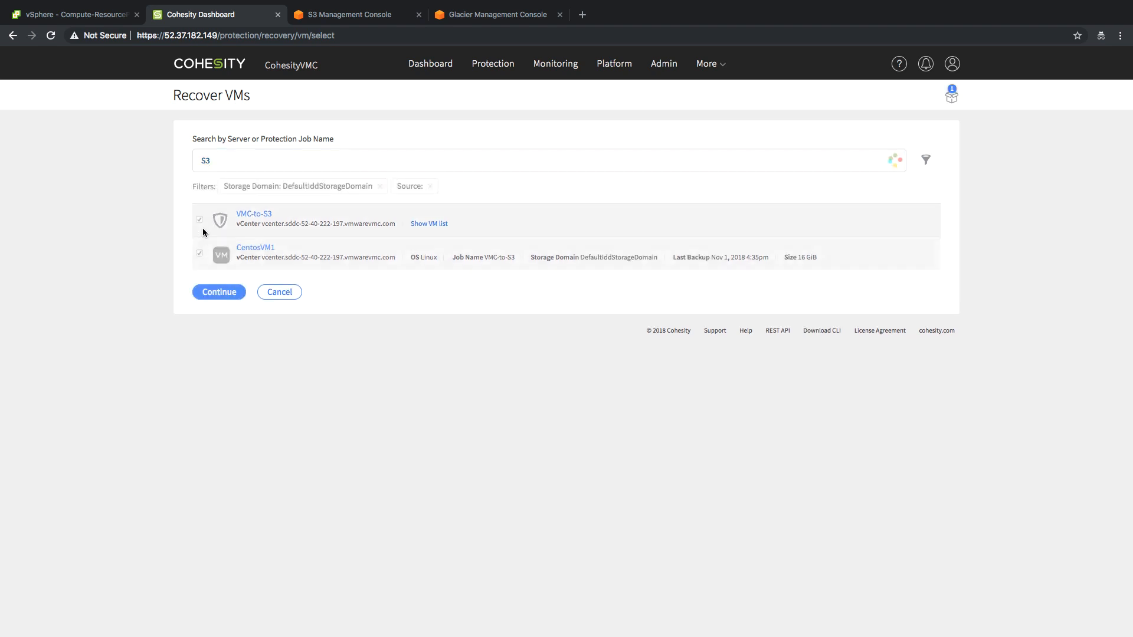
{"action": "left_click", "coordinate": [218, 291]}
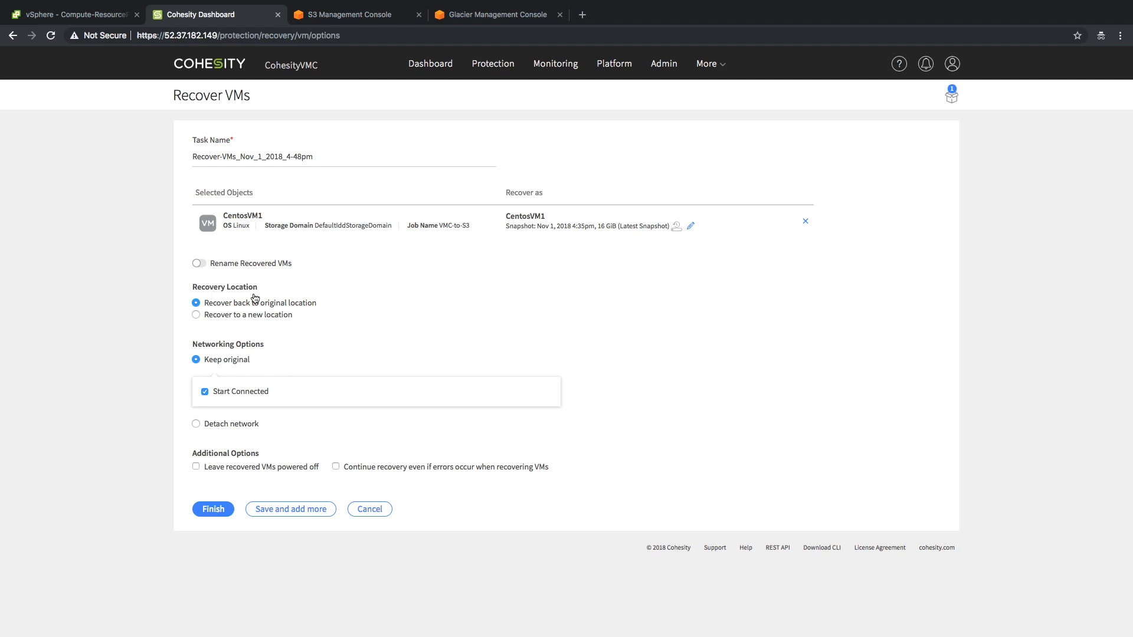
{"action": "mouse_move", "coordinate": [643, 304]}
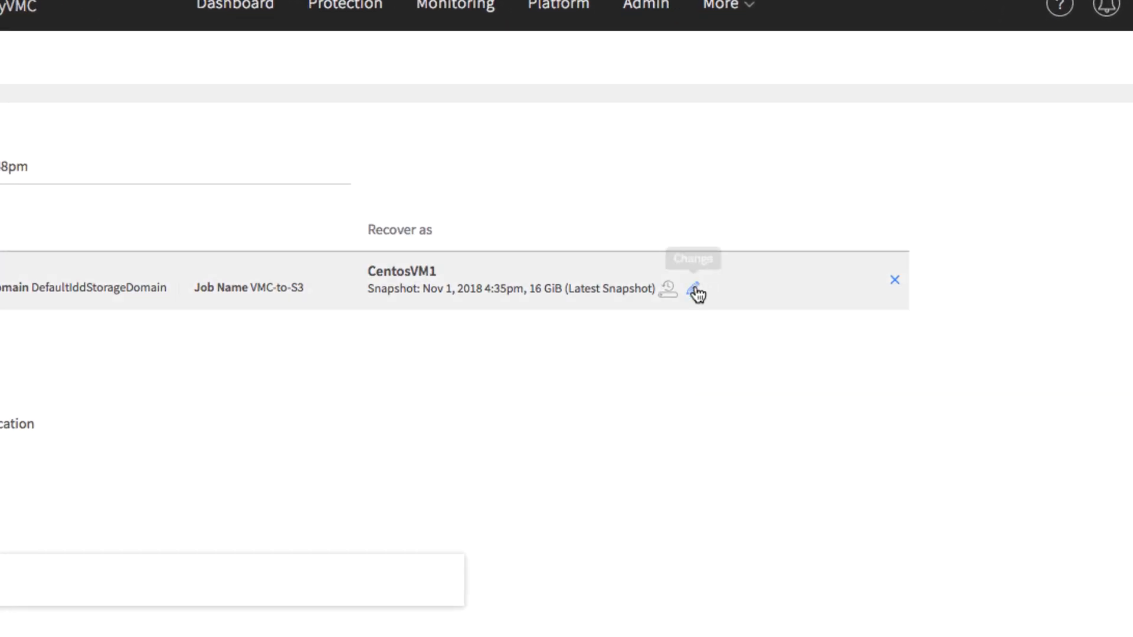
{"action": "mouse_move", "coordinate": [665, 296]}
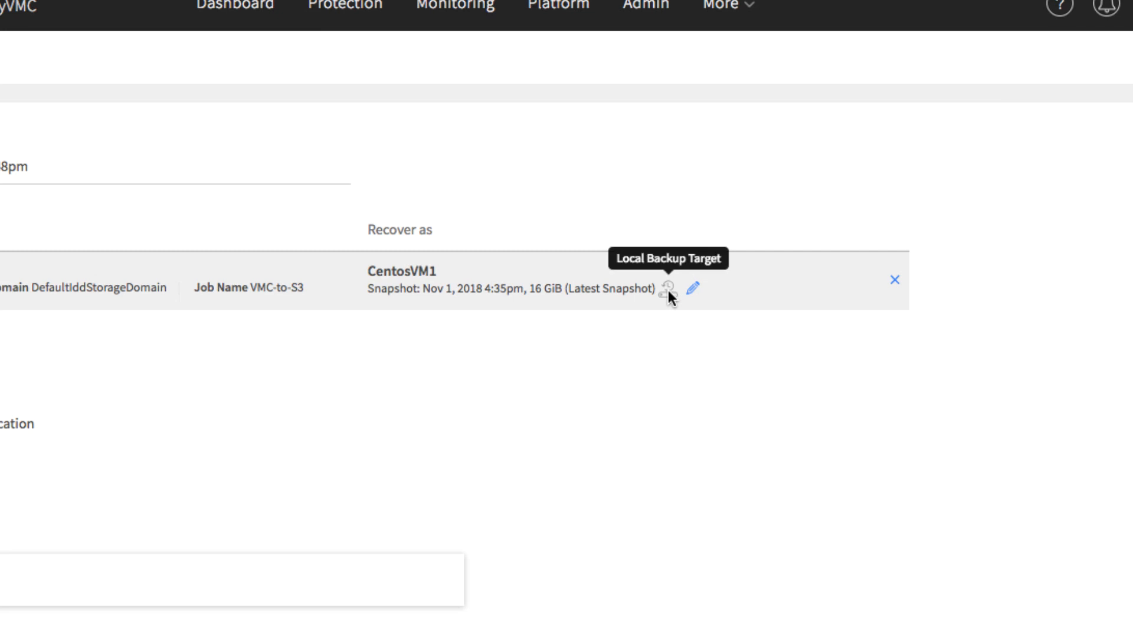
{"action": "mouse_move", "coordinate": [697, 296]}
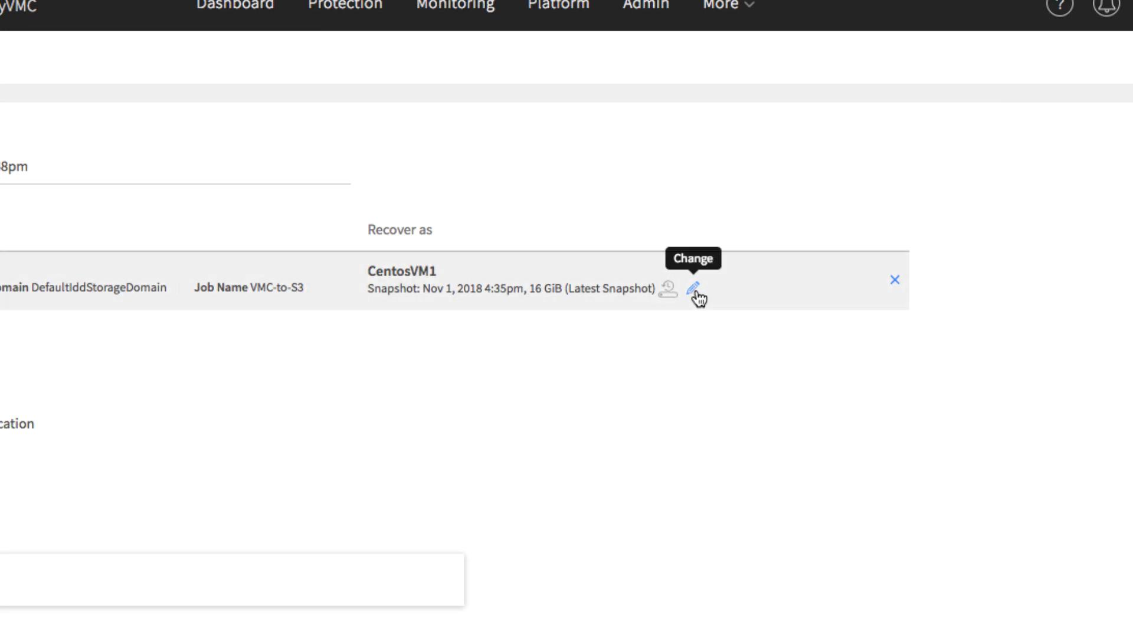
Review CentosVM1's recovery points and keep the Nov 1 snapshot stored on VMC-Demo-S3.
{"action": "left_click", "coordinate": [695, 292]}
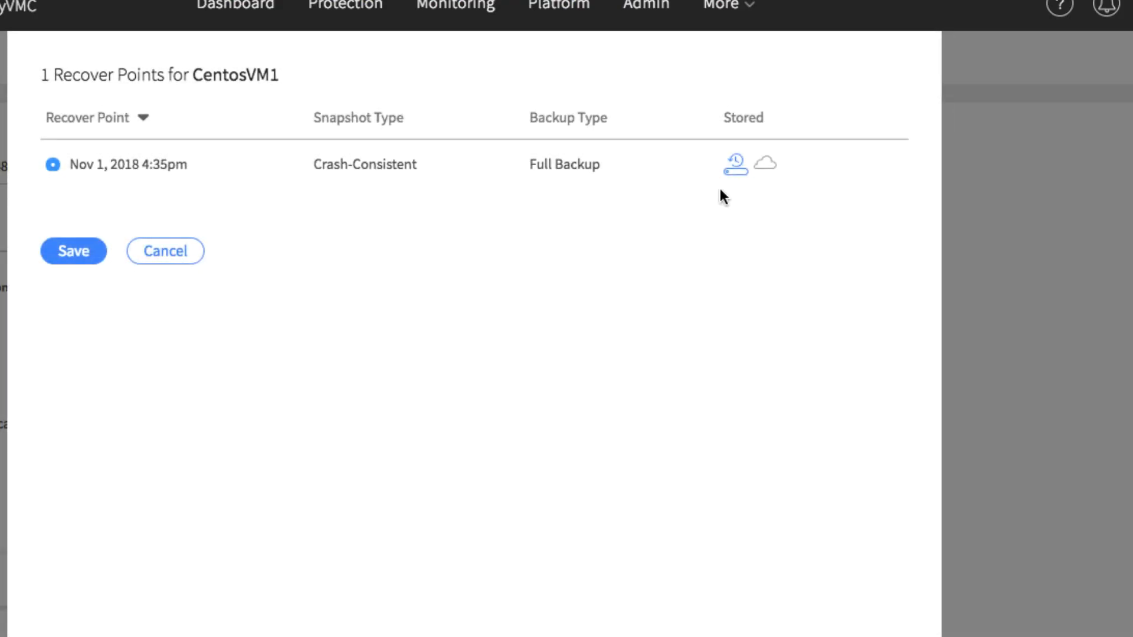
{"action": "mouse_move", "coordinate": [769, 175]}
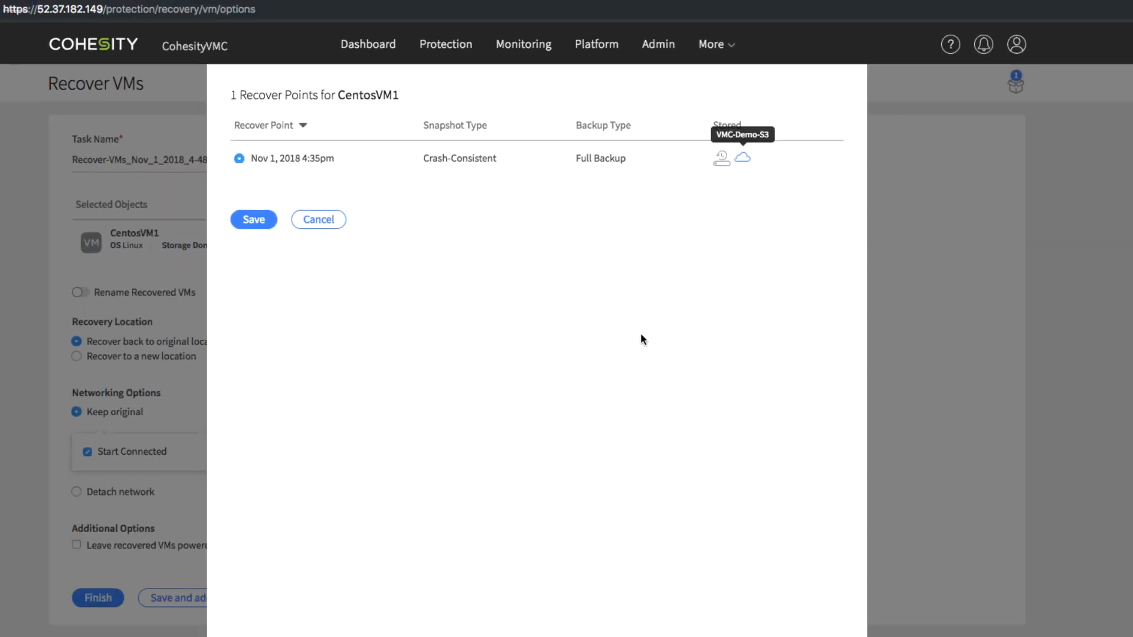
{"action": "left_click", "coordinate": [254, 220]}
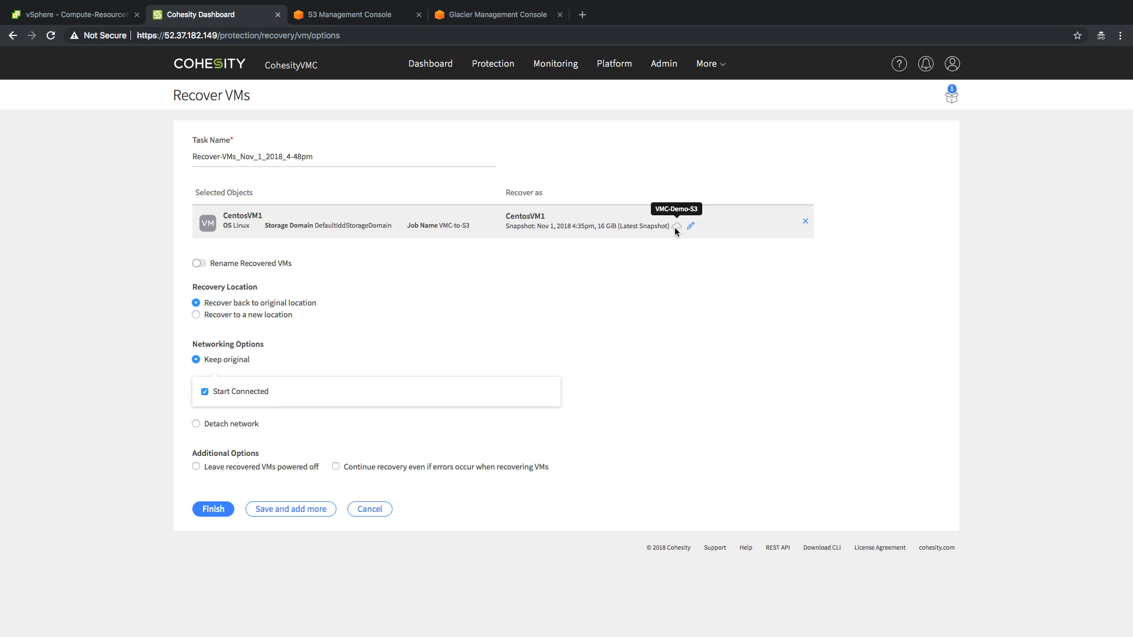
Rename the recovered VM with prefix 'rcvr' and suffix '-fromS3'.
{"action": "left_click", "coordinate": [199, 263]}
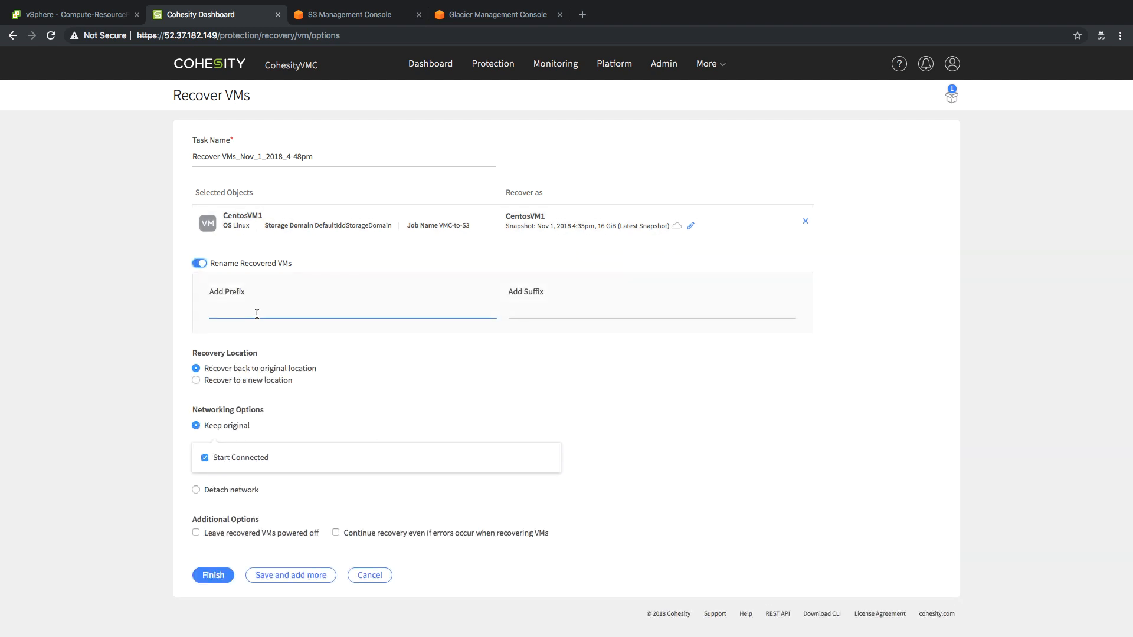
{"action": "type", "text": "rcvr"}
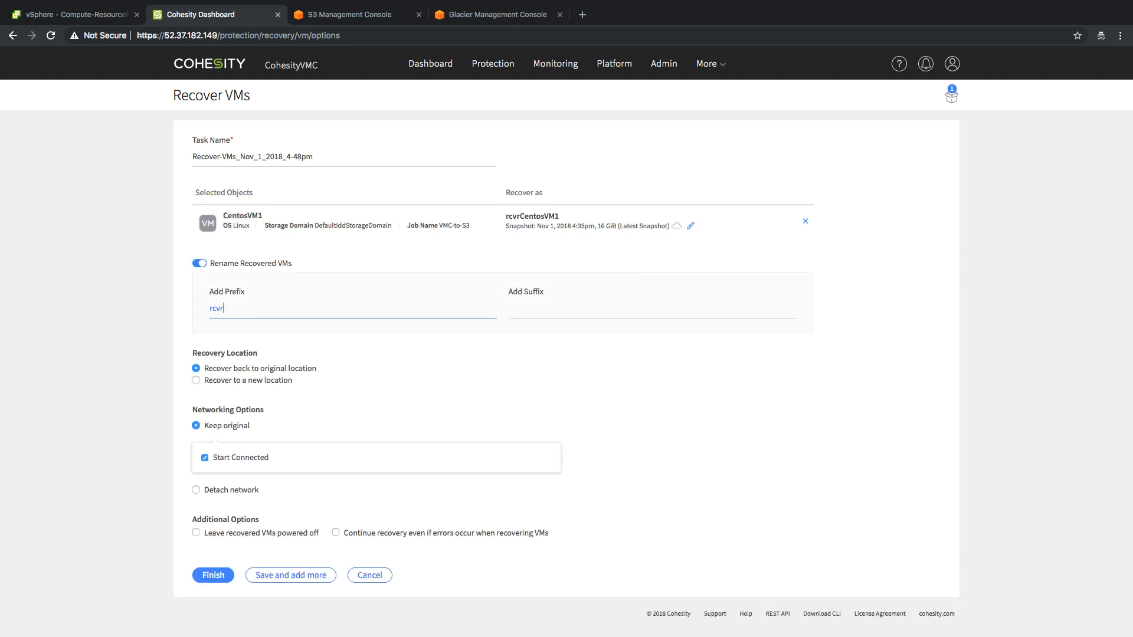
{"action": "left_click", "coordinate": [650, 308]}
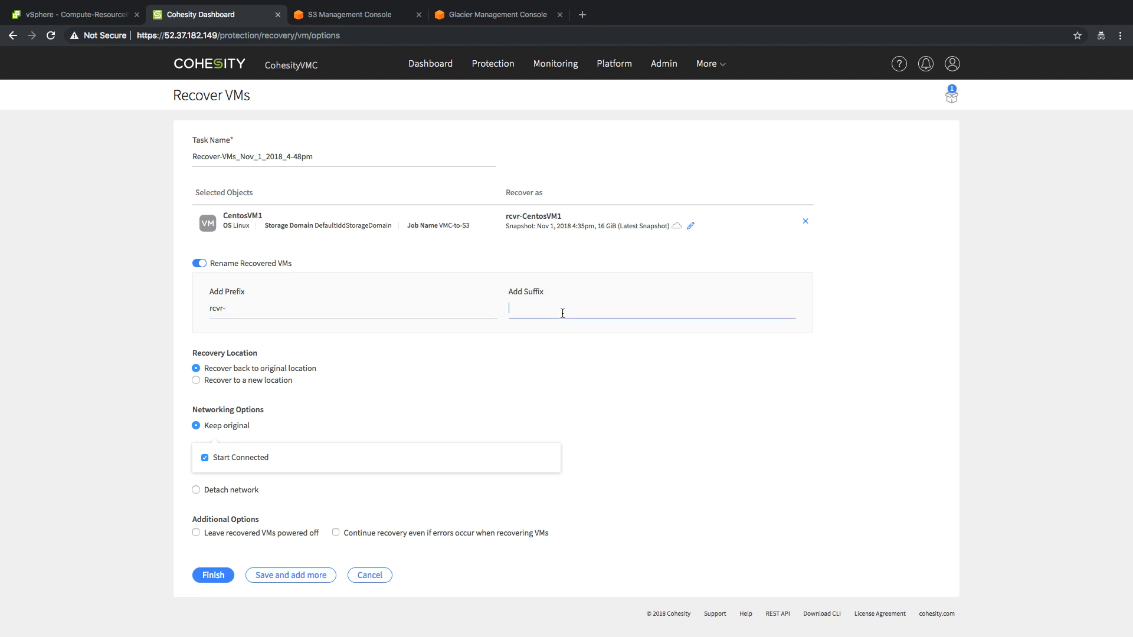
{"action": "type", "text": "-fromS3"}
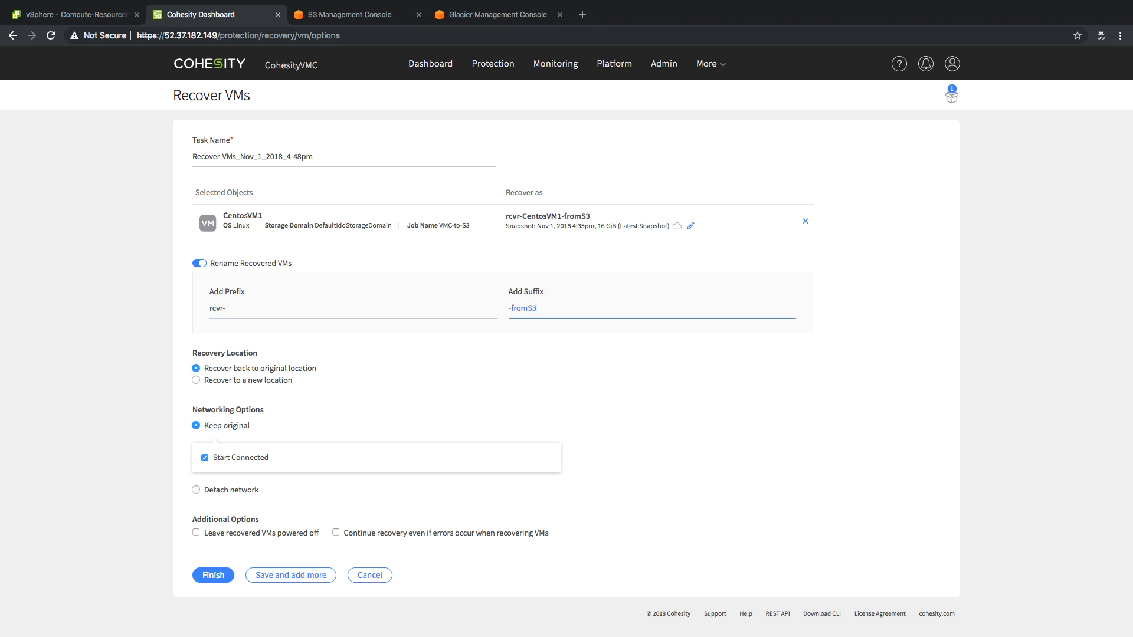
Recover to a new location: the vCenter source, Compute-ResourcePool and WorkloadDatastore.
{"action": "left_click", "coordinate": [196, 381]}
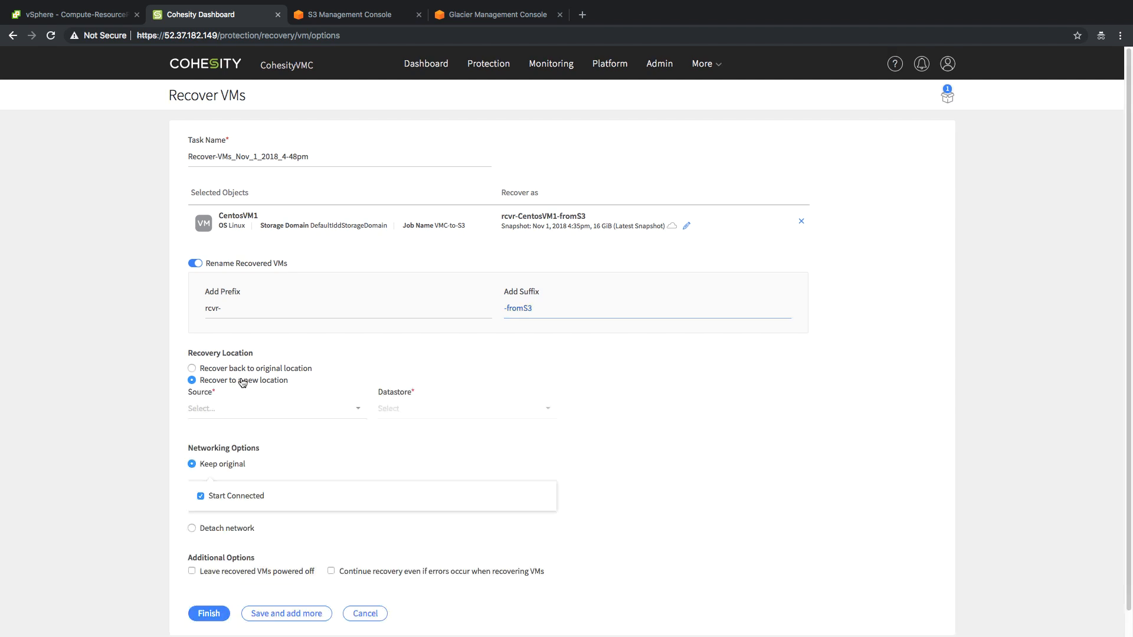
{"action": "left_click", "coordinate": [276, 409]}
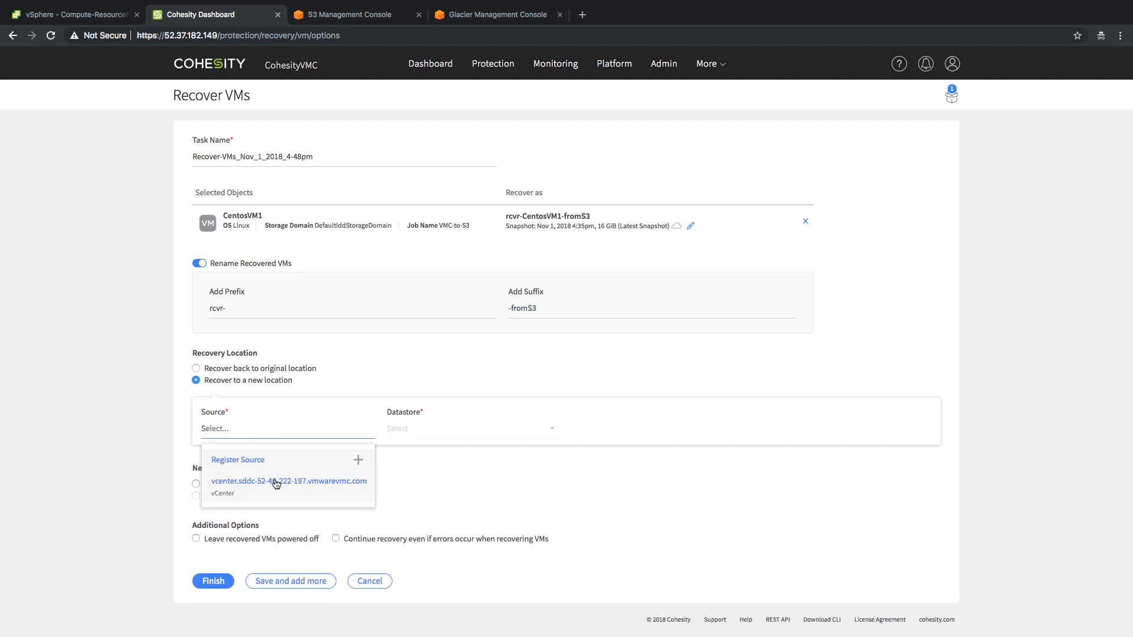
{"action": "left_click", "coordinate": [288, 480]}
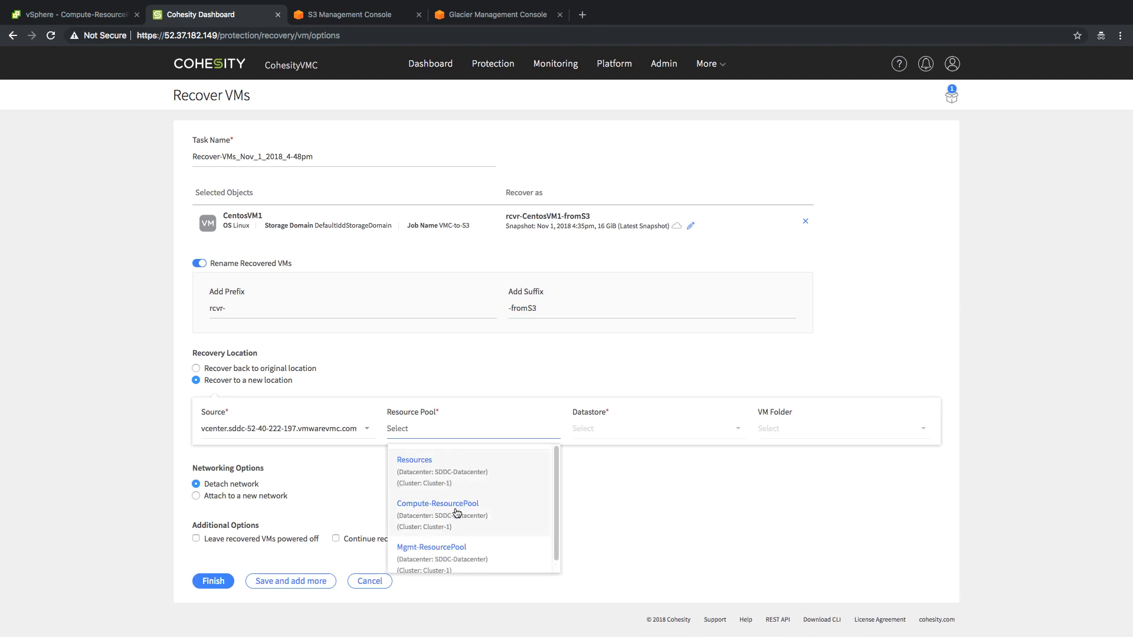
{"action": "left_click", "coordinate": [437, 504]}
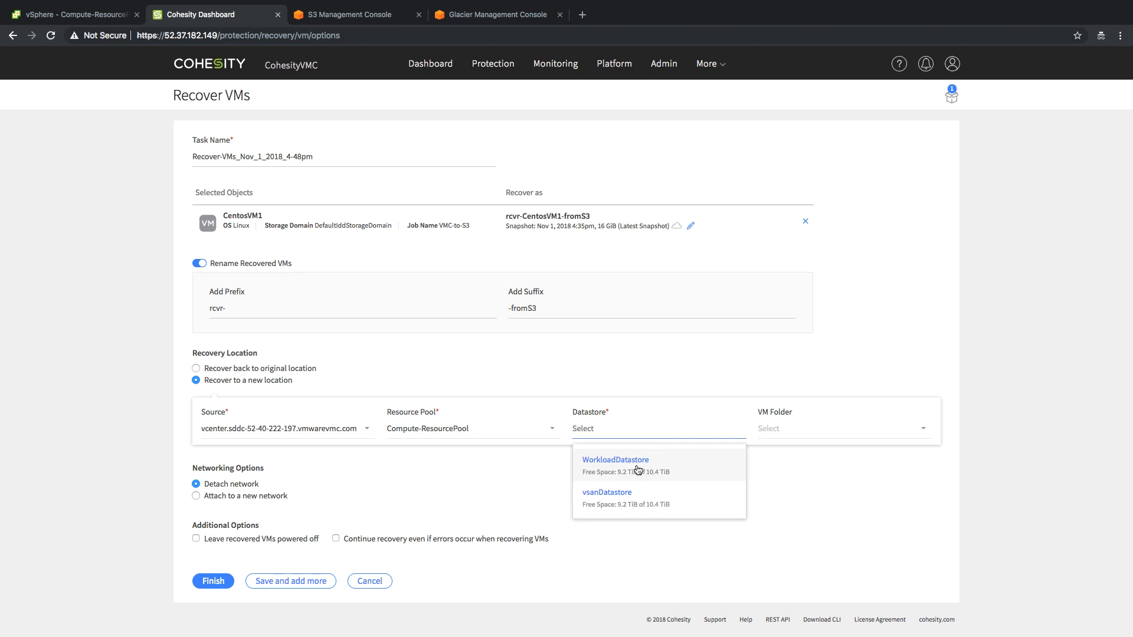
{"action": "left_click", "coordinate": [614, 459]}
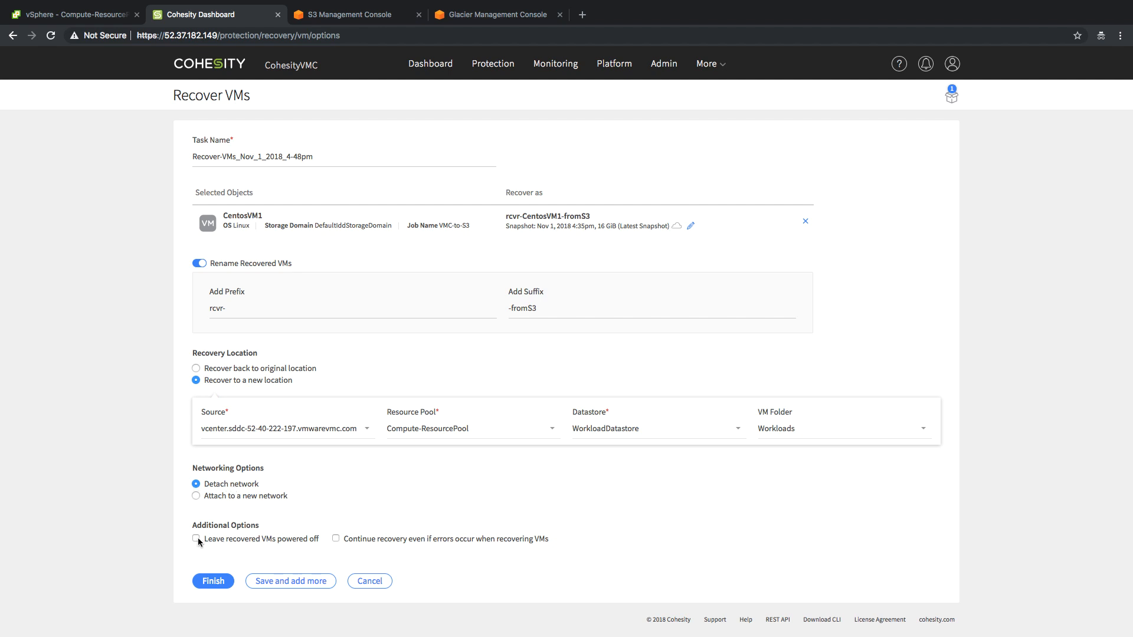
Leave the recovered VM powered off and finish to launch the recovery task.
{"action": "left_click", "coordinate": [194, 539]}
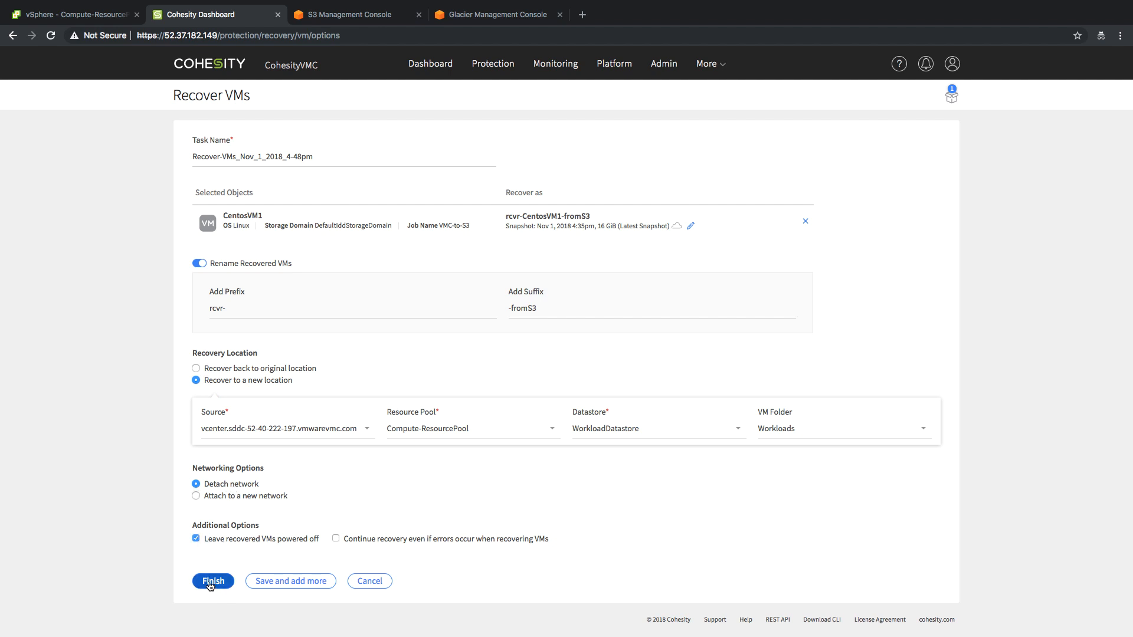
{"action": "left_click", "coordinate": [213, 580]}
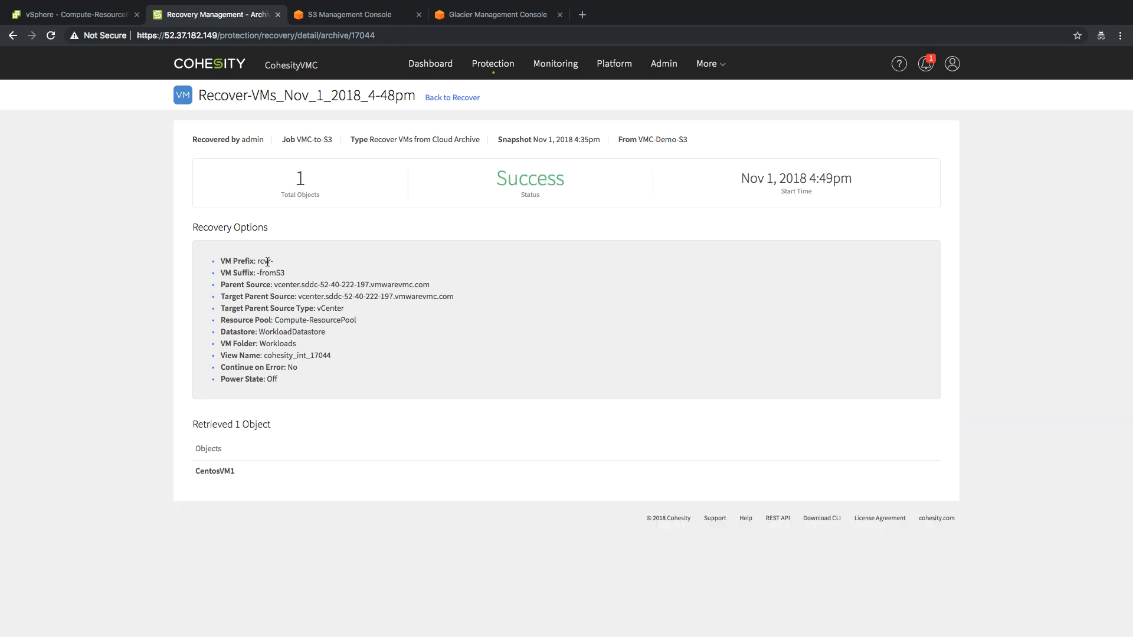
After the recovery shows Success, switch to vSphere to check rcvr-CentosVM1-fromS3.
{"action": "left_click", "coordinate": [72, 14]}
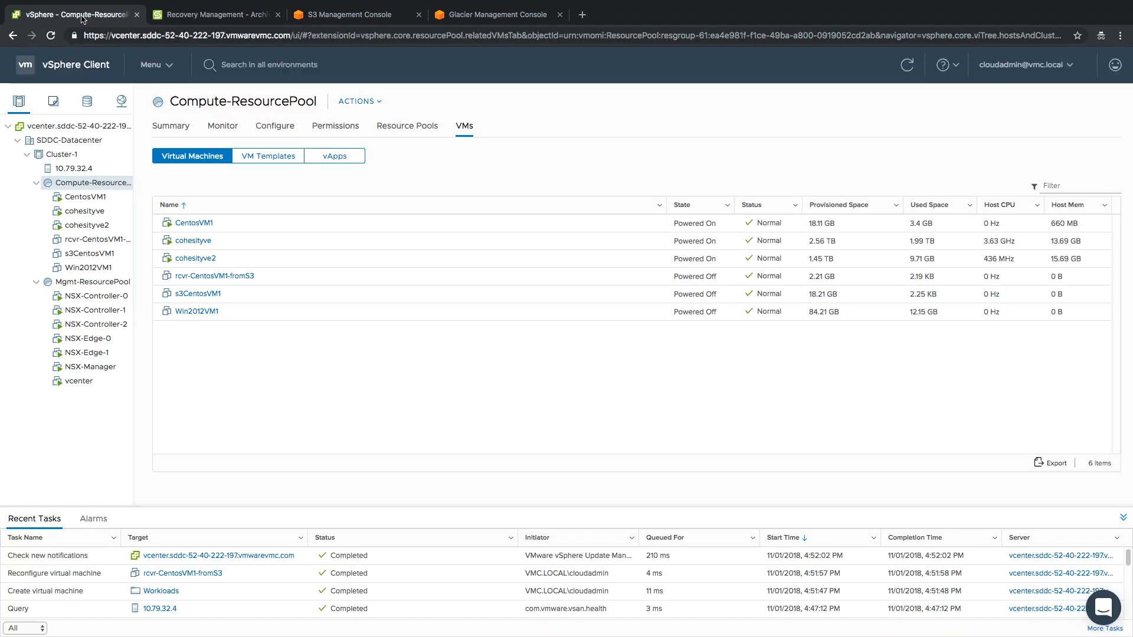
{"action": "mouse_move", "coordinate": [81, 21]}
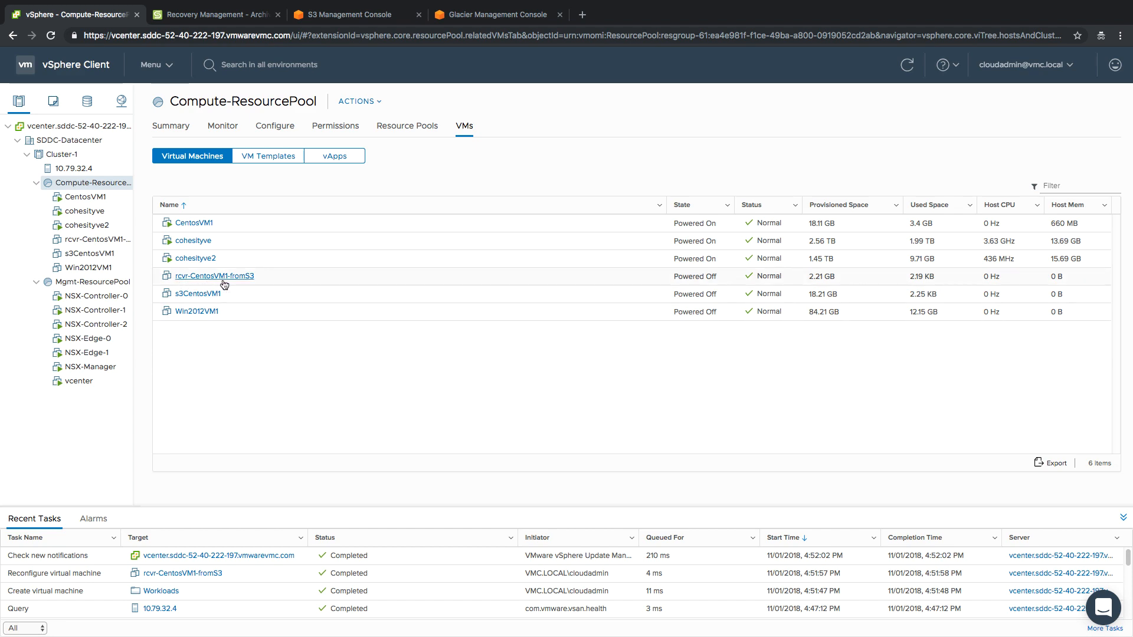
{"action": "mouse_move", "coordinate": [247, 286]}
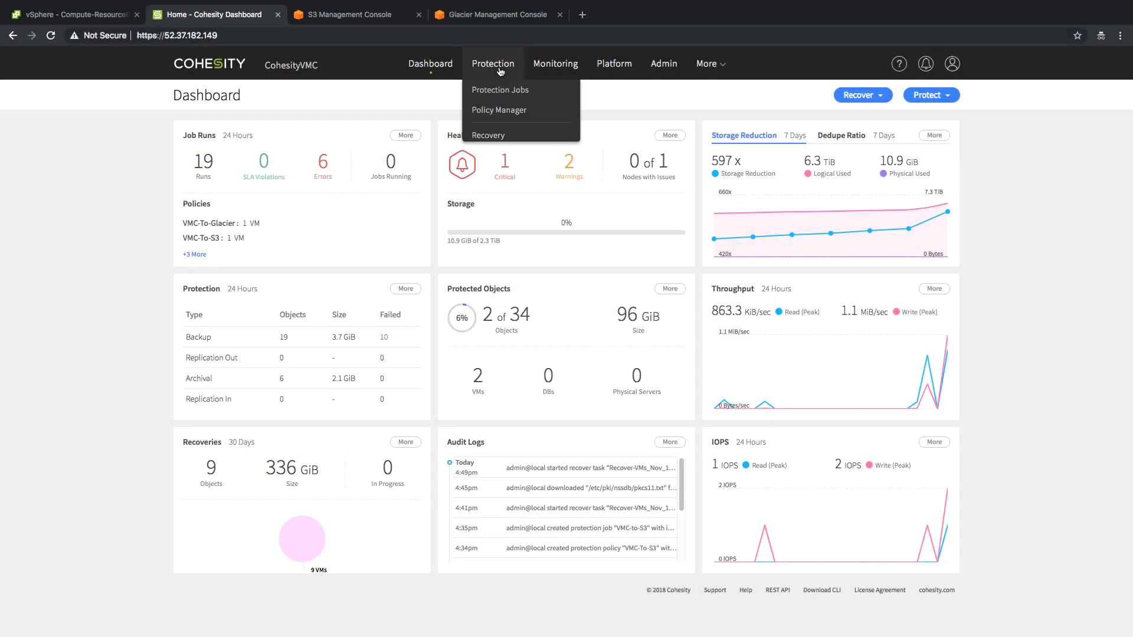
Search '*.txt' in Recover Files or Folders and download pkcs11.txt from the VMC-to-S3 job.
{"action": "left_click", "coordinate": [487, 134]}
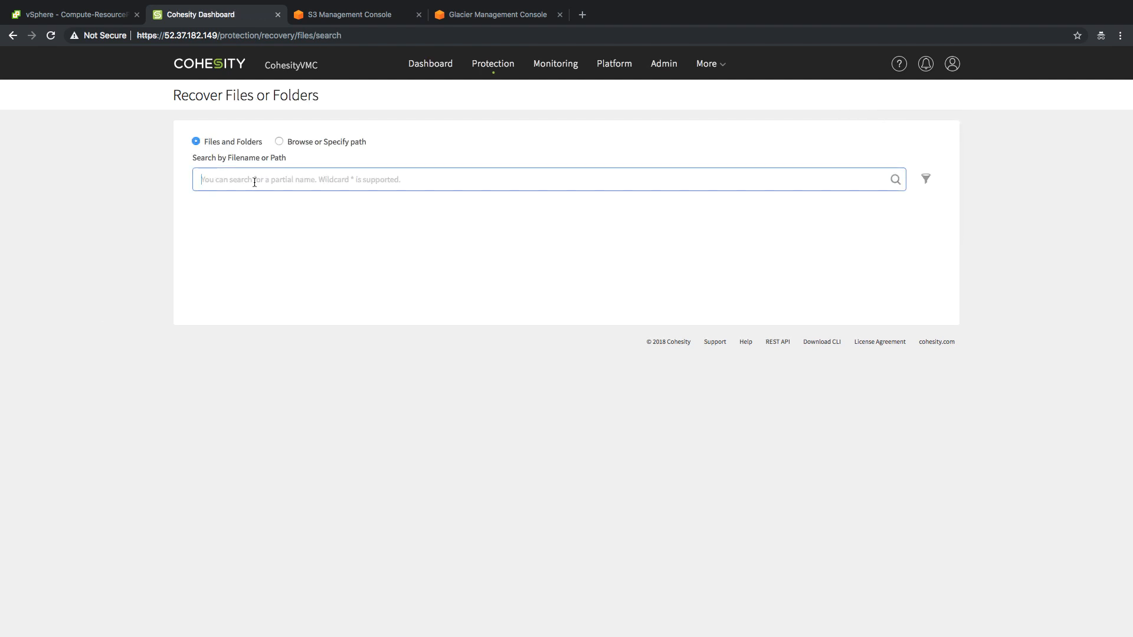
{"action": "type", "text": "*.txt"}
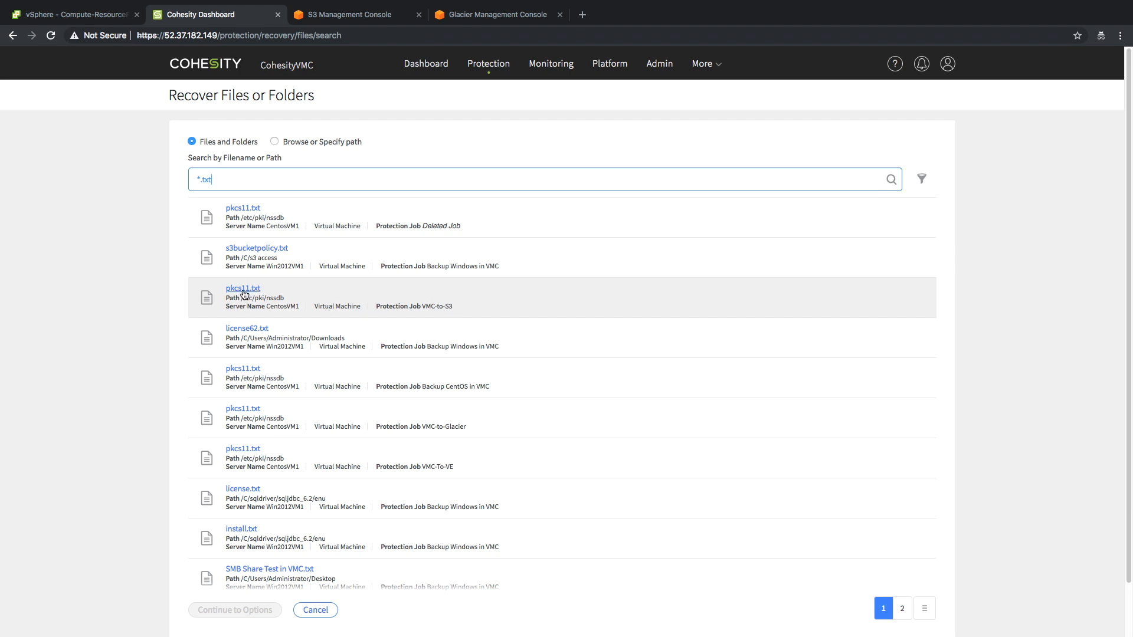
{"action": "left_click", "coordinate": [243, 288]}
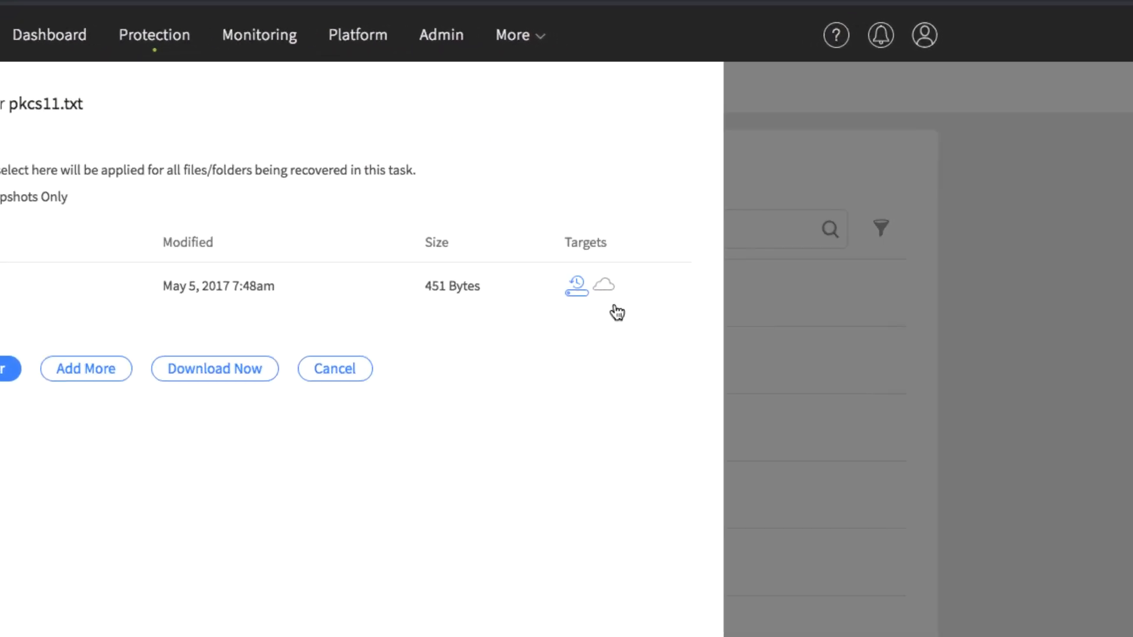
{"action": "mouse_move", "coordinate": [606, 292]}
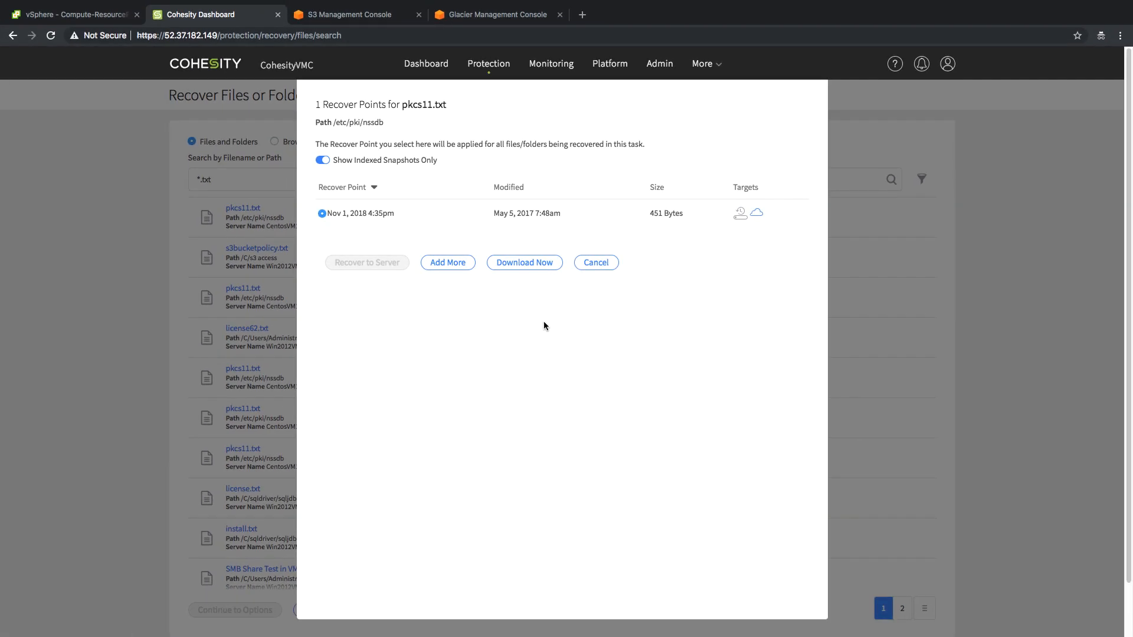
{"action": "left_click", "coordinate": [524, 262]}
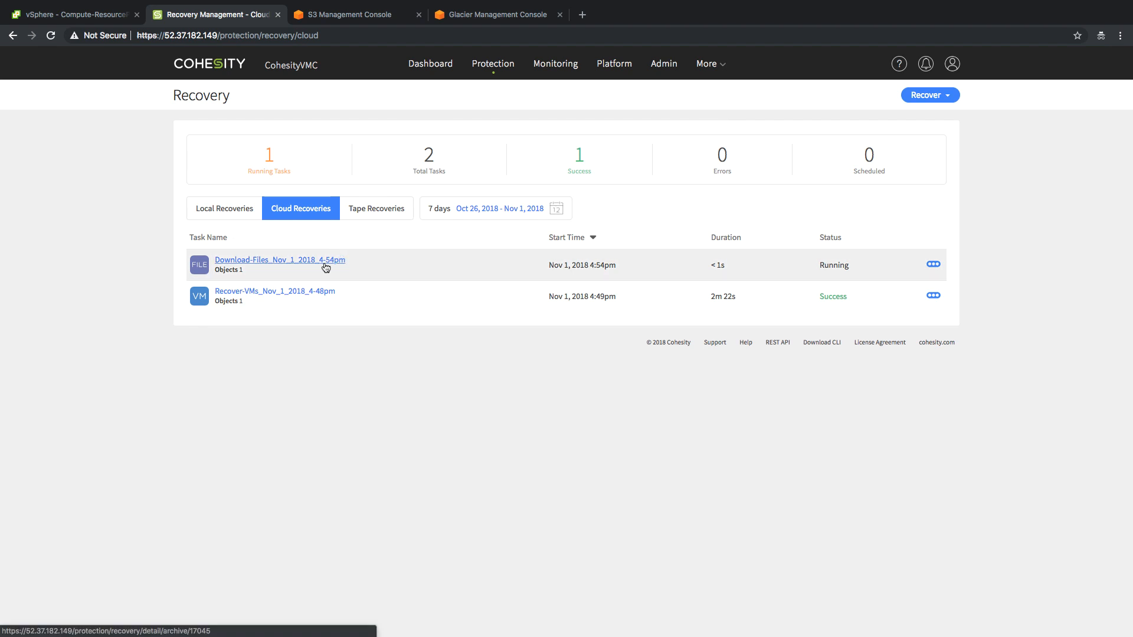
Watch the Download-Files_Nov_1_2018_4-54pm task's progress, then return to the Cloud Recoveries list.
{"action": "left_click", "coordinate": [279, 259]}
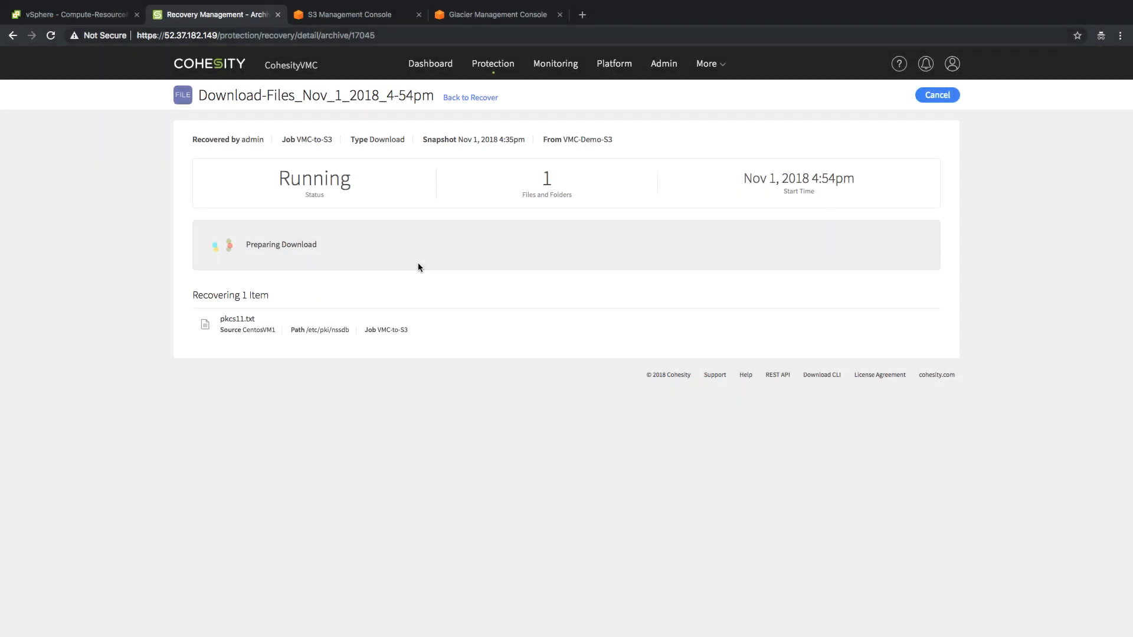
{"action": "mouse_move", "coordinate": [478, 260]}
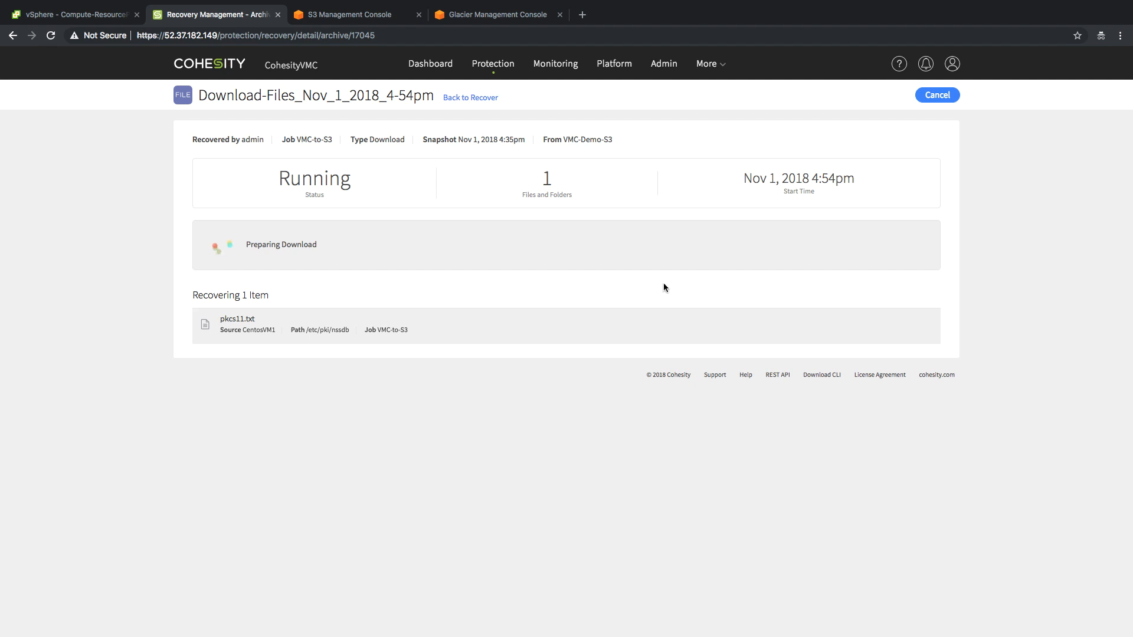
{"action": "left_click", "coordinate": [471, 98]}
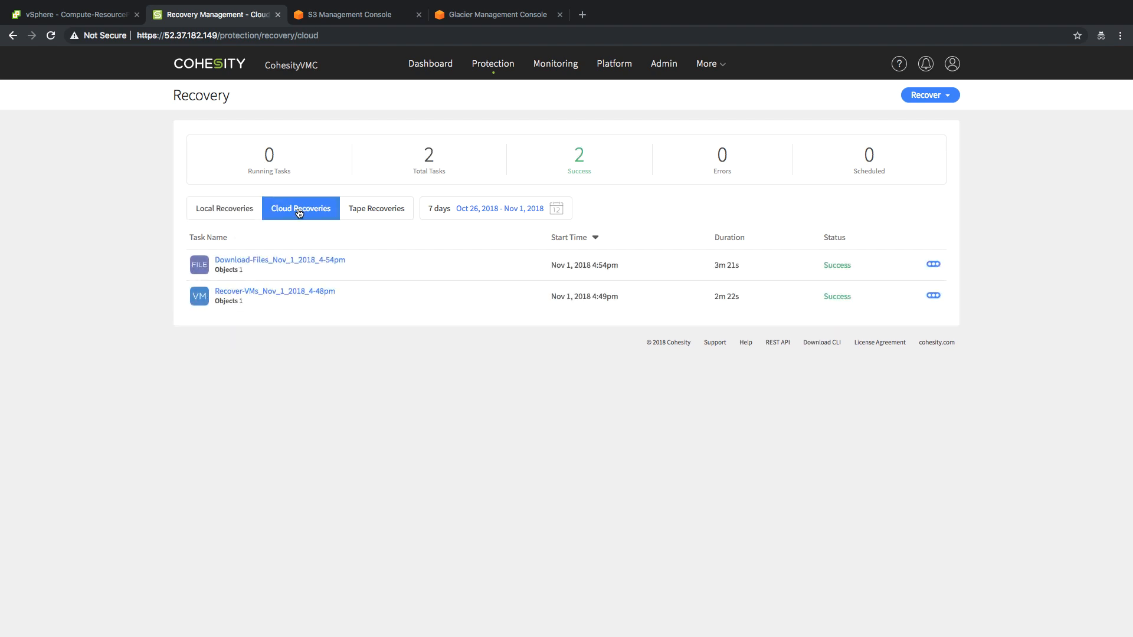
Download the prepared zip of pkcs11.txt from the completed Download-Files task.
{"action": "left_click", "coordinate": [279, 259]}
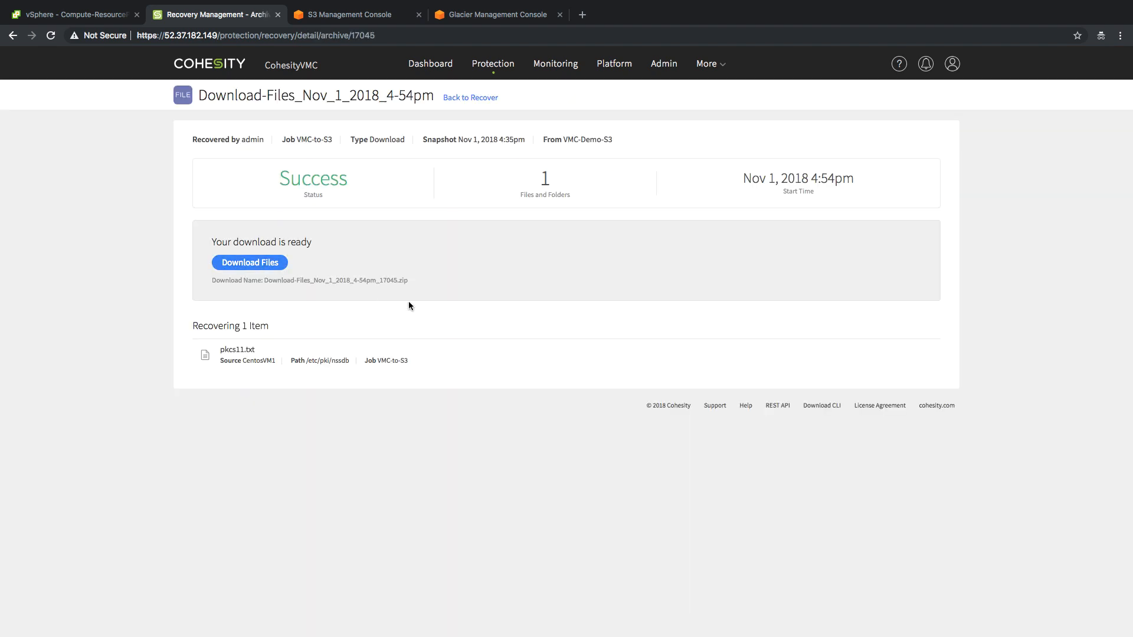
{"action": "mouse_move", "coordinate": [516, 275]}
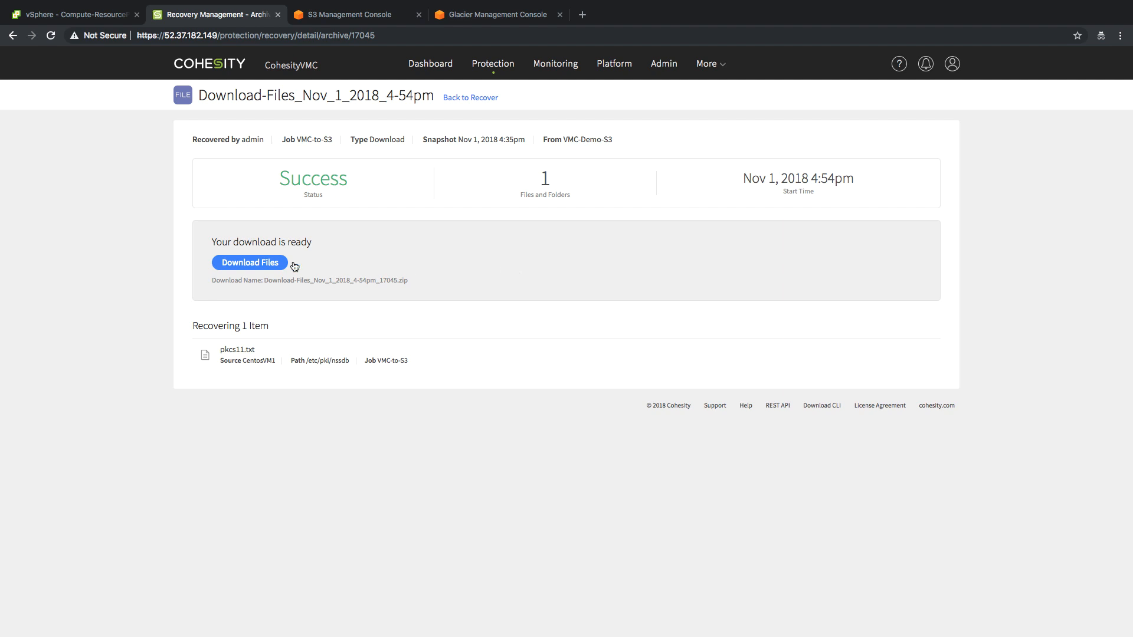
{"action": "left_click", "coordinate": [249, 262]}
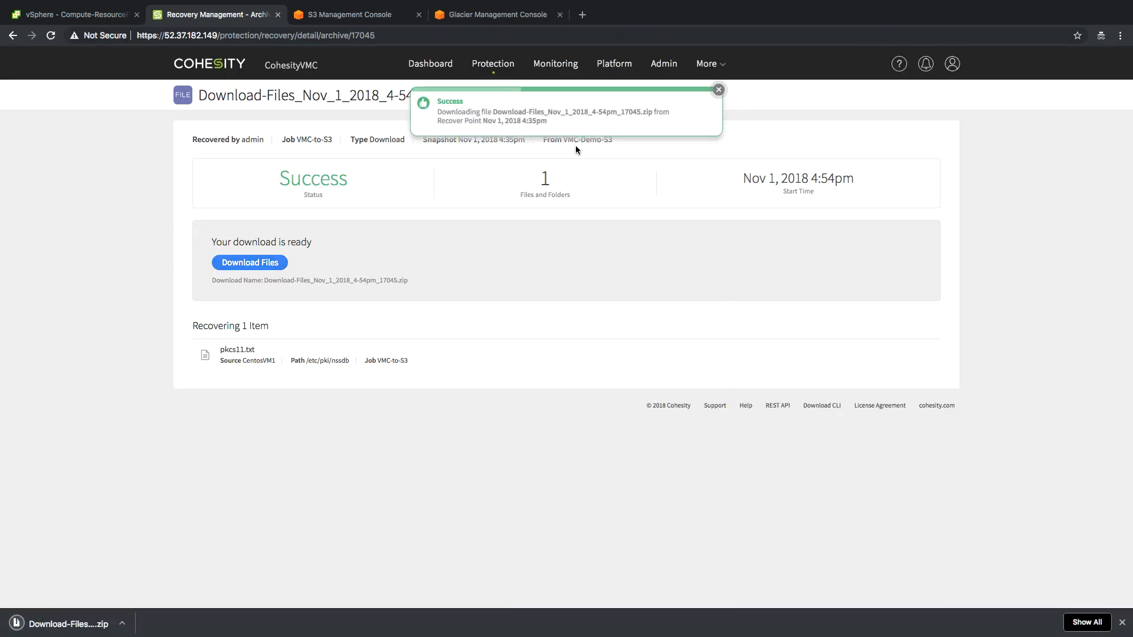